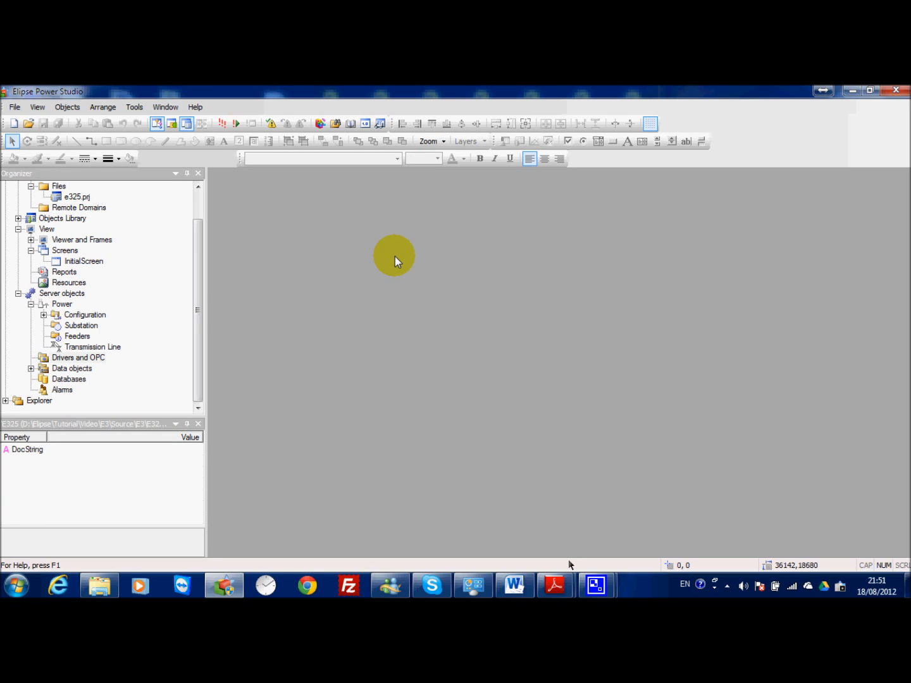
pyautogui.moveTo(371, 288)
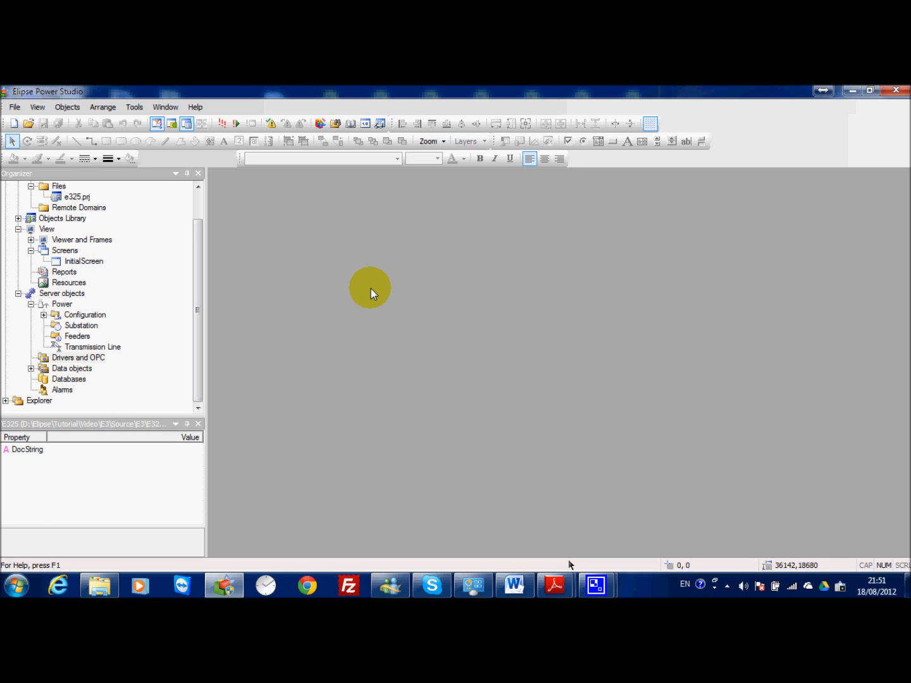
pyautogui.moveTo(554, 584)
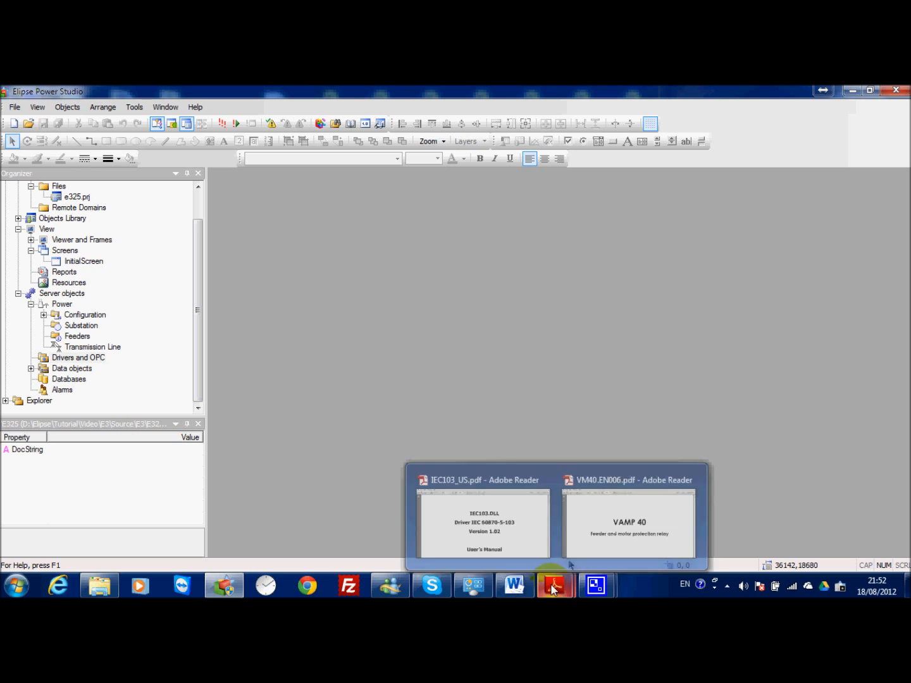
# Review the IEC103 driver user's manual pages on driver settings.
pyautogui.click(629, 524)
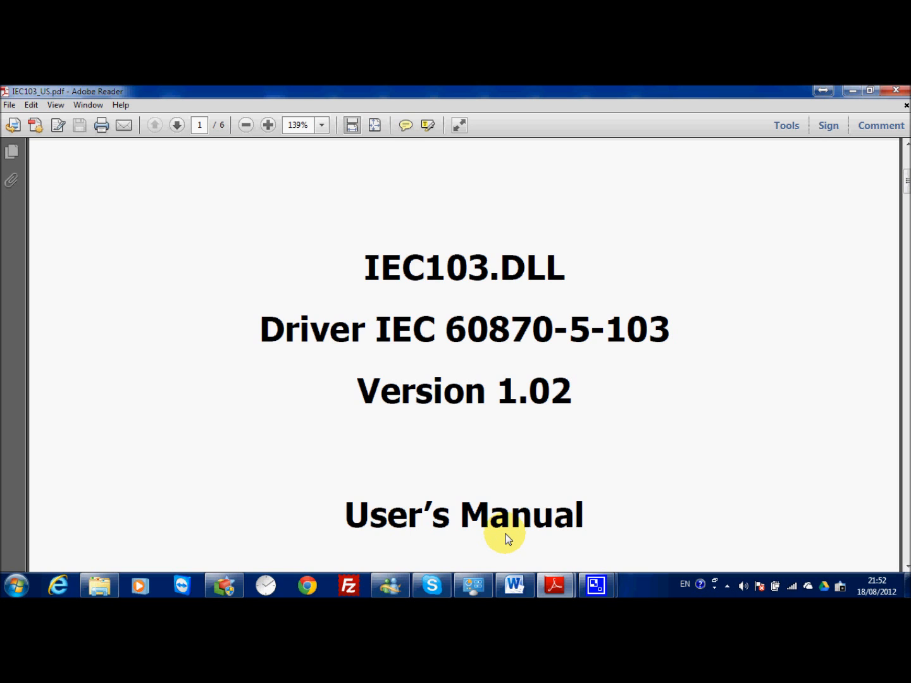
pyautogui.scroll(-3)
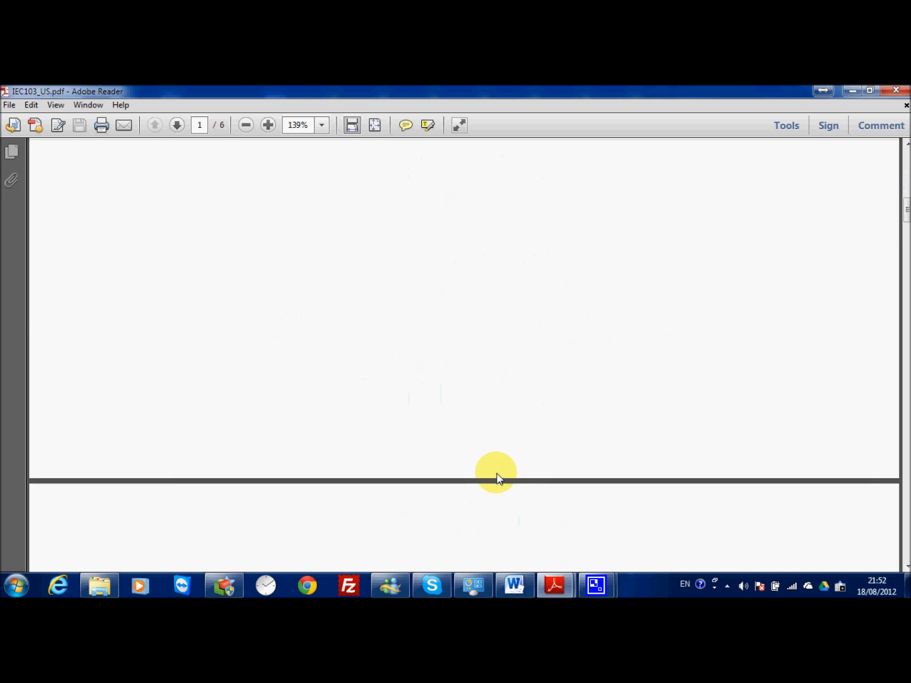
pyautogui.scroll(-3)
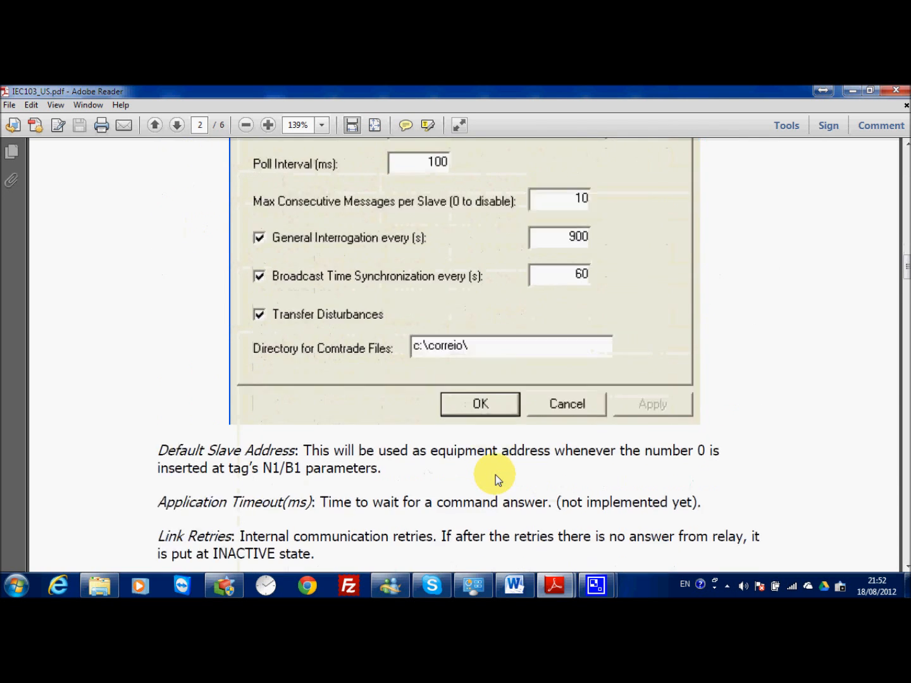
pyautogui.click(177, 124)
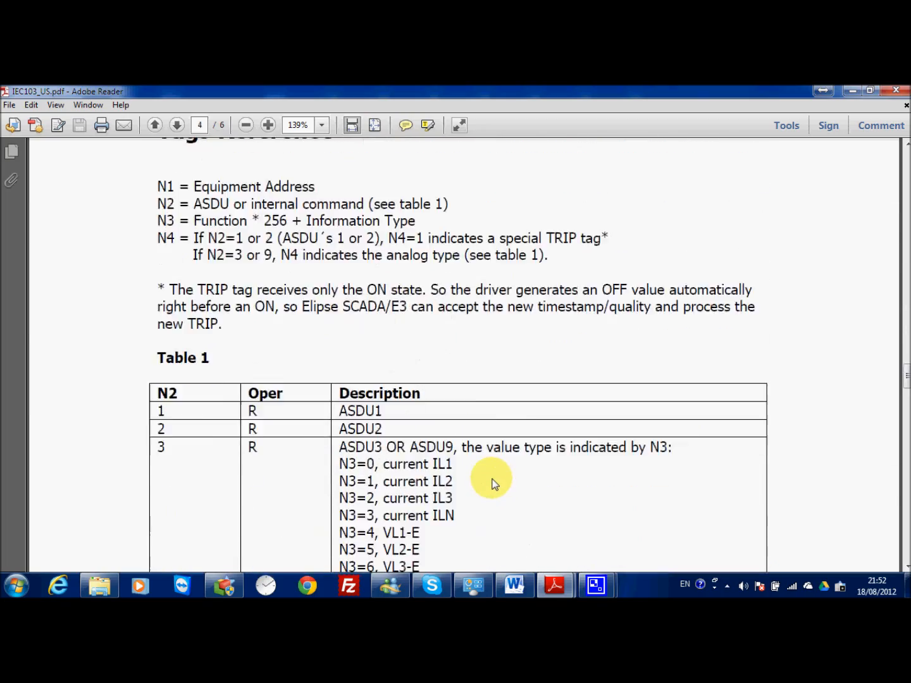
pyautogui.click(155, 124)
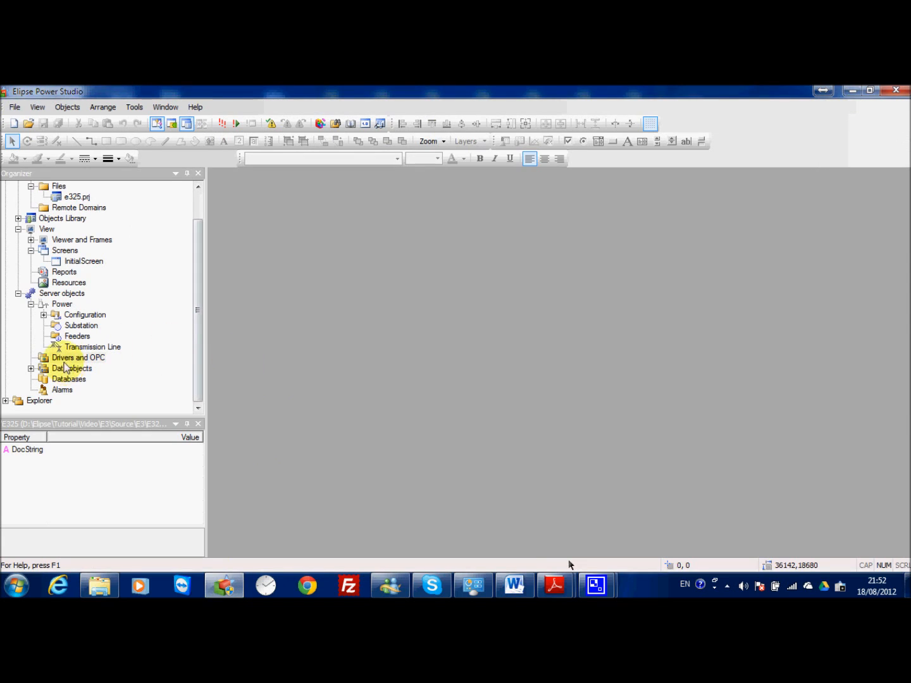
# Insert the IEC103 driver with slave address 1 and Comtrade directory C:\Disturbance.
pyautogui.click(79, 357)
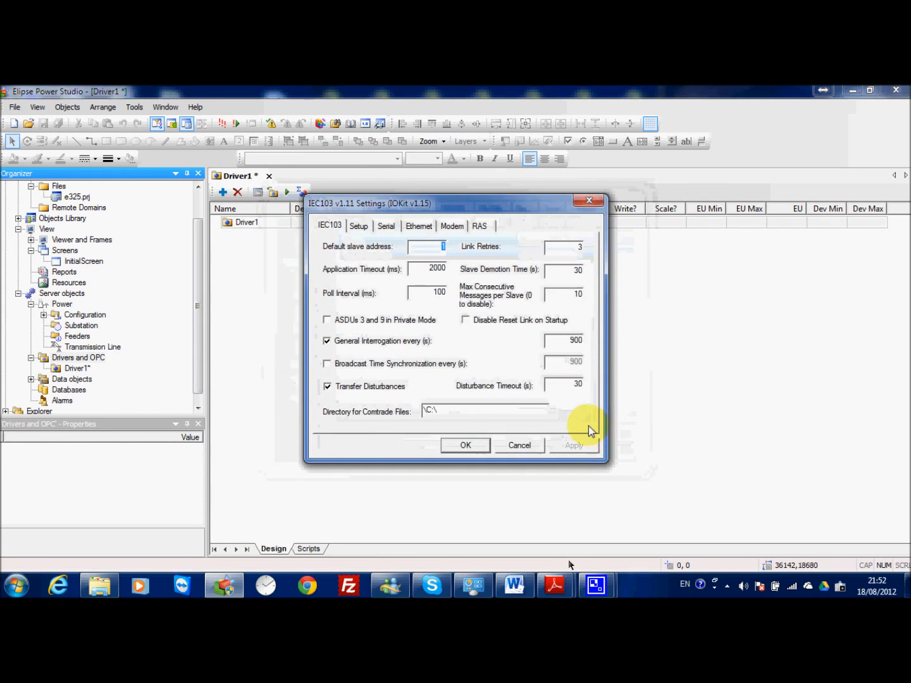
pyautogui.moveTo(468, 339)
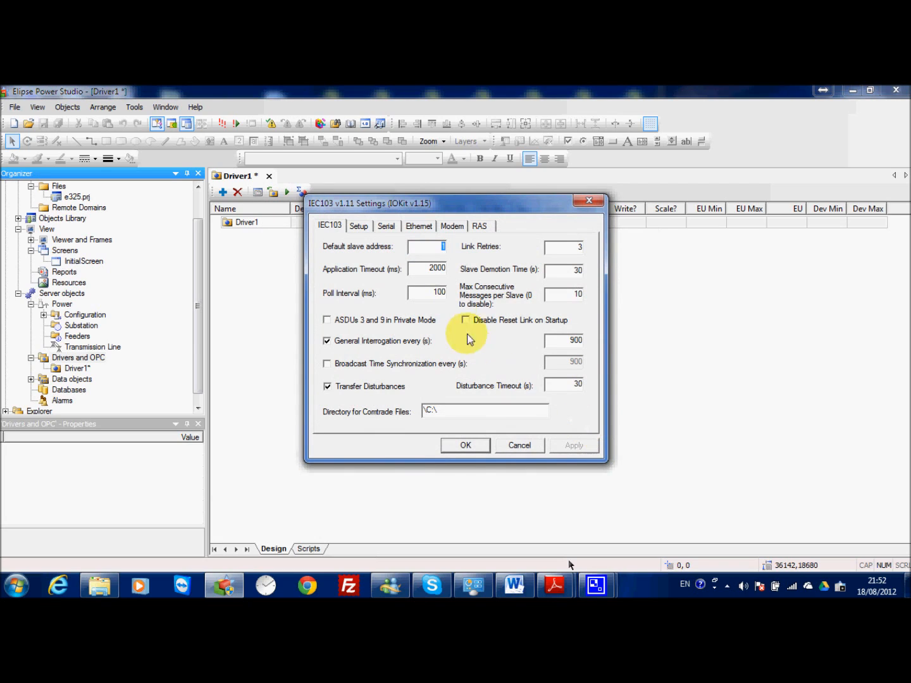
pyautogui.moveTo(462, 377)
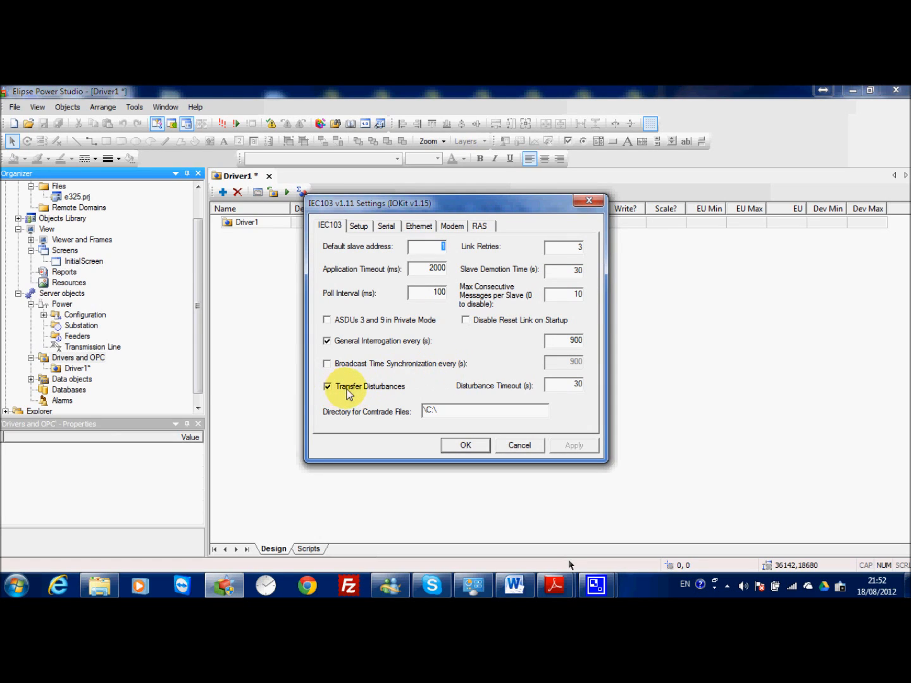
pyautogui.moveTo(428, 405)
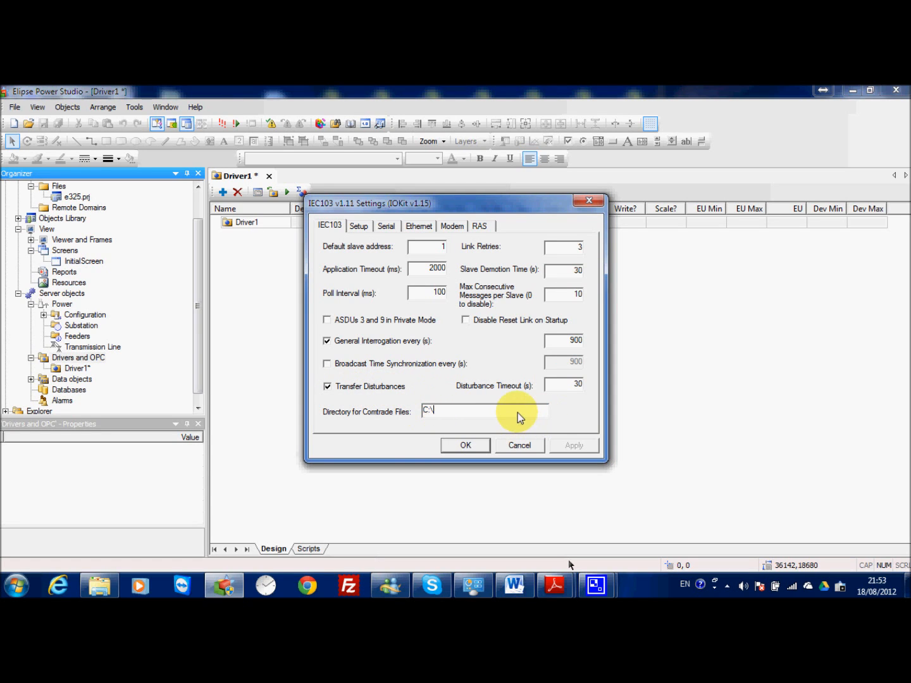
pyautogui.write('Dist')
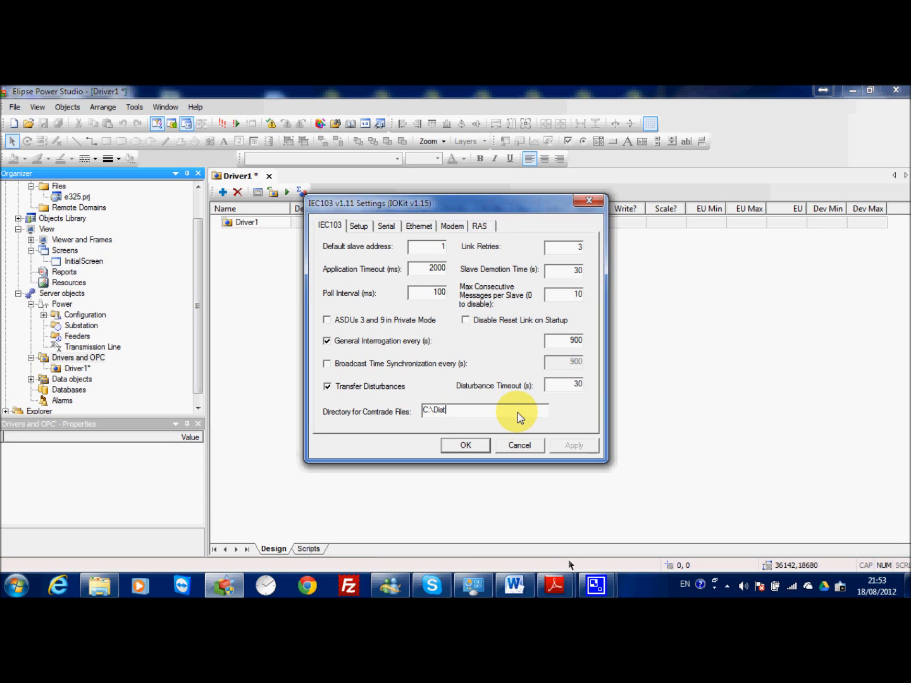
pyautogui.write('urbance')
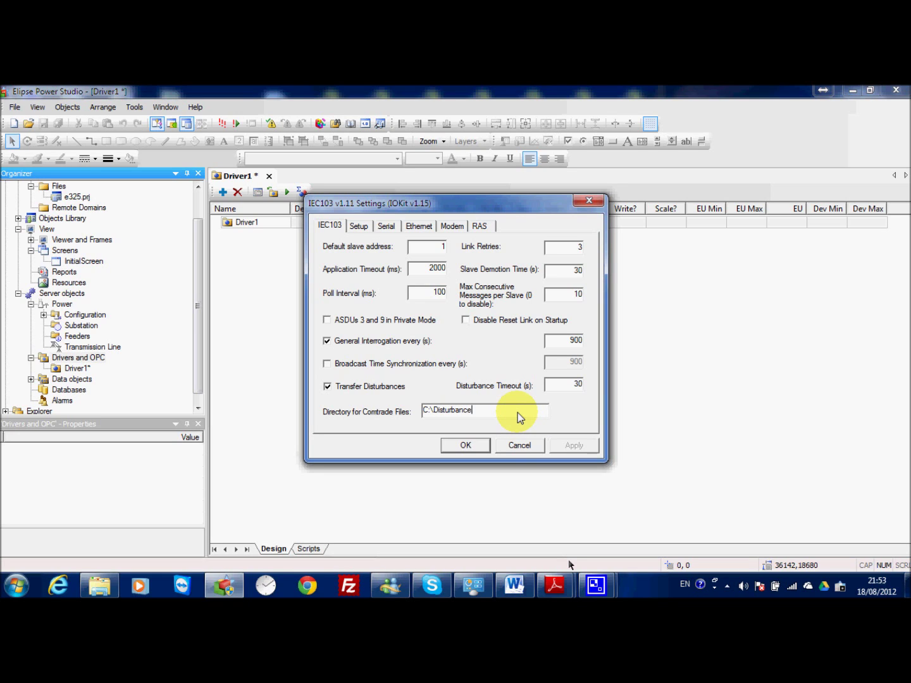
# Select COM3 as the driver's serial port and review the Modem and RAS settings.
pyautogui.click(359, 225)
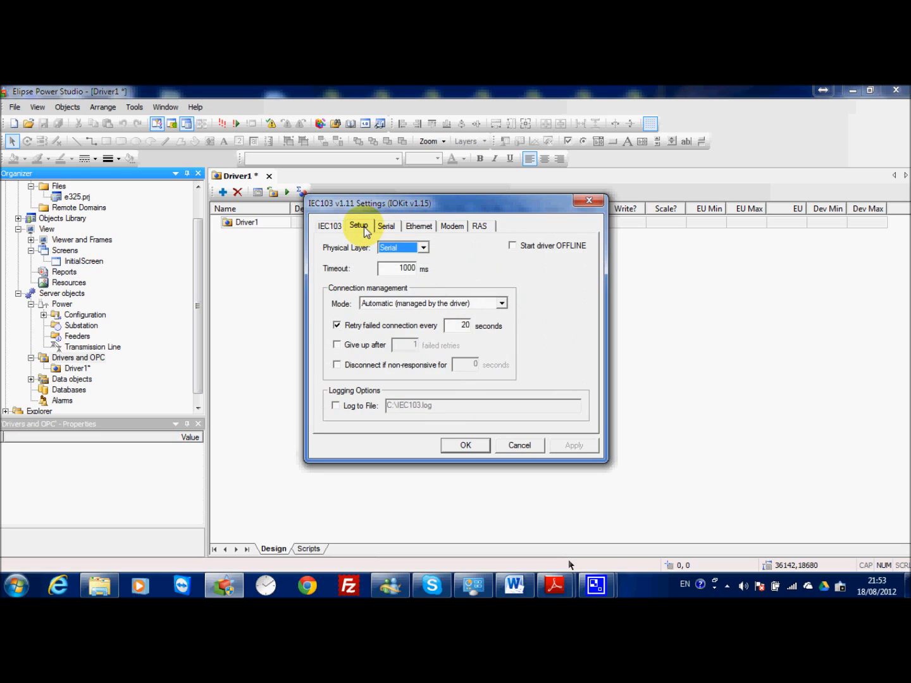
pyautogui.moveTo(403, 251)
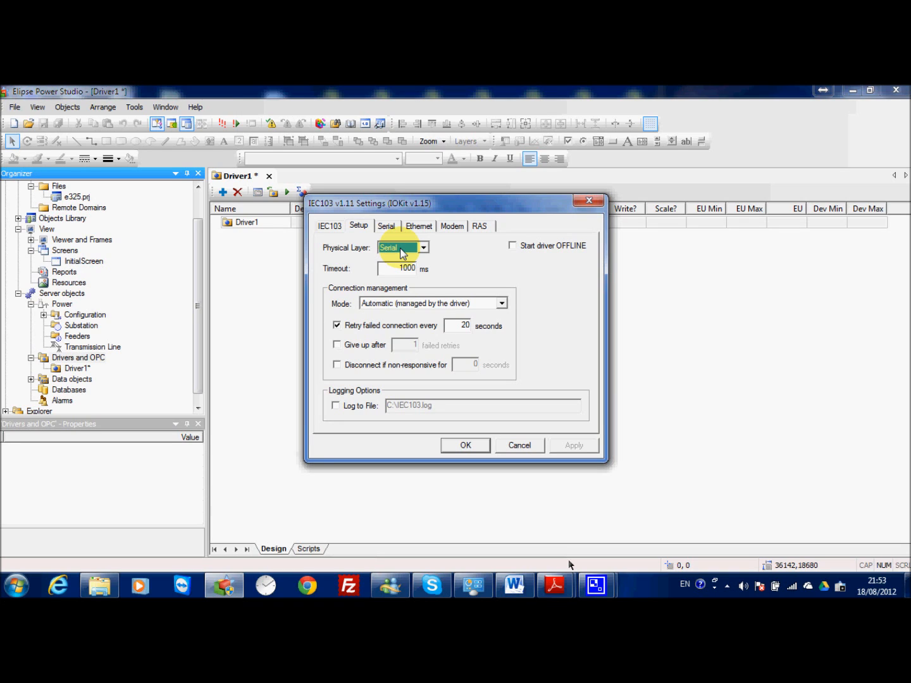
pyautogui.click(385, 225)
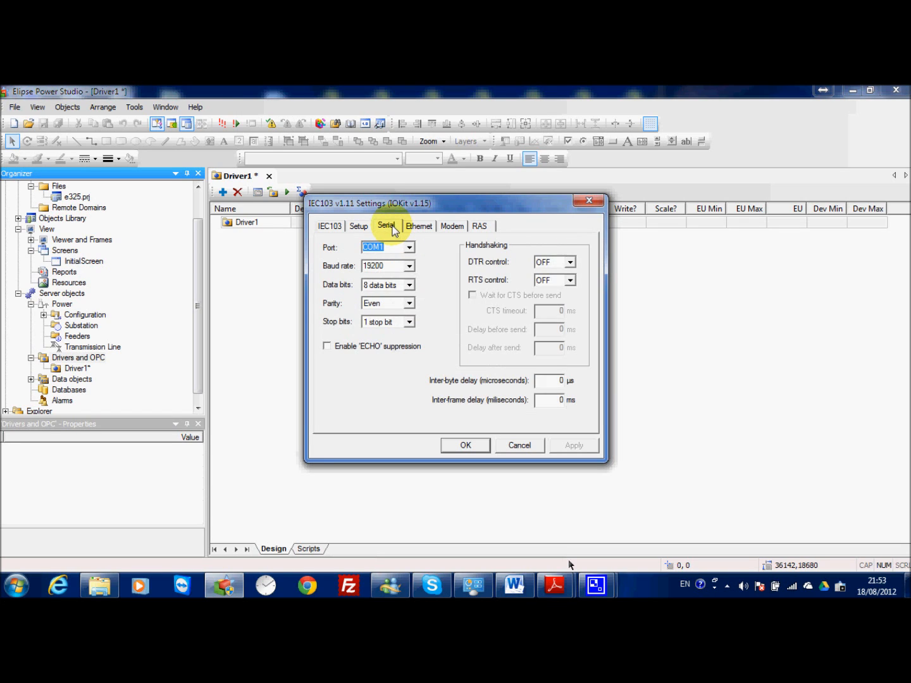
pyautogui.click(410, 248)
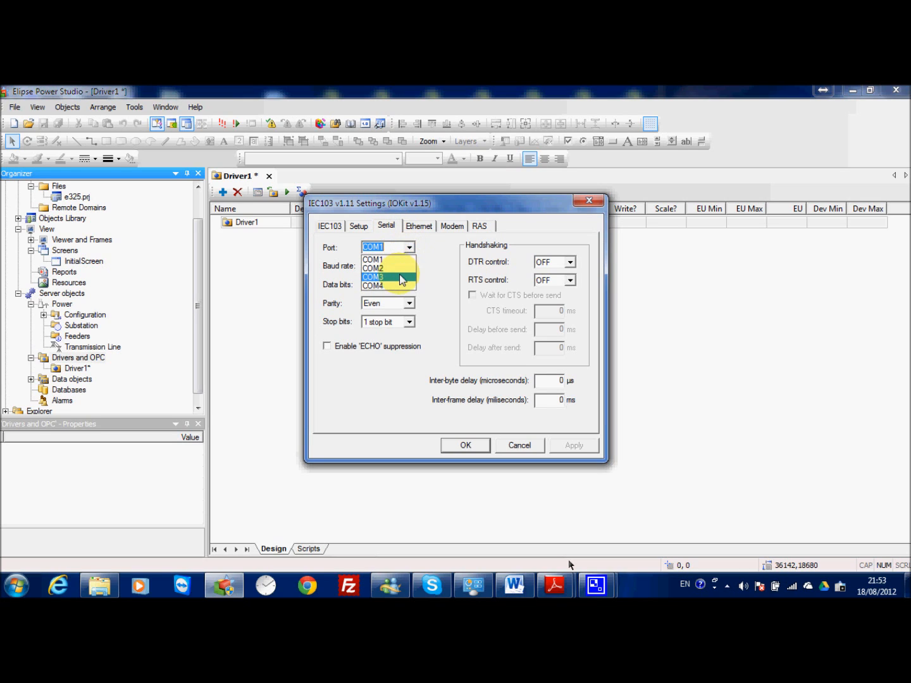
pyautogui.click(373, 277)
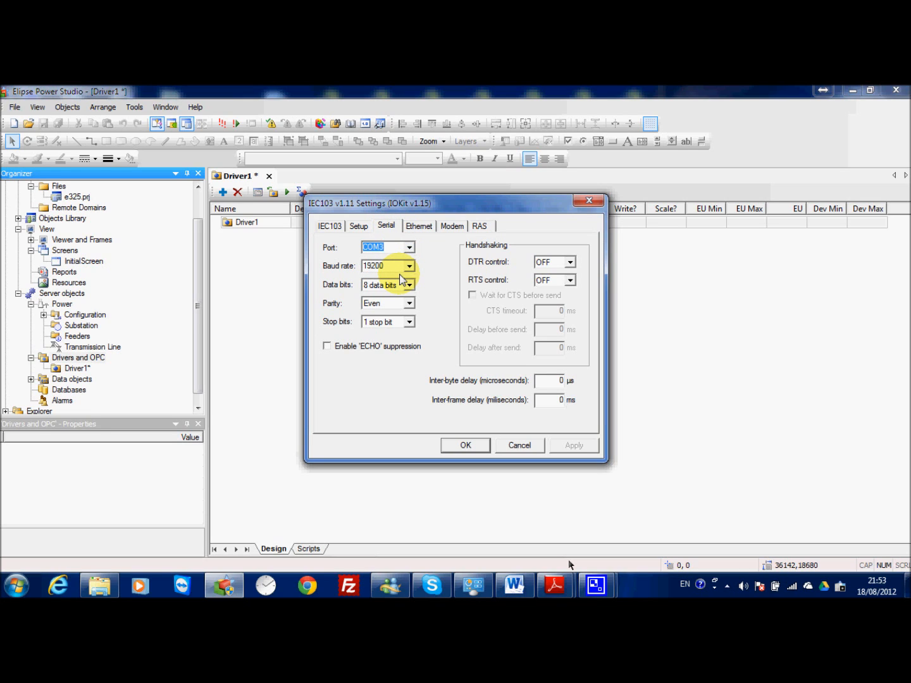
pyautogui.moveTo(520, 293)
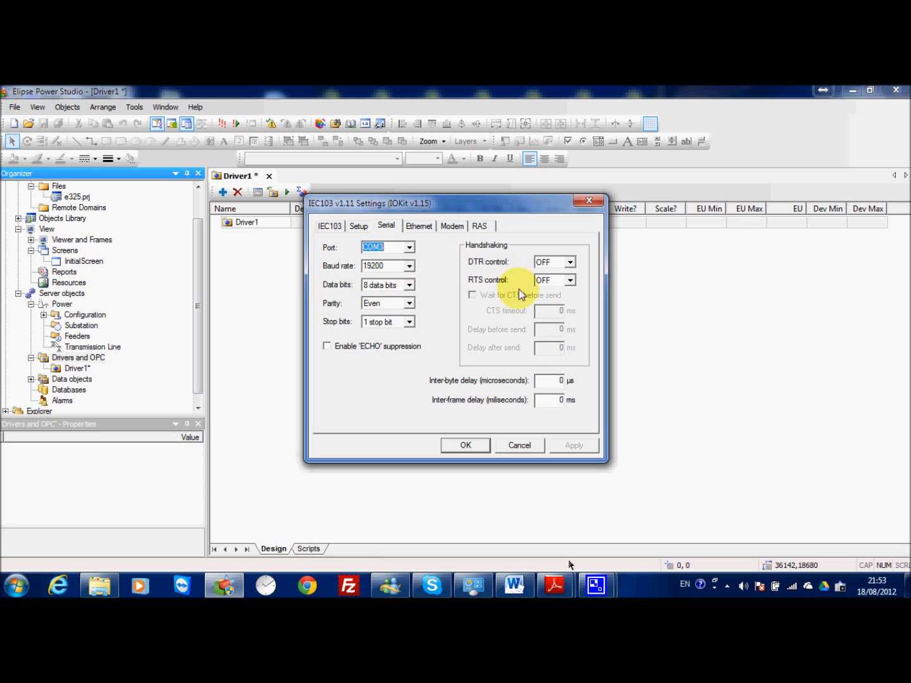
pyautogui.click(453, 225)
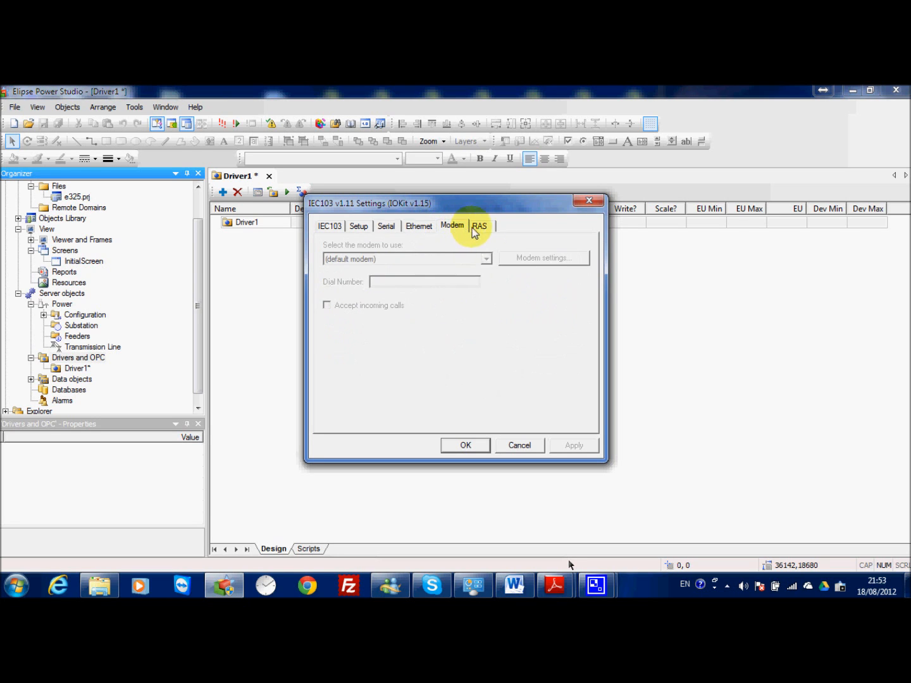
pyautogui.click(481, 225)
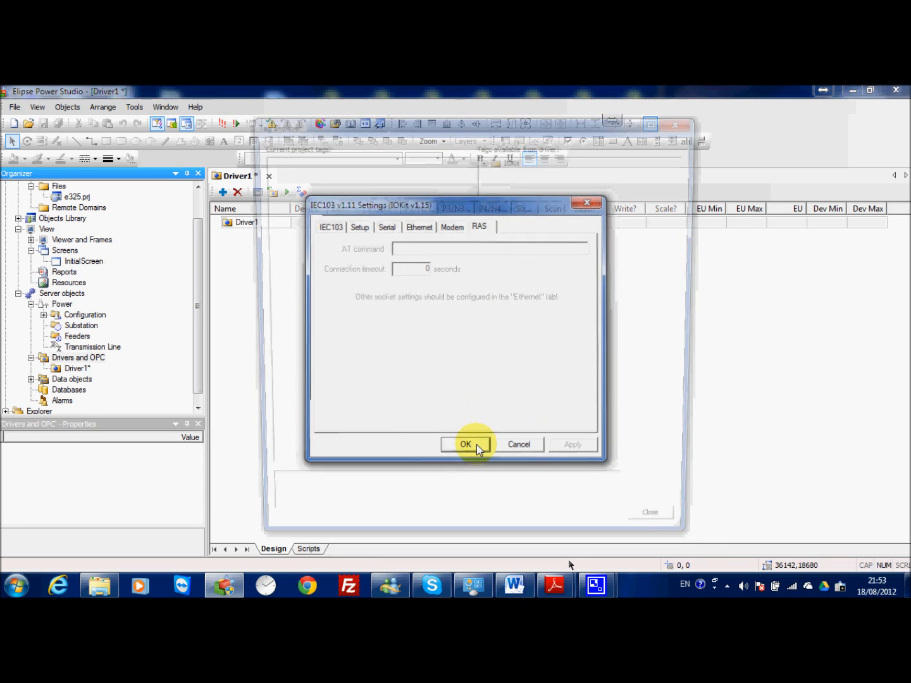
# Accept the driver settings and add IO.PhysicalLayerStatus from the IOKit General tags to Driver1.
pyautogui.click(465, 444)
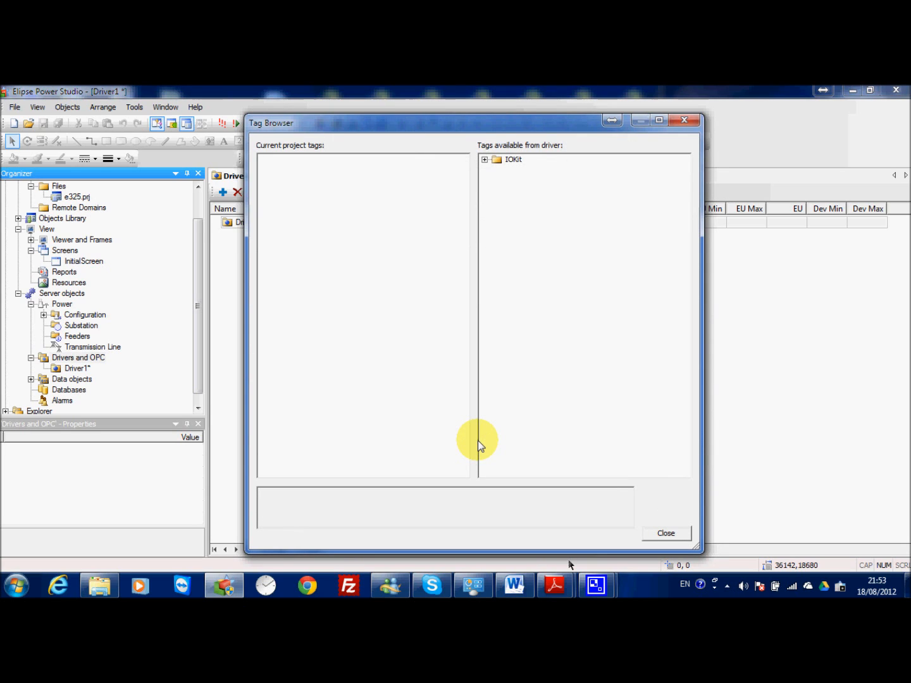
pyautogui.click(485, 160)
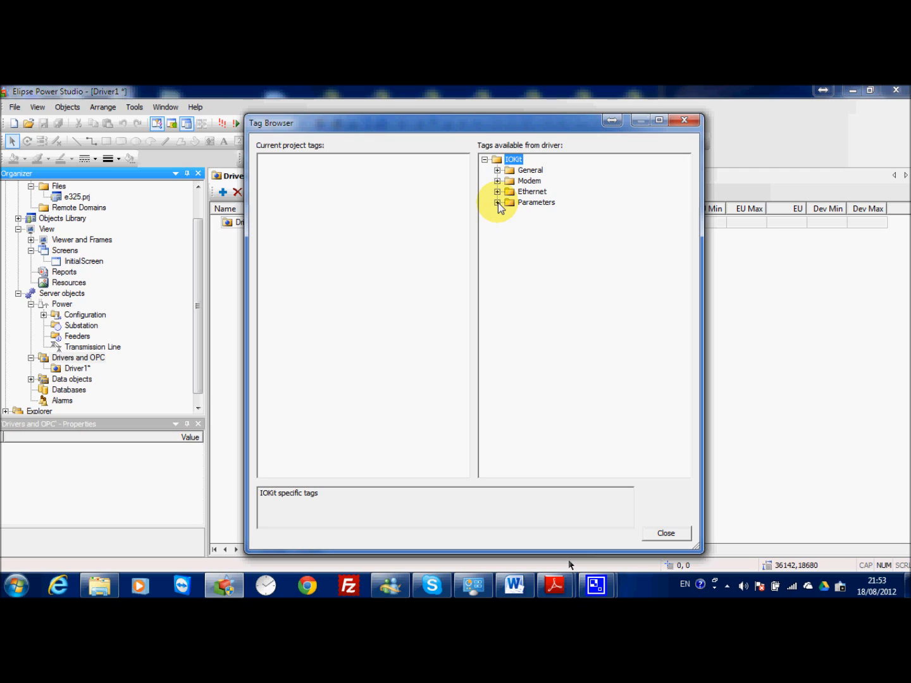
pyautogui.moveTo(501, 174)
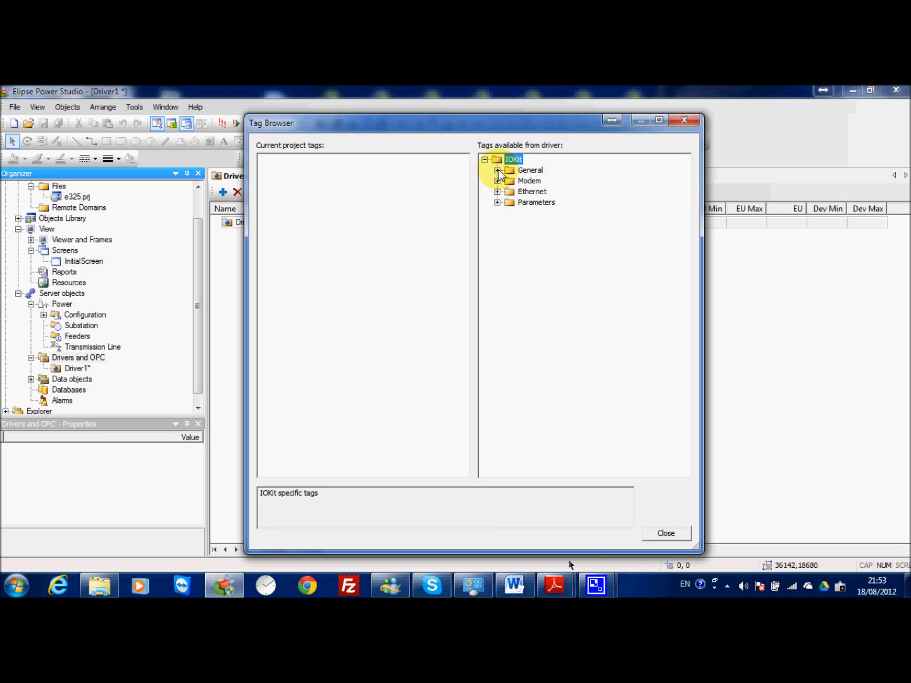
pyautogui.click(500, 170)
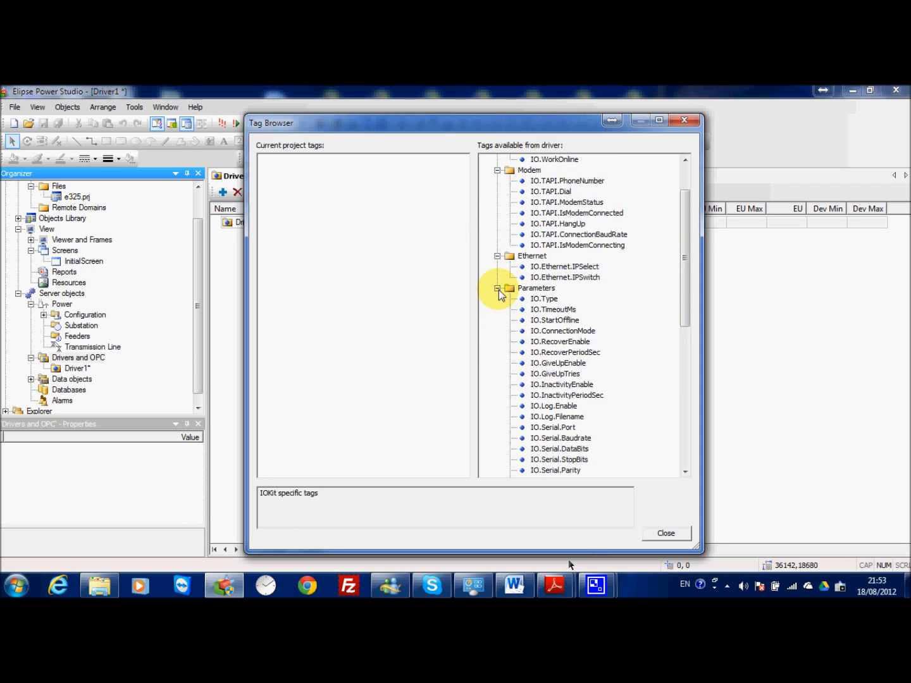
pyautogui.click(500, 288)
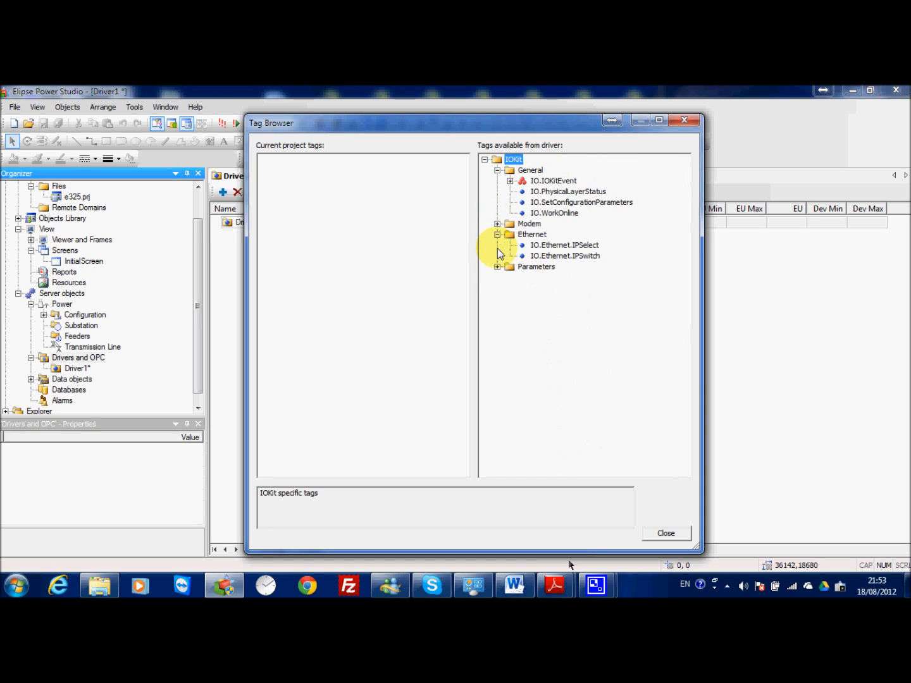
pyautogui.click(498, 234)
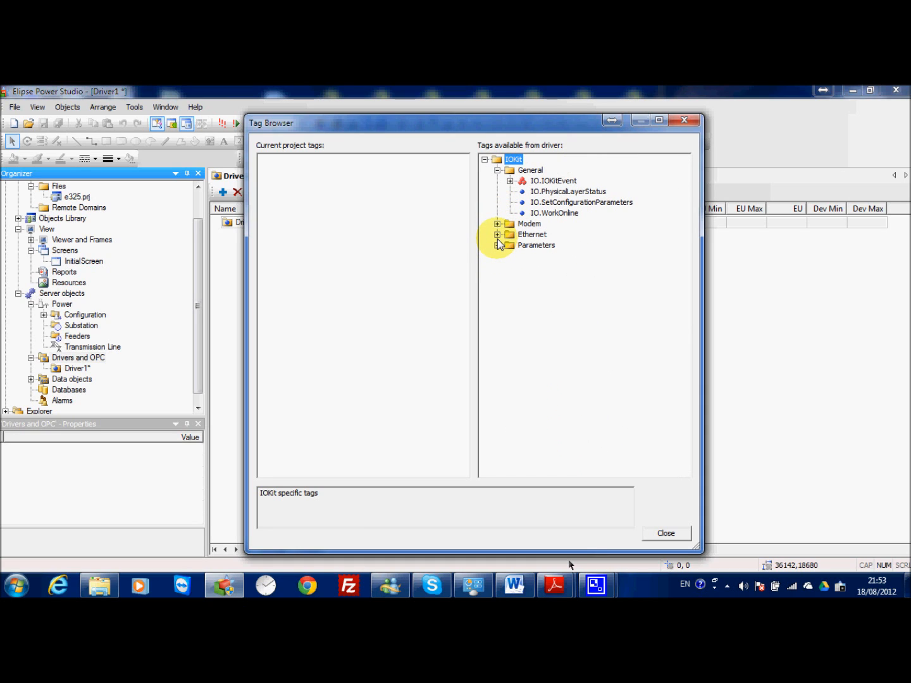
pyautogui.moveTo(555, 225)
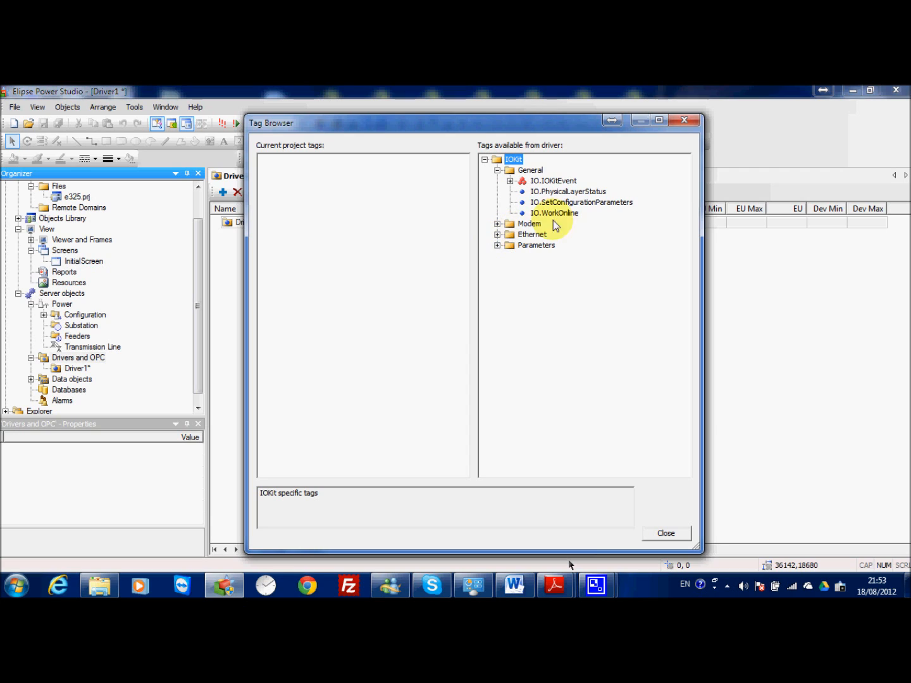
pyautogui.click(566, 191)
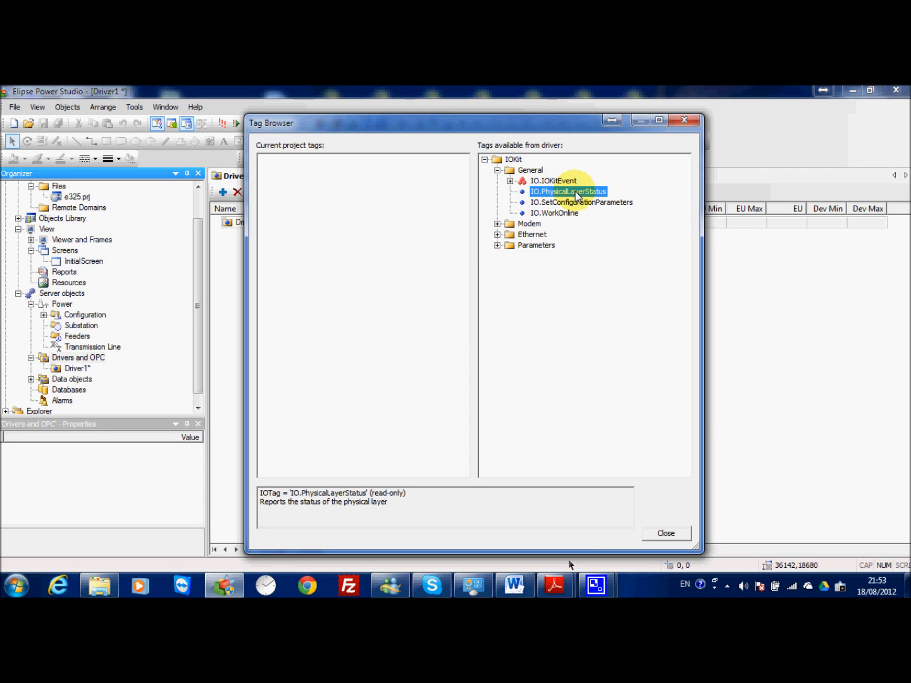
pyautogui.moveTo(593, 268)
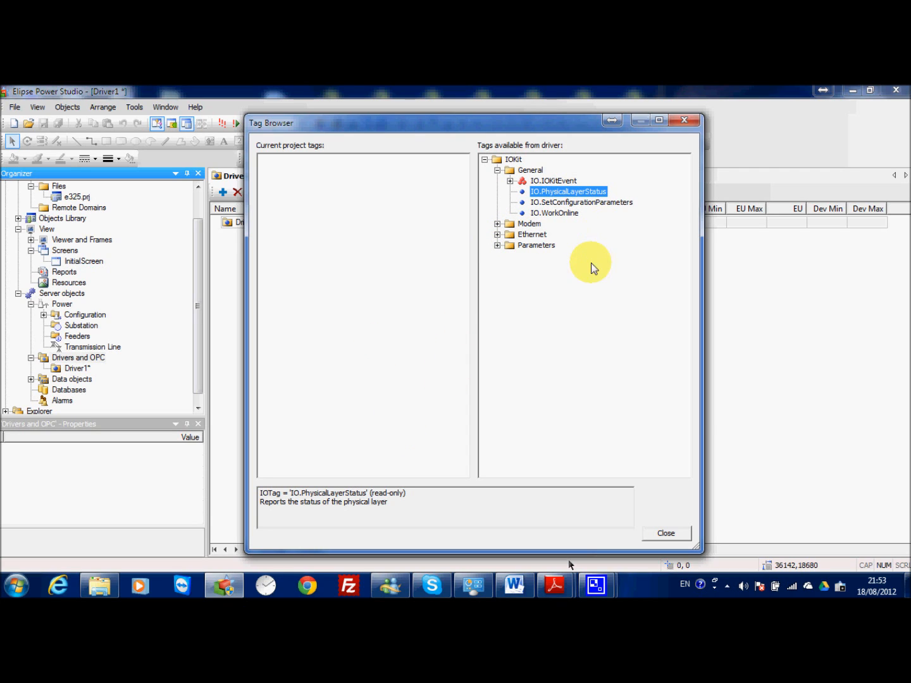
pyautogui.moveTo(577, 272)
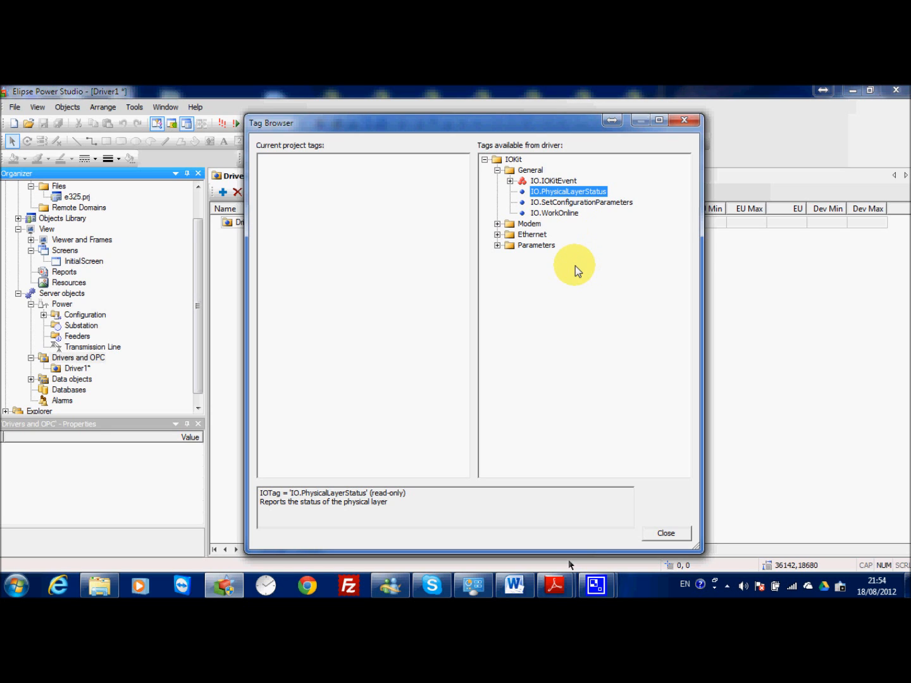
pyautogui.moveTo(568, 200)
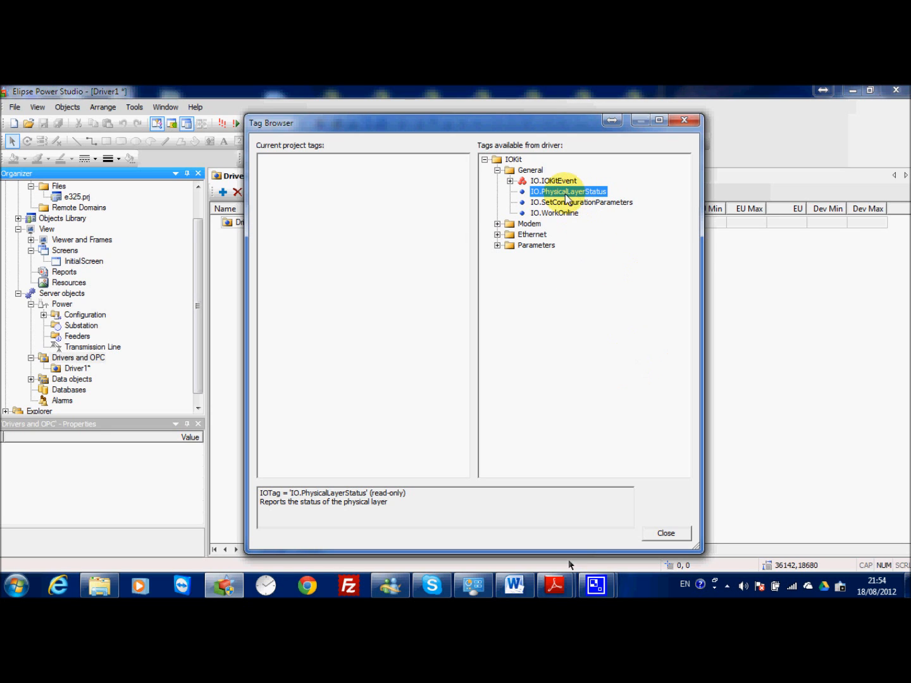
pyautogui.click(665, 532)
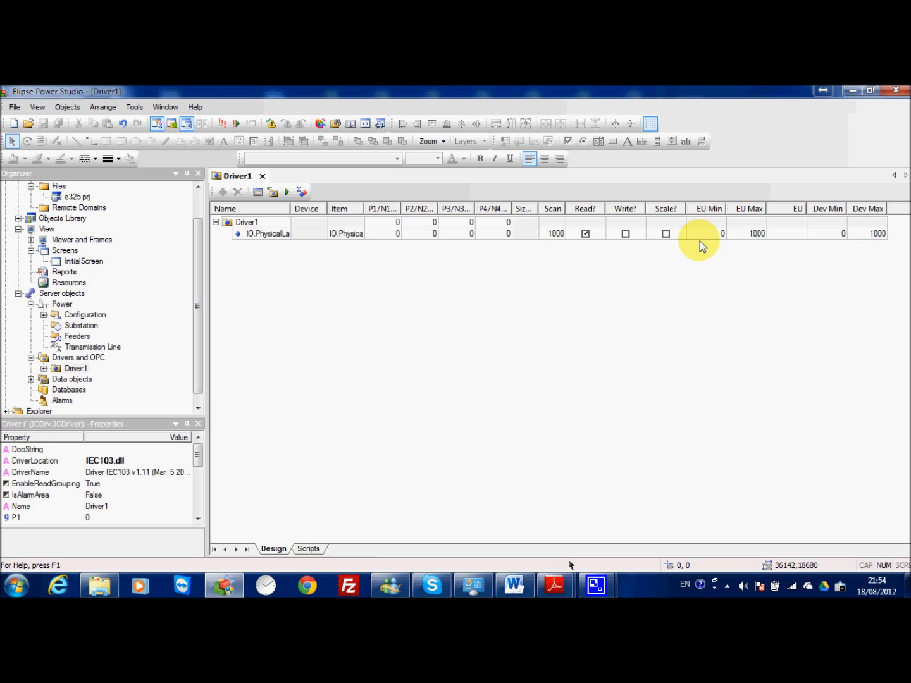
# Insert one I/O tag named RelayOnOff under Driver1.
pyautogui.click(246, 223)
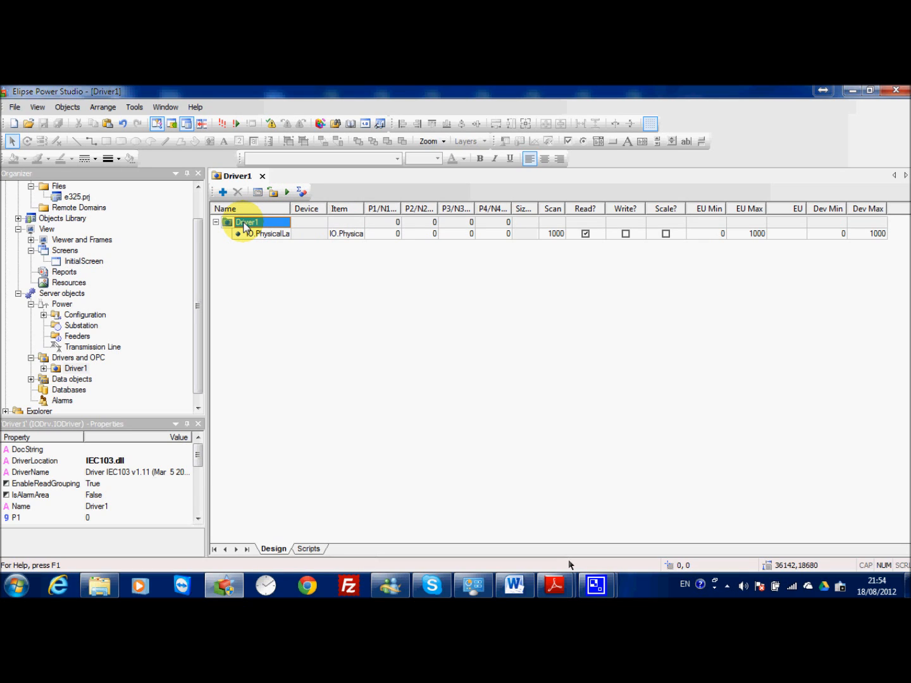
pyautogui.click(222, 191)
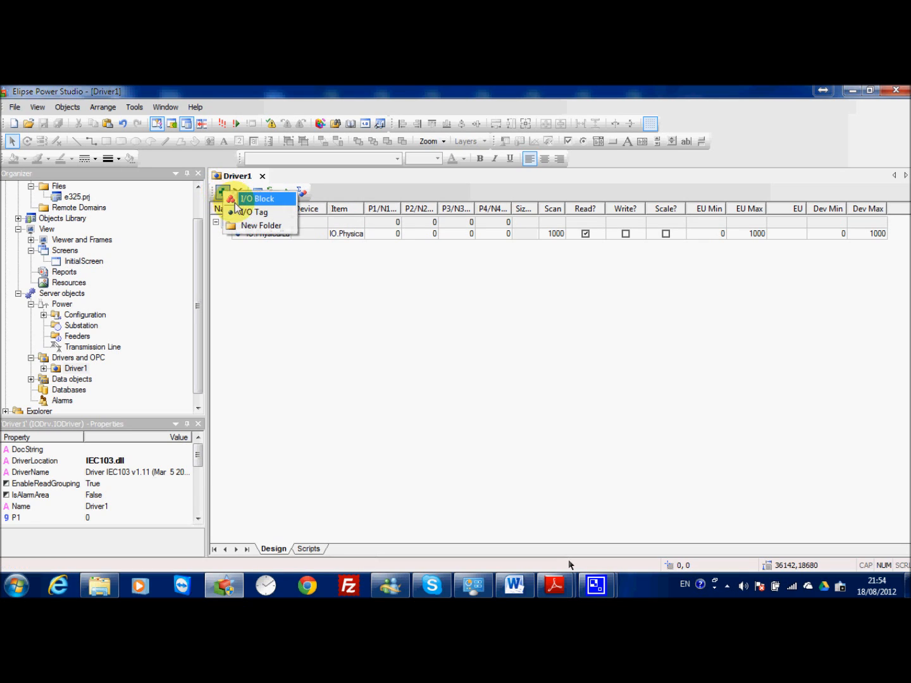
pyautogui.click(256, 213)
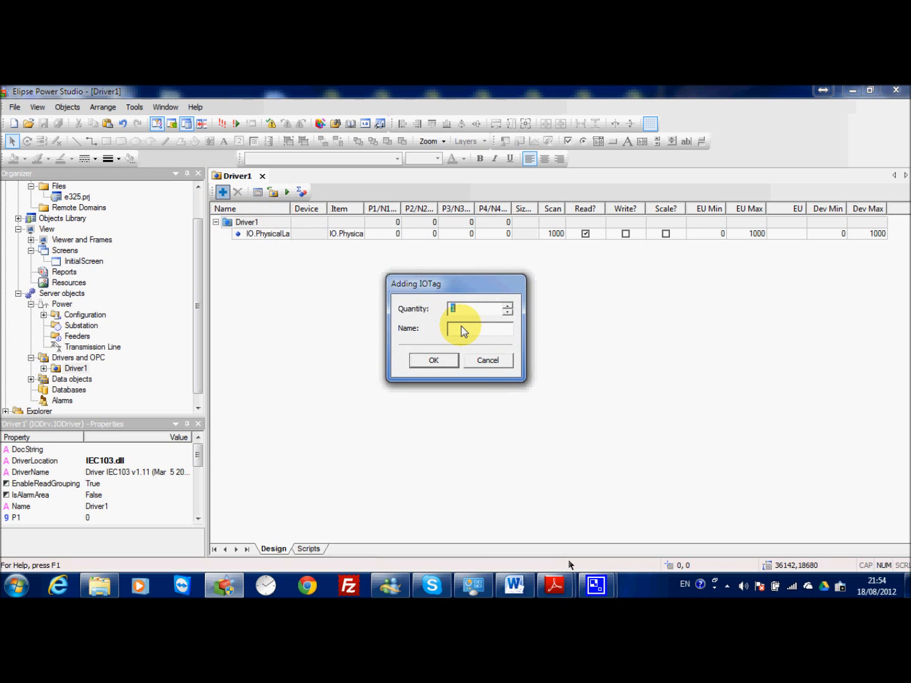
pyautogui.write('Re')
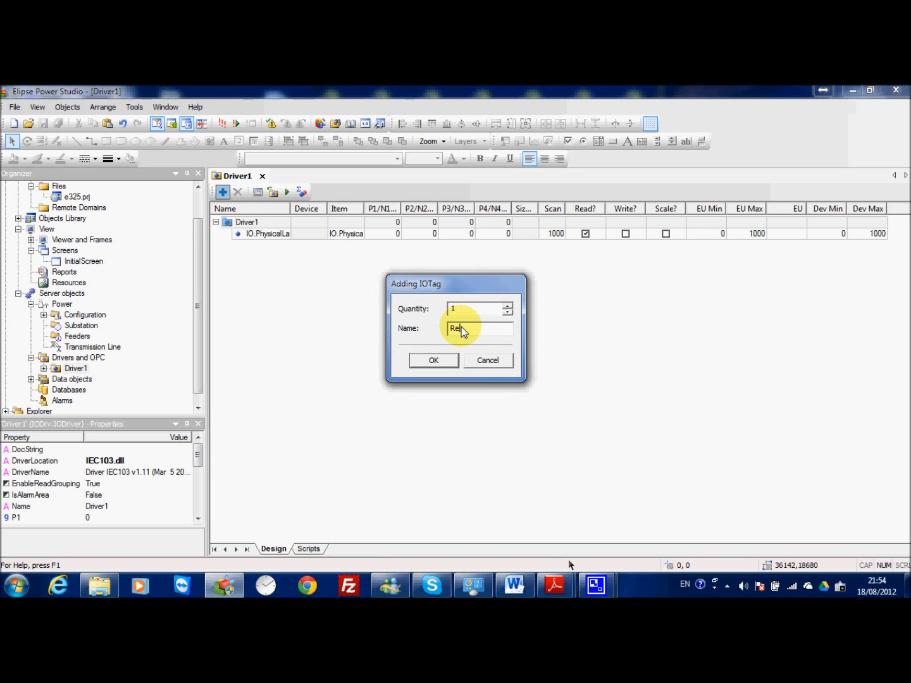
pyautogui.write('ayOn')
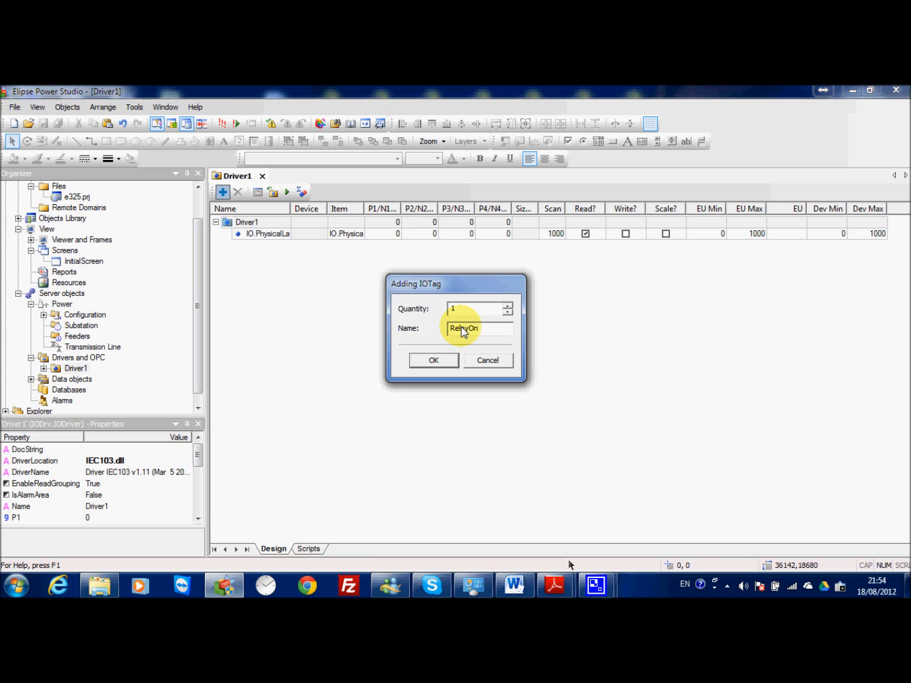
pyautogui.click(432, 359)
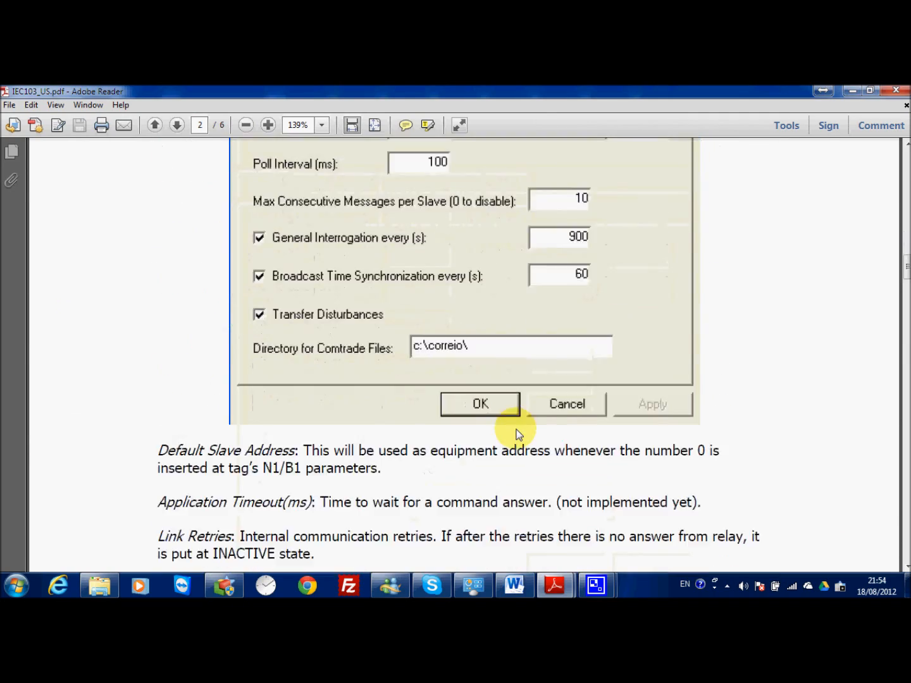
# Page forward in the manual to tag table entry 323, RELAY ONOFF.
pyautogui.click(177, 124)
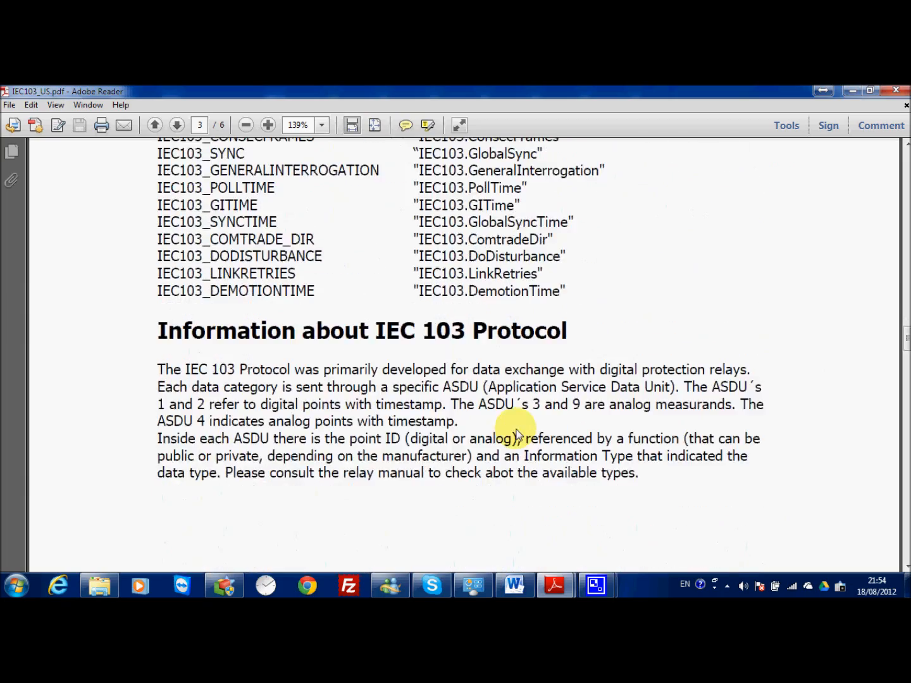
pyautogui.click(177, 124)
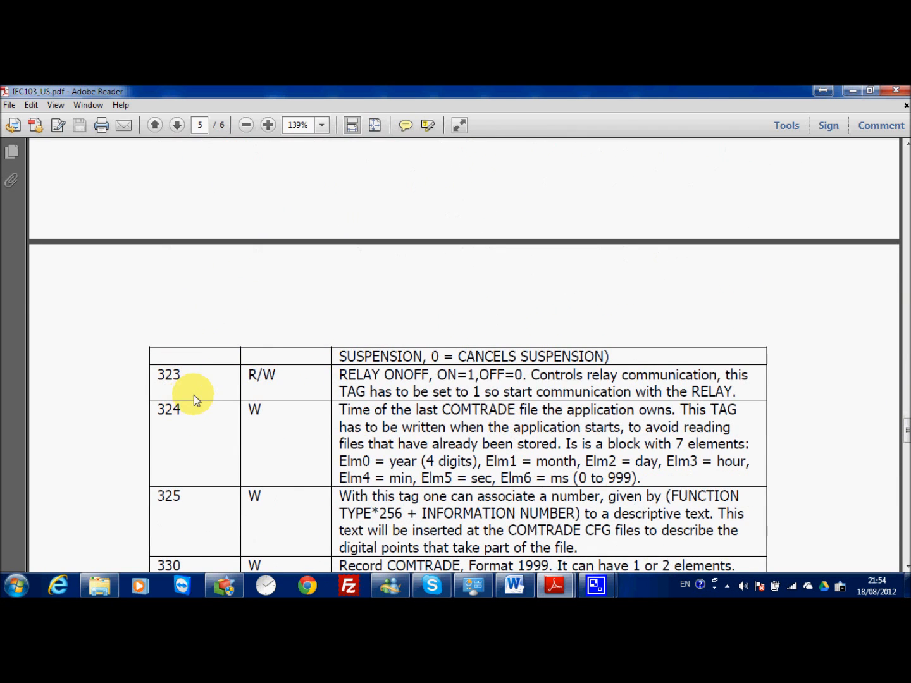
pyautogui.moveTo(449, 385)
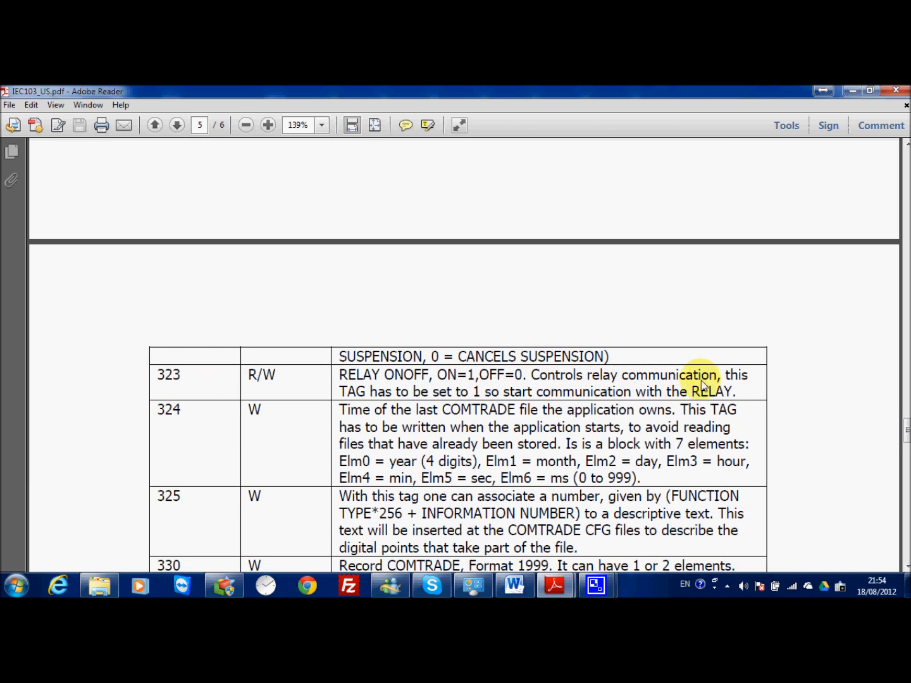
pyautogui.moveTo(475, 397)
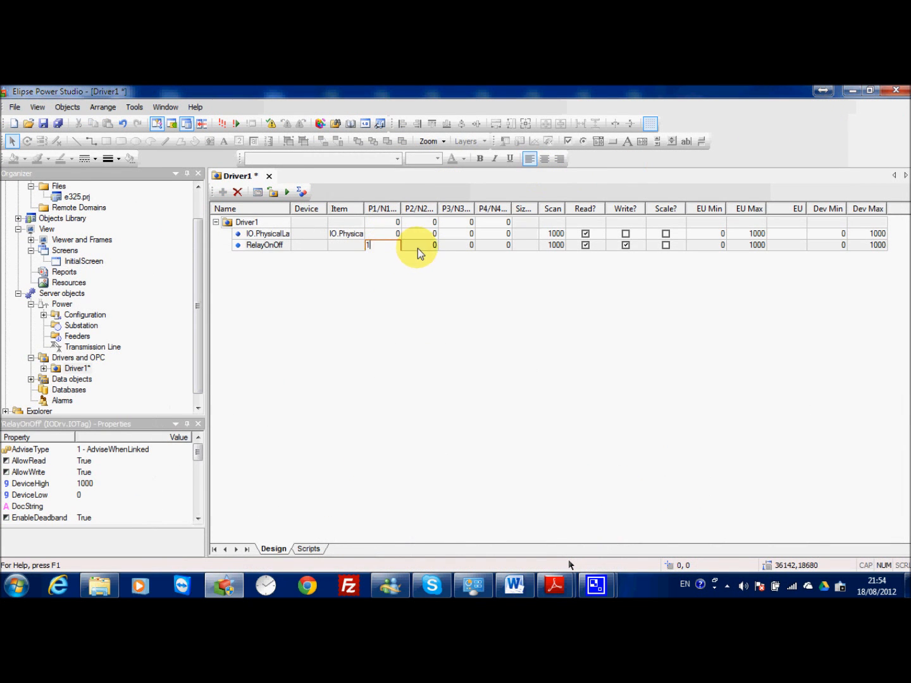
# Set RelayOnOff to N1=1, N2=323 with reading disabled and writing enabled.
pyautogui.write('3')
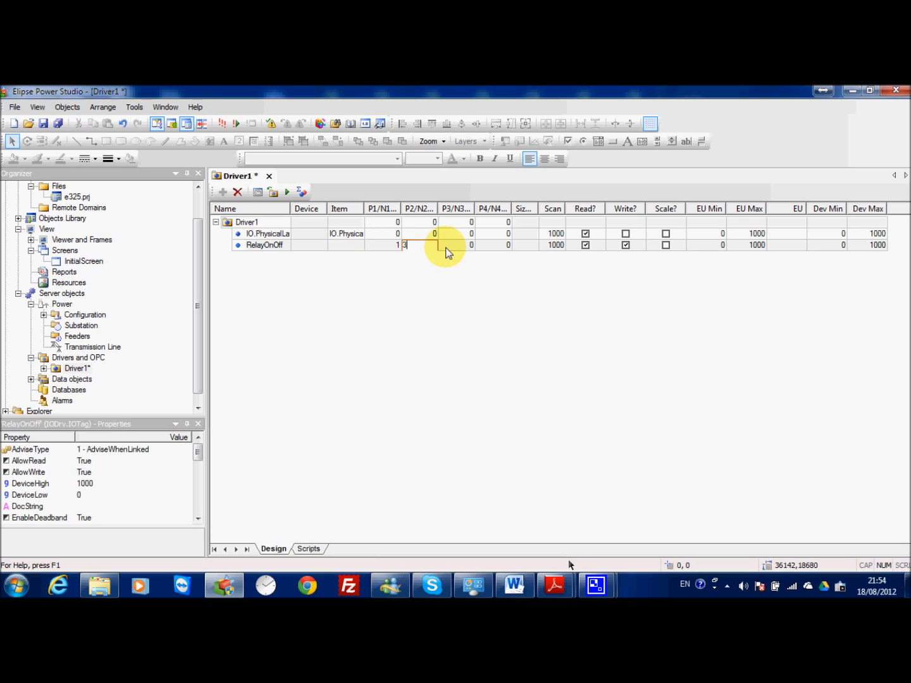
pyautogui.write('23')
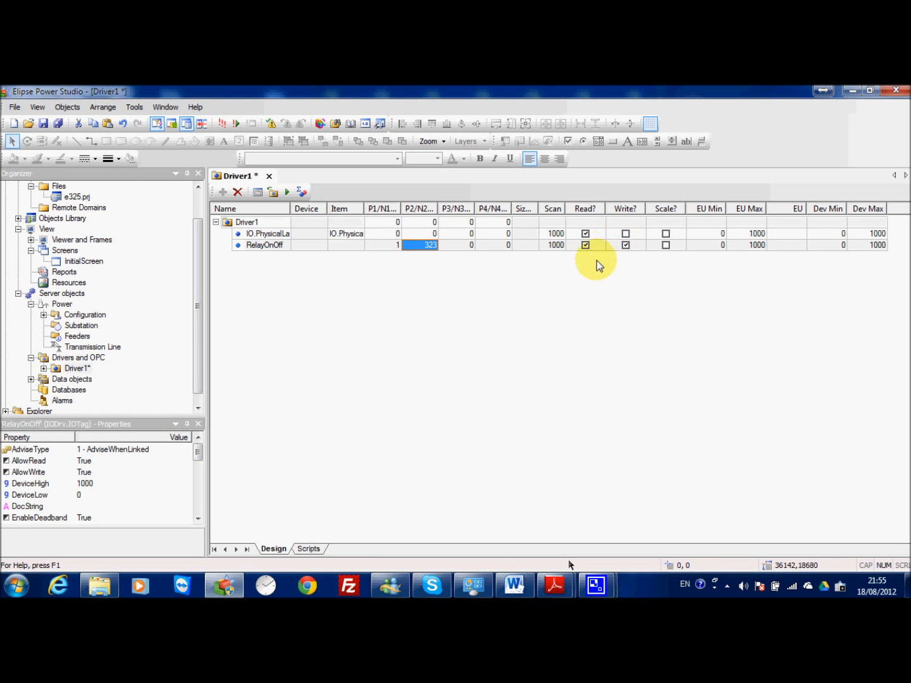
pyautogui.click(584, 245)
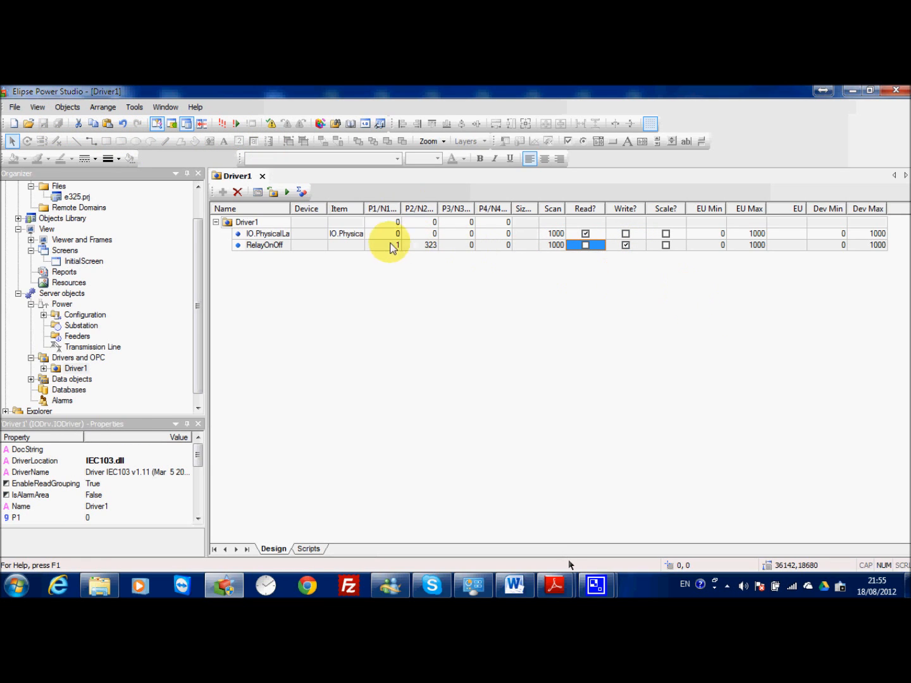
pyautogui.click(265, 245)
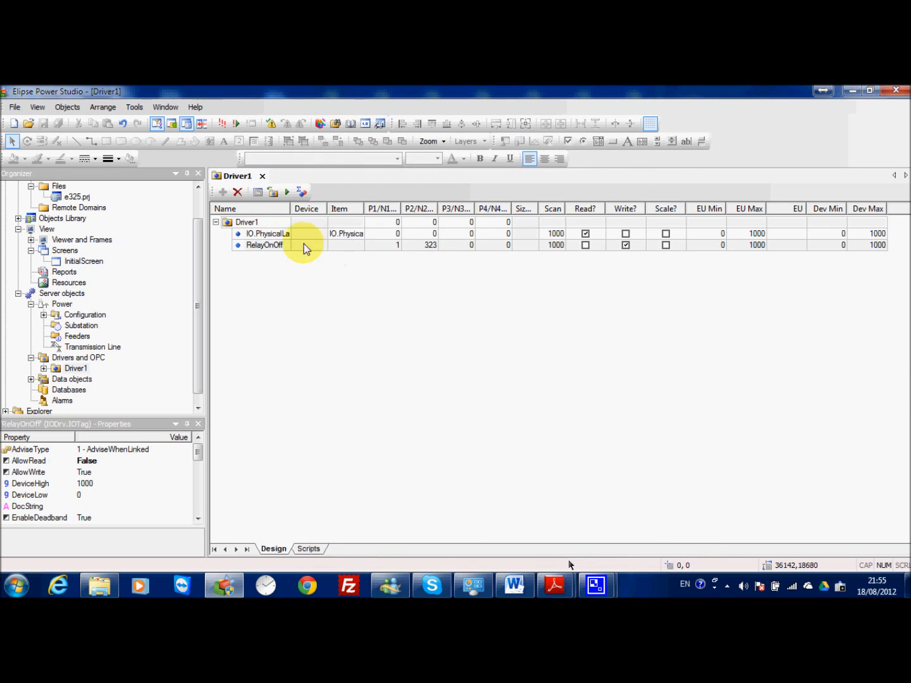
# Create a Measurements folder under Driver1 containing three I/O tags Tag1–Tag3.
pyautogui.rightClick(246, 222)
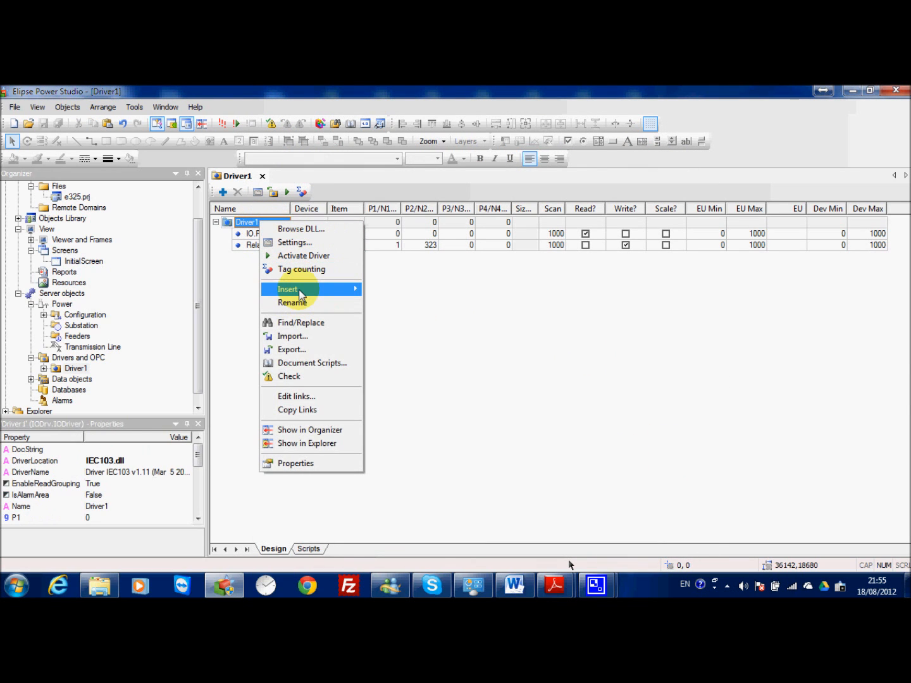
pyautogui.click(289, 289)
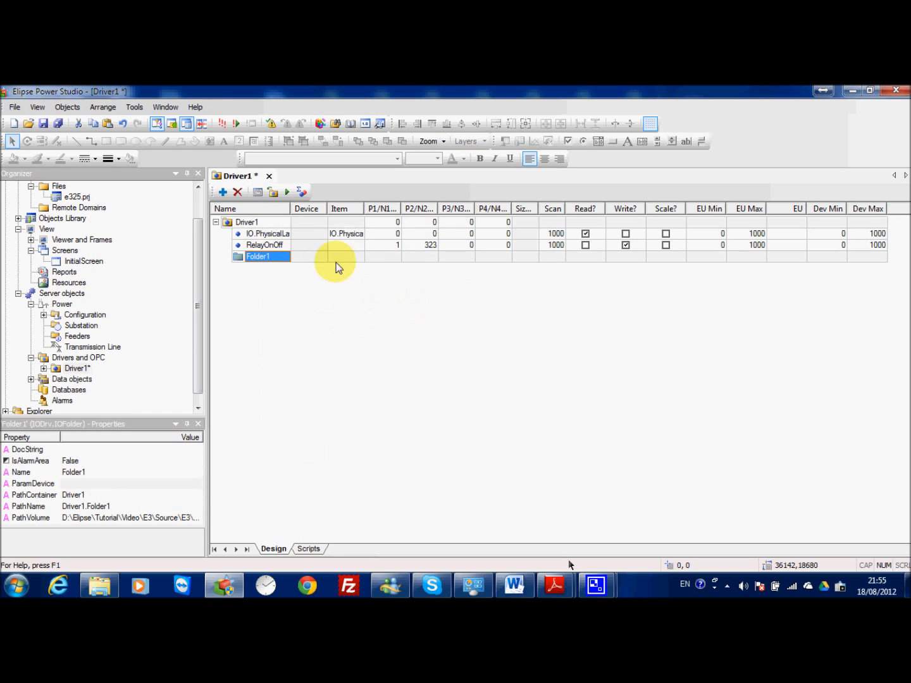
pyautogui.write('Measu')
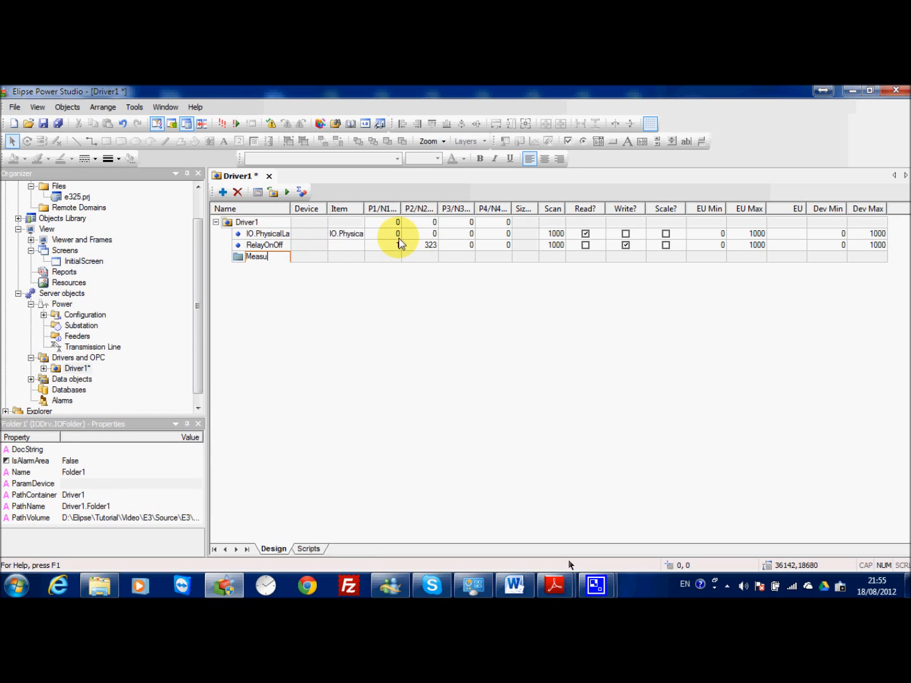
pyautogui.write('Measurements')
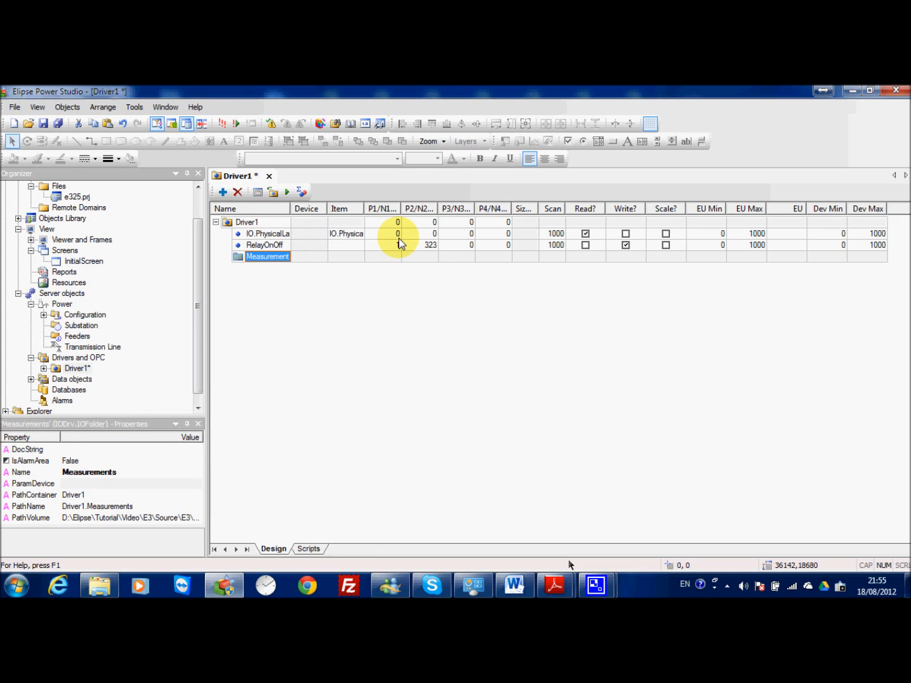
pyautogui.click(269, 255)
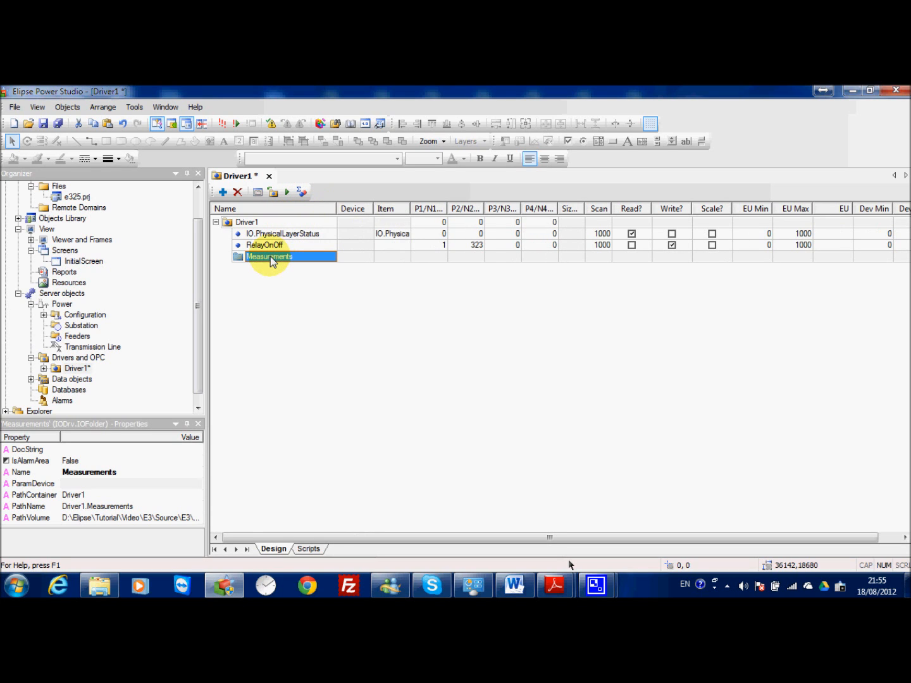
pyautogui.click(223, 193)
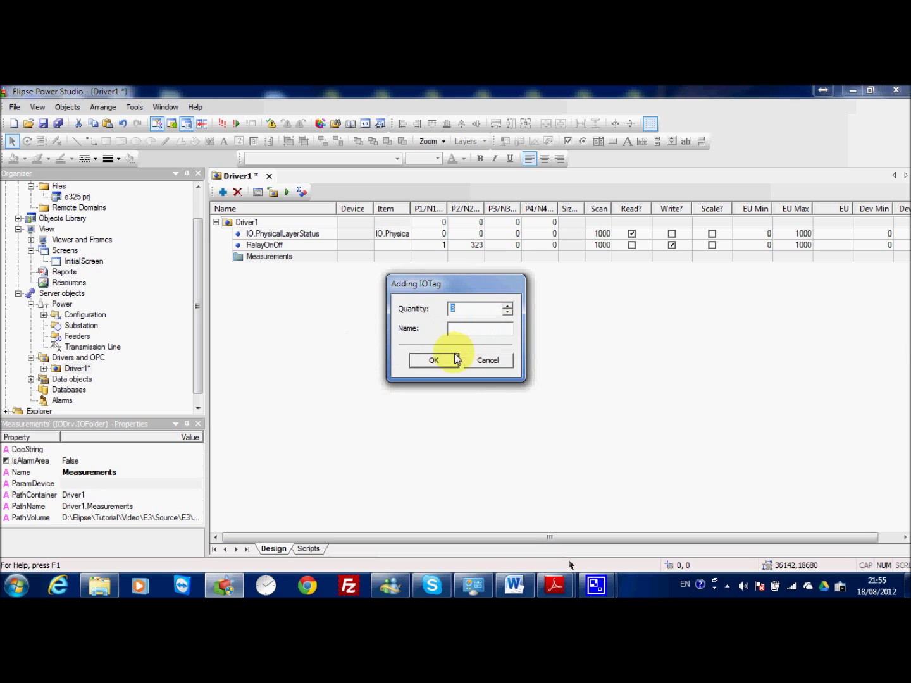
pyautogui.click(432, 360)
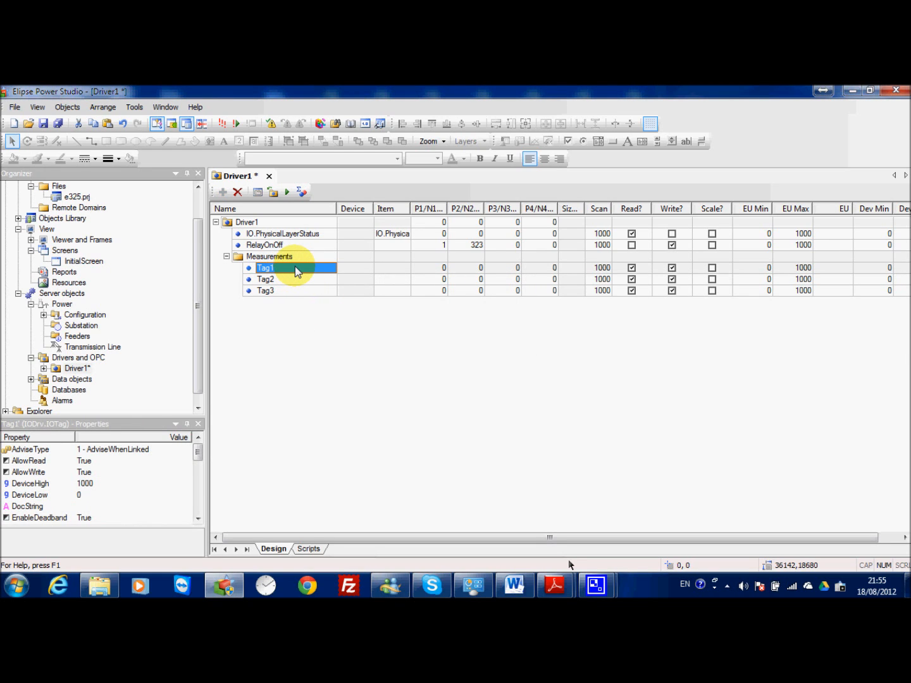
# Create an empty Disturbance folder under Driver1.
pyautogui.rightClick(246, 221)
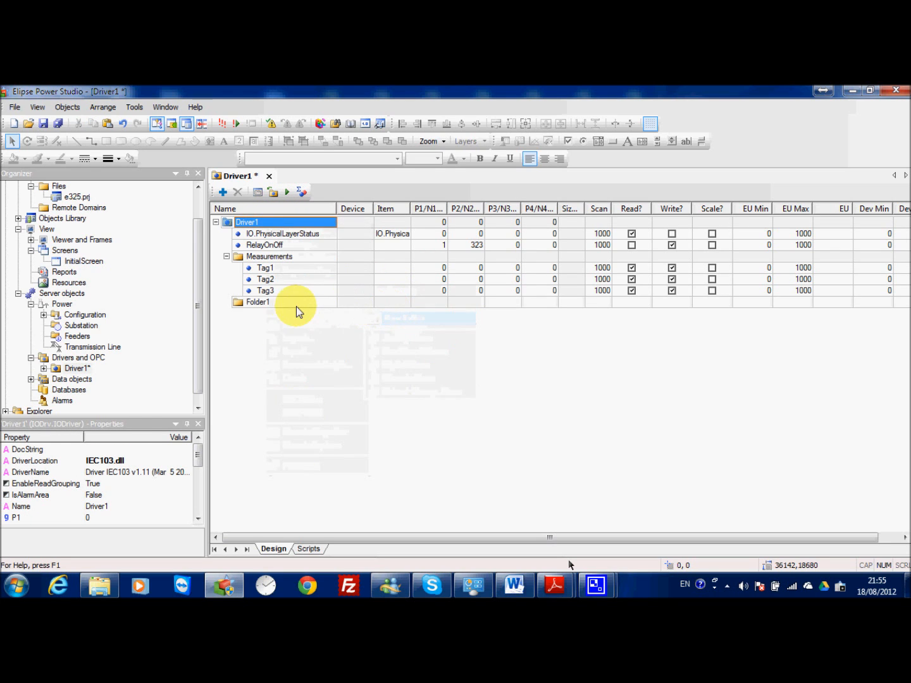
pyautogui.write('Disturbance')
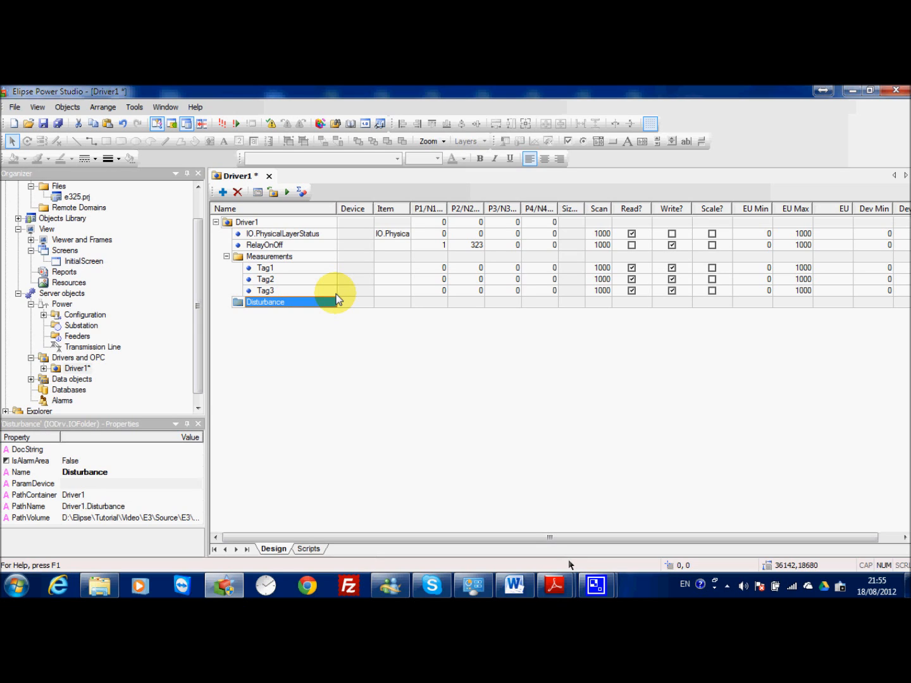
pyautogui.click(266, 268)
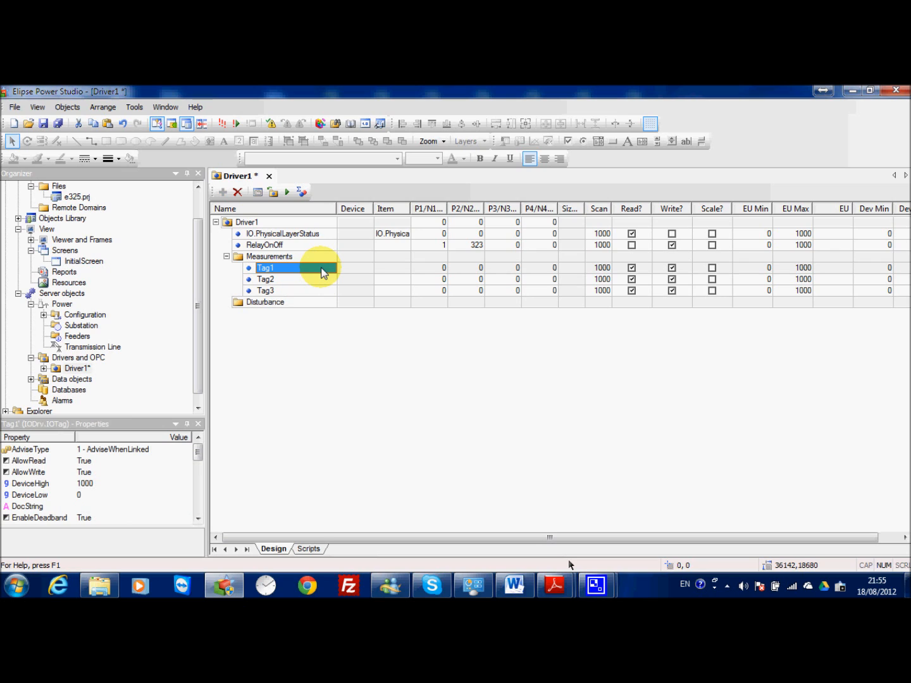
pyautogui.moveTo(562, 457)
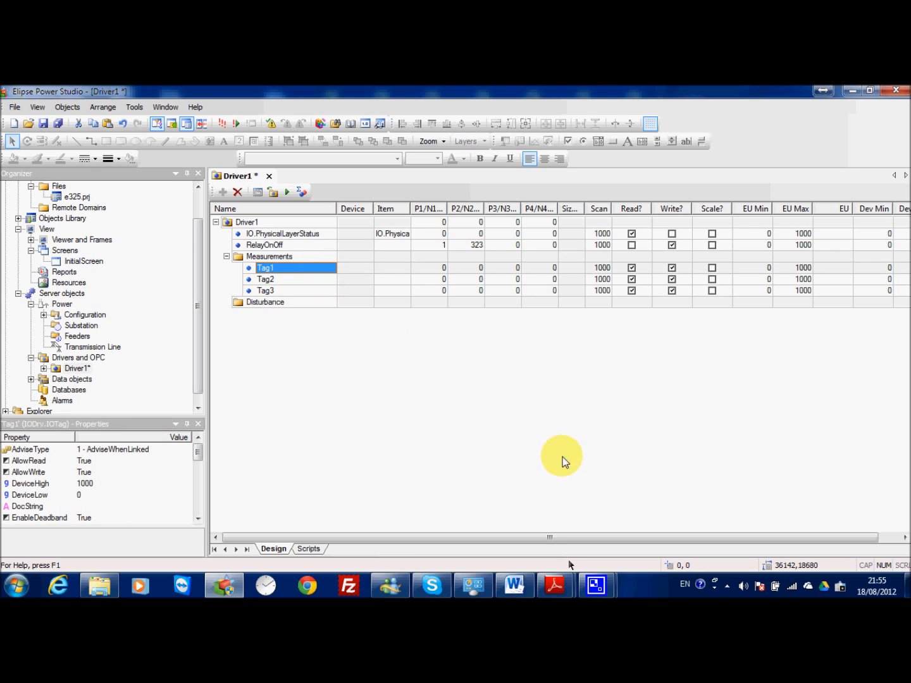
pyautogui.moveTo(593, 584)
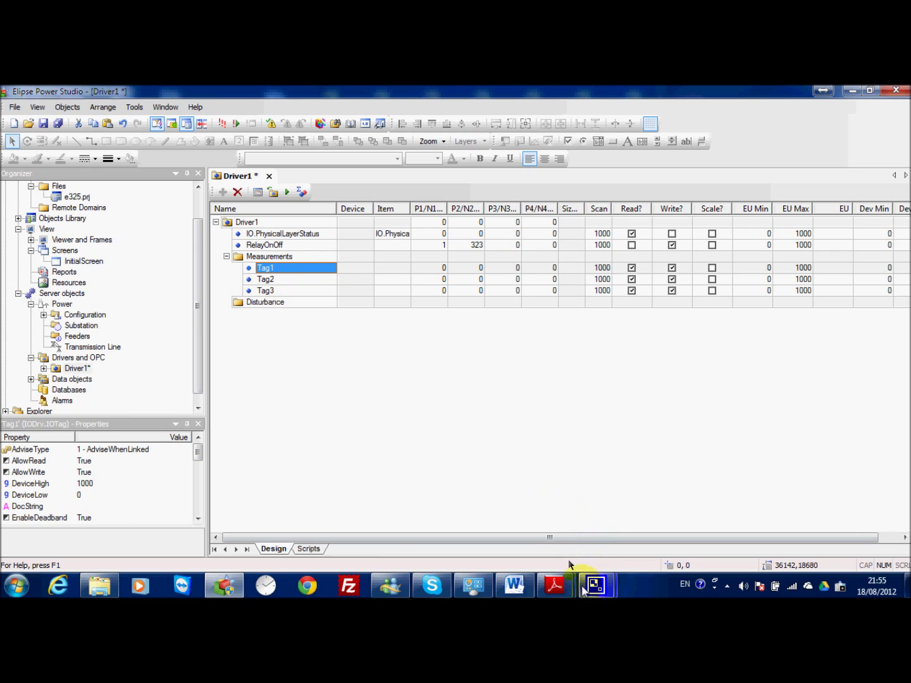
# Go back to the manual's N1–N4 addressing definitions and Table 1 of ASDU codes.
pyautogui.click(554, 584)
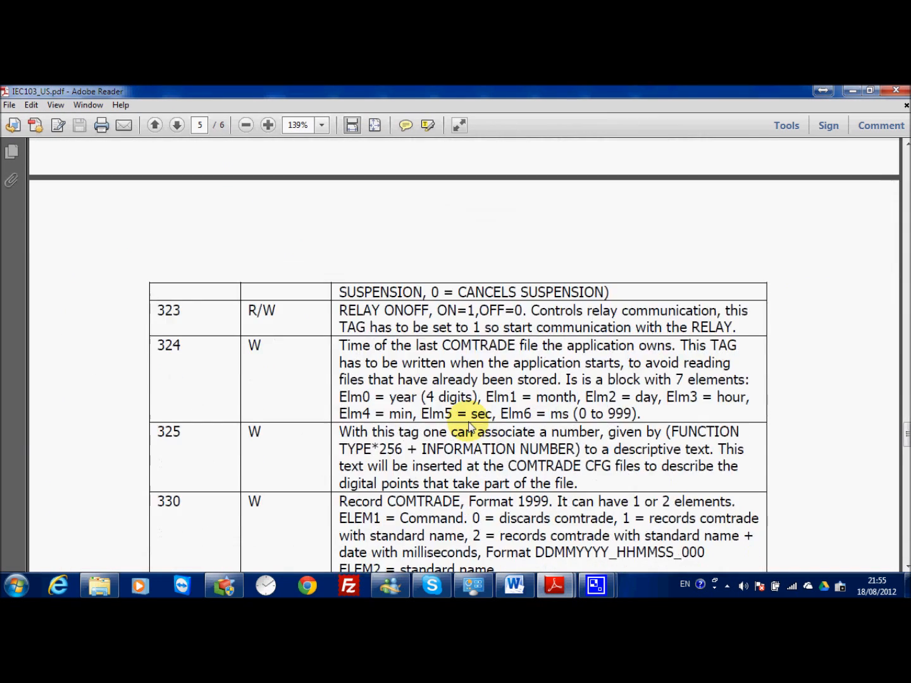
pyautogui.click(154, 124)
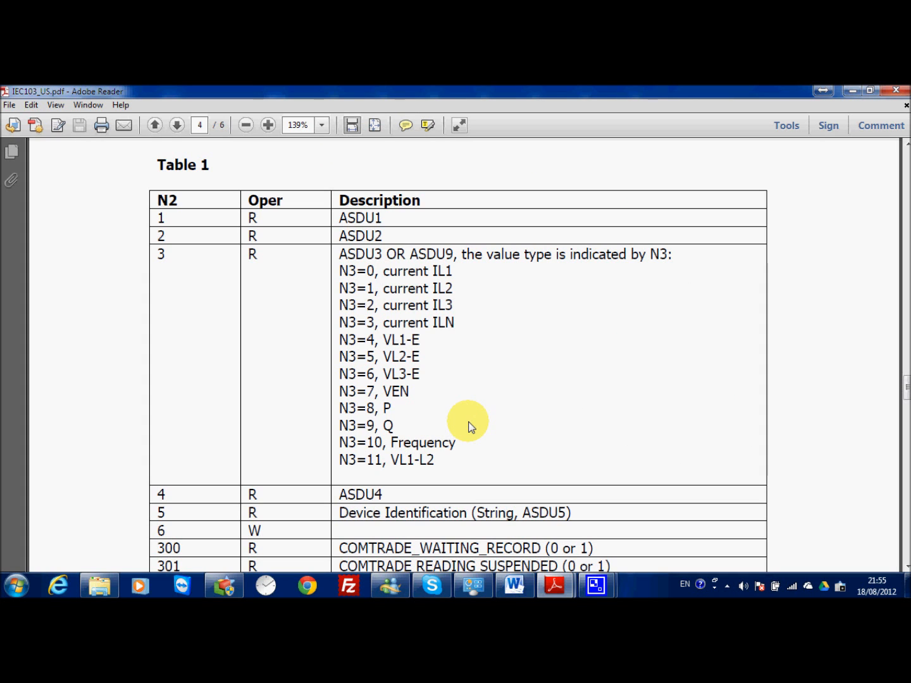
pyautogui.moveTo(447, 339)
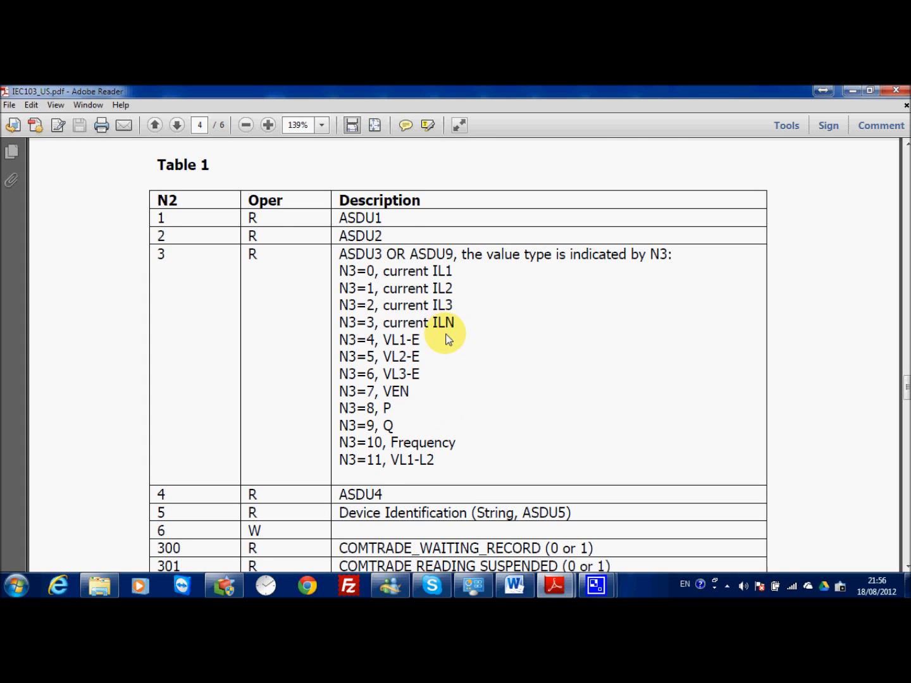
pyautogui.scroll(3)
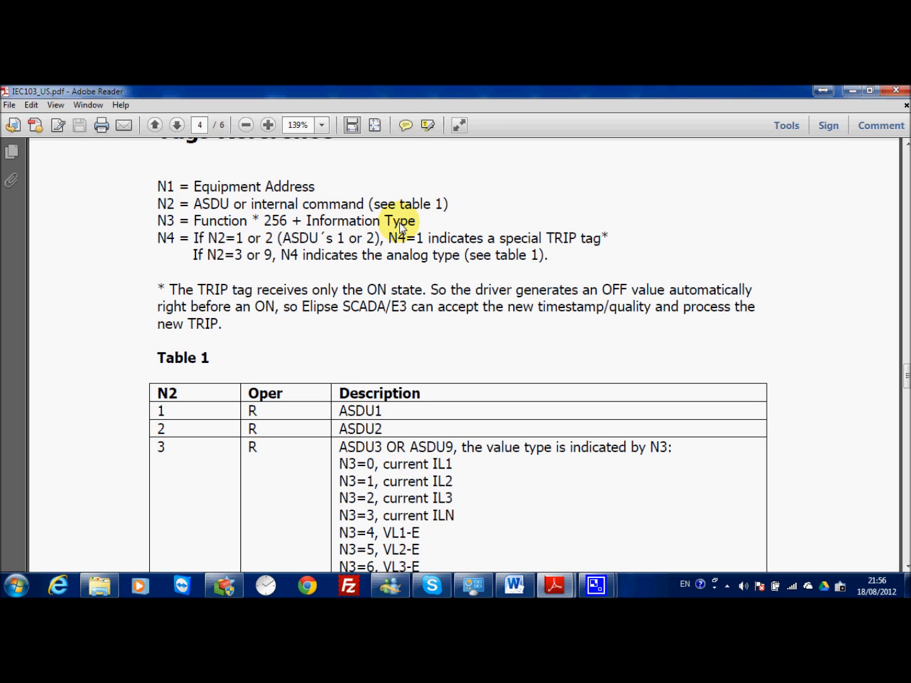
pyautogui.moveTo(478, 226)
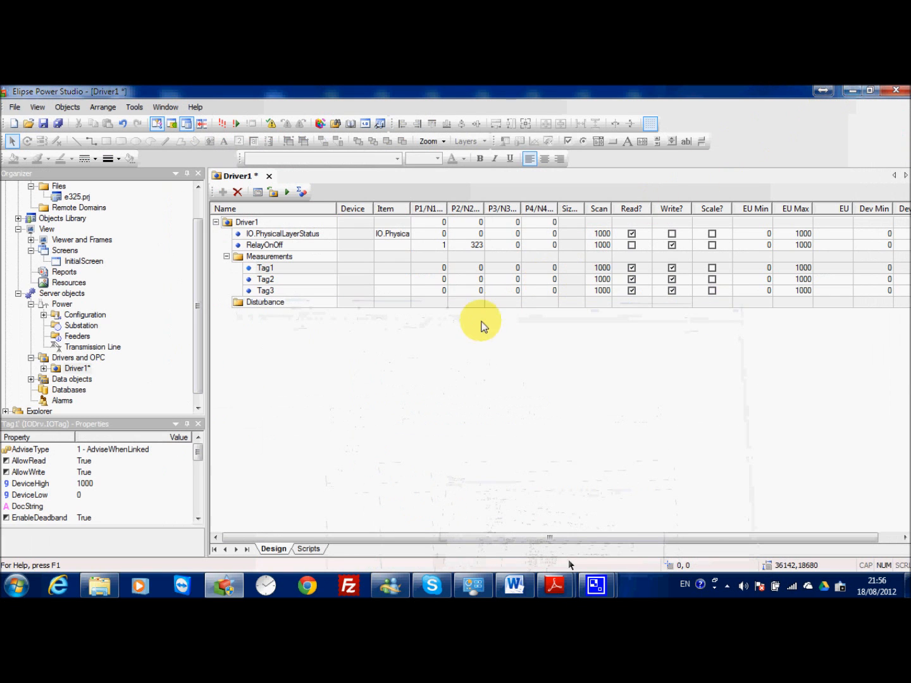
# Set Tag1–Tag3 to N1=1, N2=3, N3=41108, N4=0/1/2, with writing turned off.
pyautogui.click(428, 269)
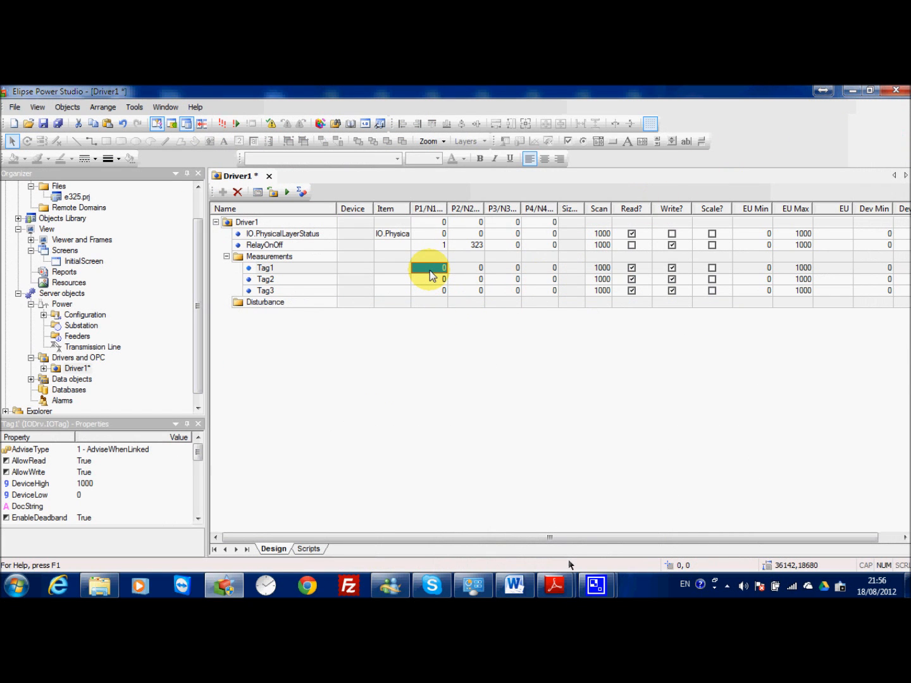
pyautogui.click(428, 278)
pyautogui.write('1')
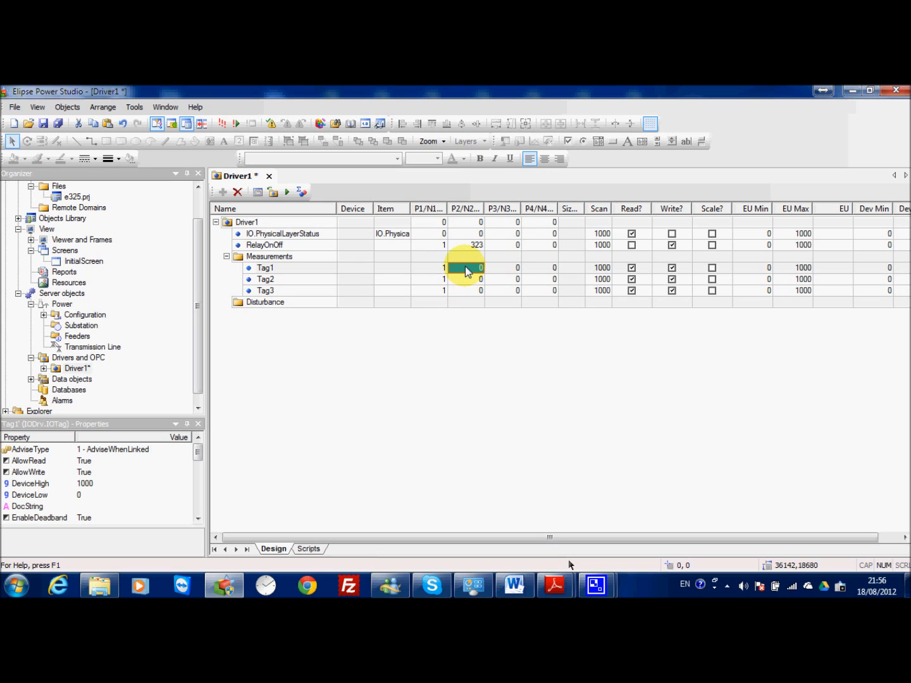
pyautogui.write('3')
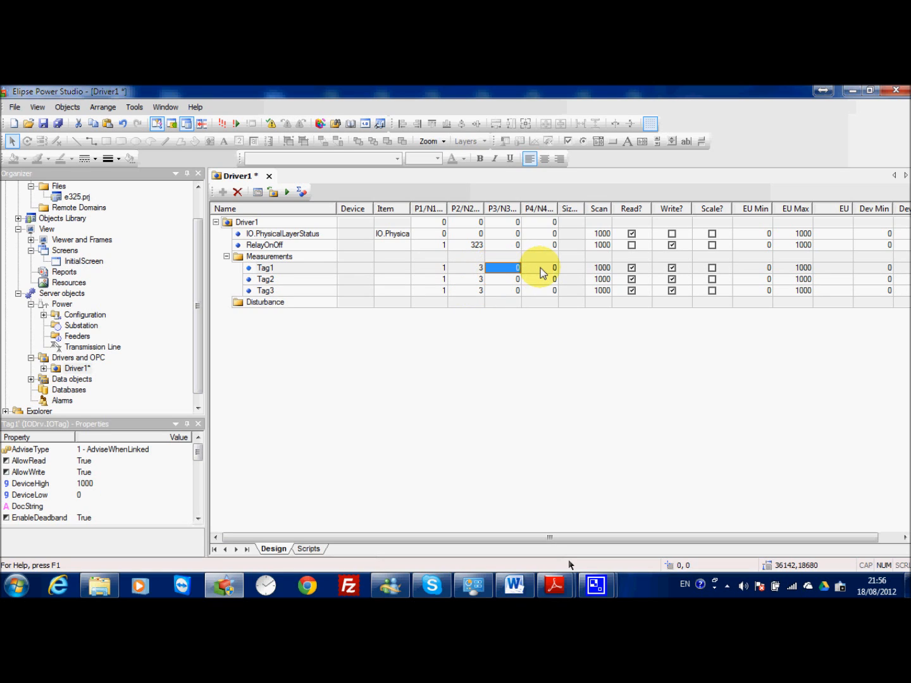
pyautogui.write('411')
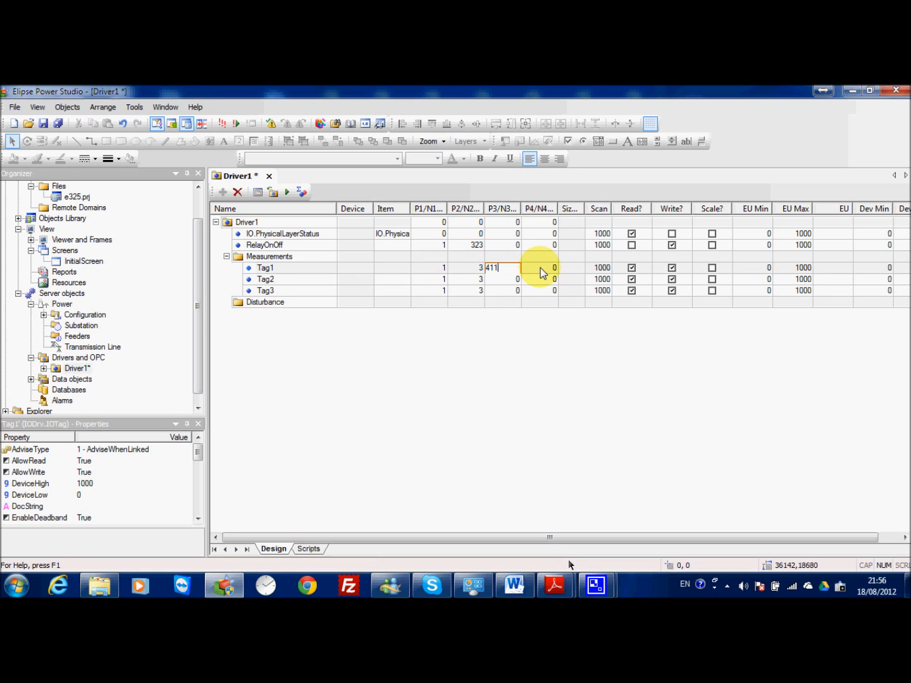
pyautogui.write('08')
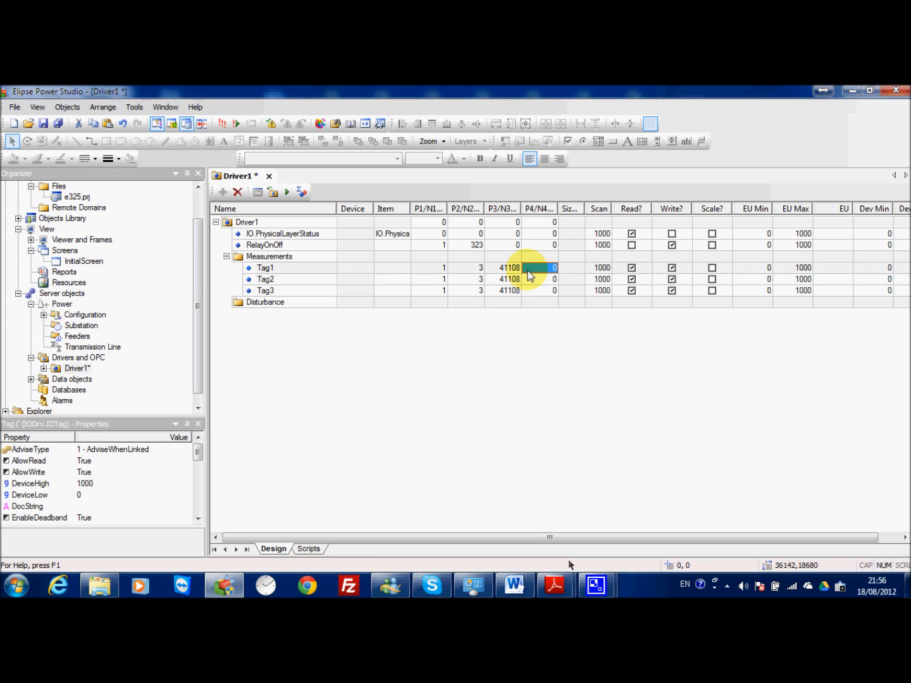
pyautogui.moveTo(571, 281)
pyautogui.write('1')
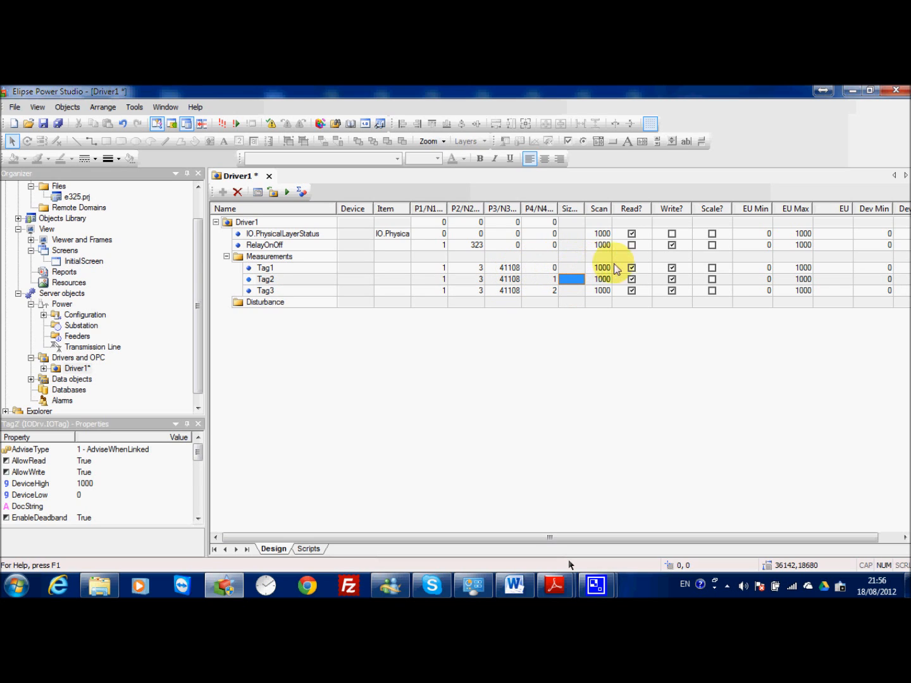
pyautogui.click(672, 278)
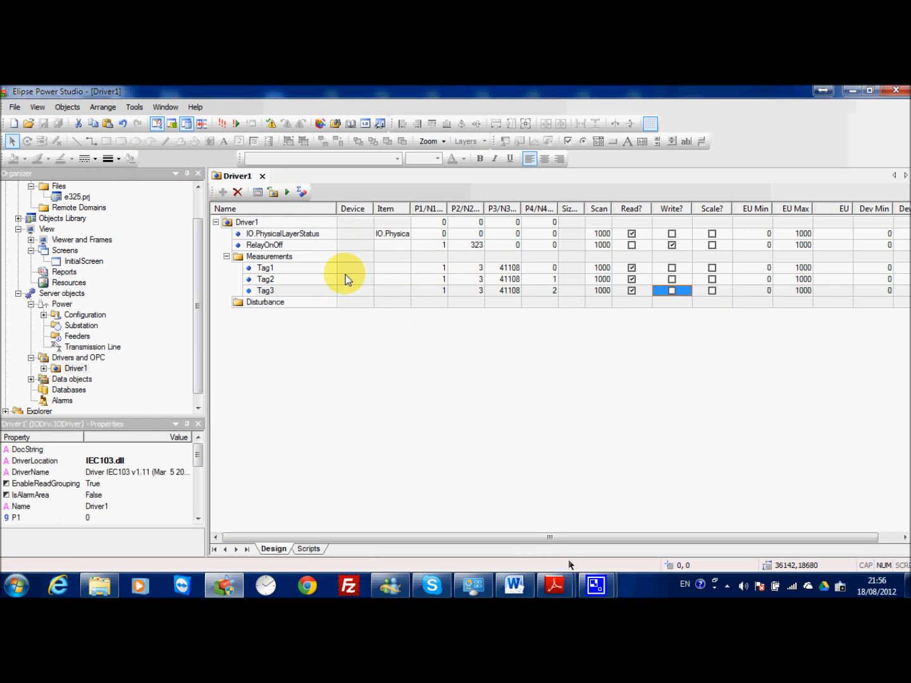
pyautogui.moveTo(286, 193)
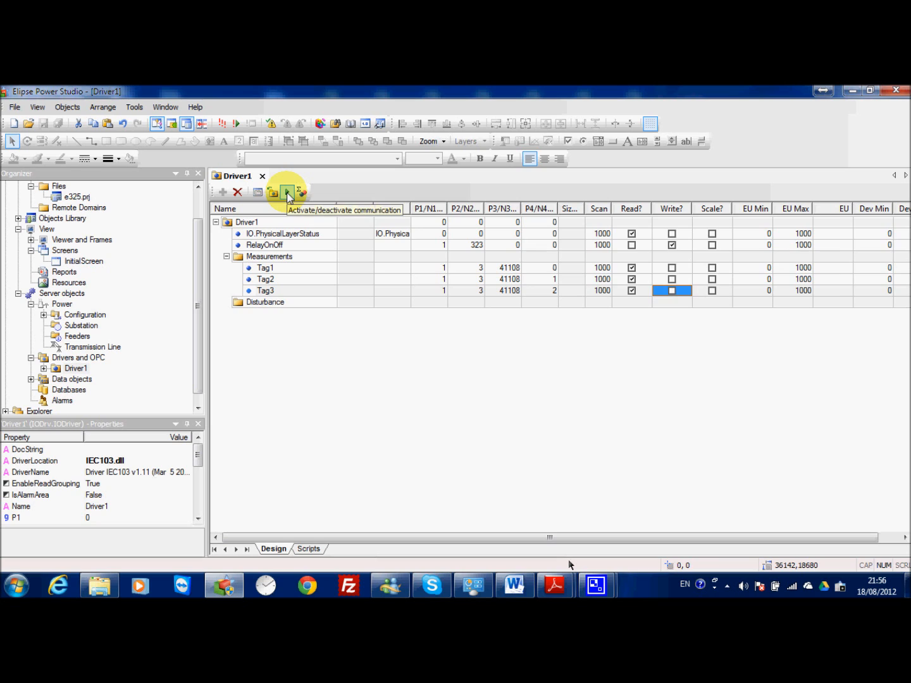
# Activate communication and confirm IO.PhysicalLayerStatus reads 1 and RelayOnOff reads 0 with good quality.
pyautogui.click(287, 193)
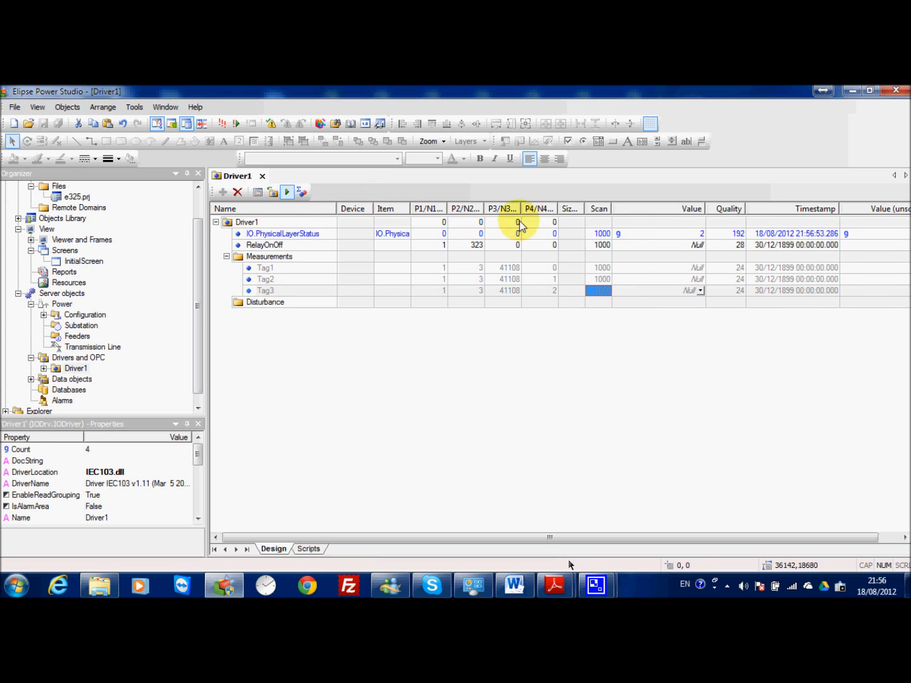
pyautogui.moveTo(693, 245)
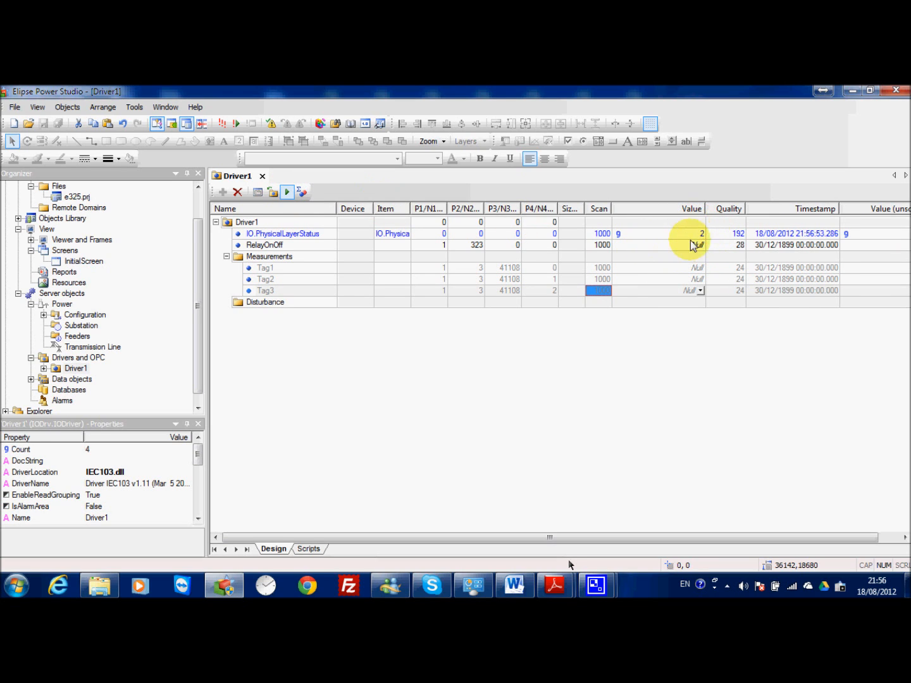
pyautogui.moveTo(700, 245)
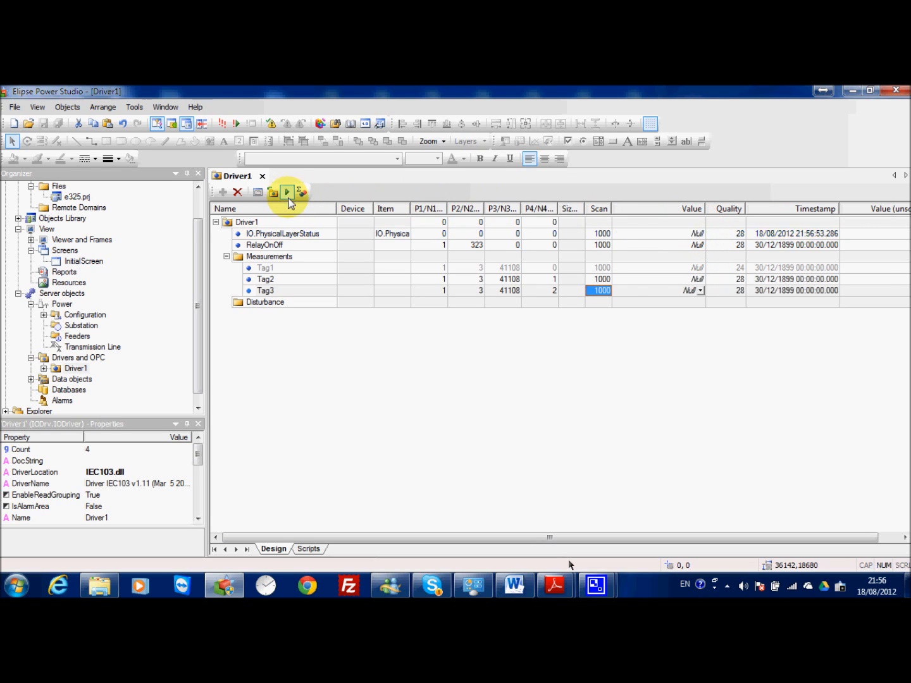
pyautogui.click(286, 193)
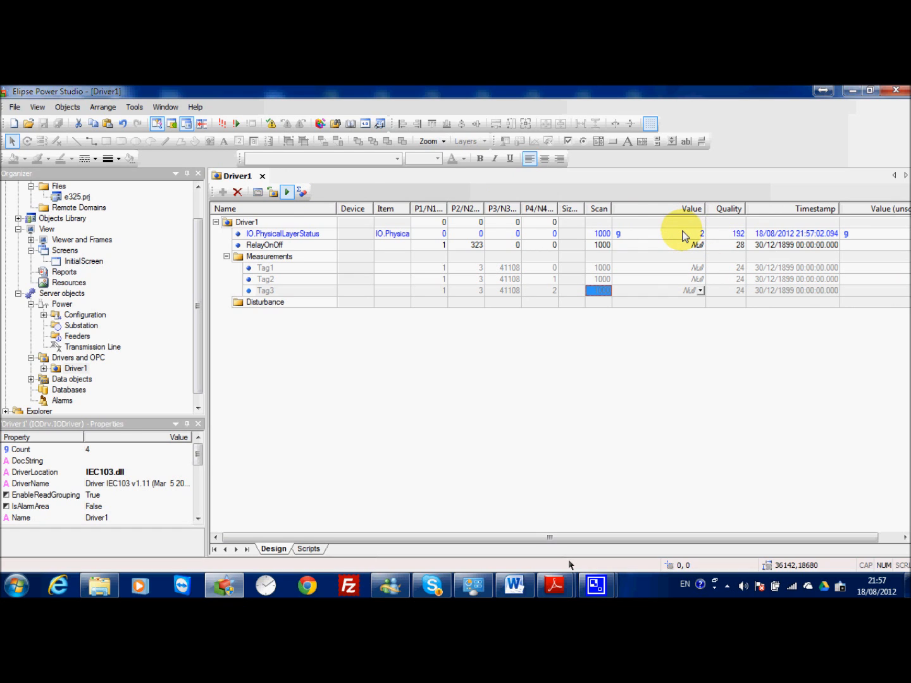
pyautogui.moveTo(389, 248)
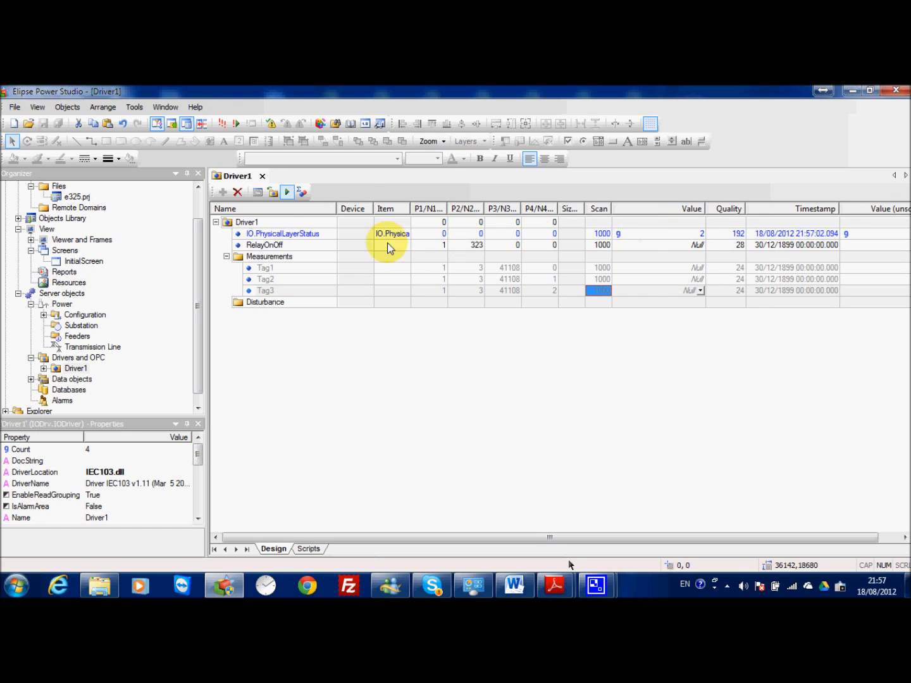
pyautogui.click(283, 232)
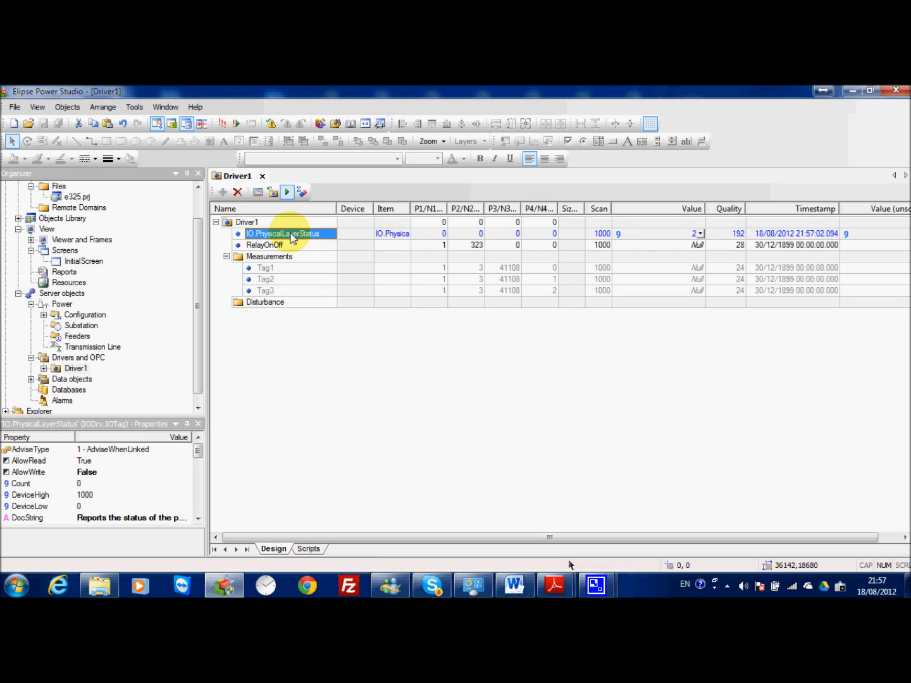
pyautogui.moveTo(310, 238)
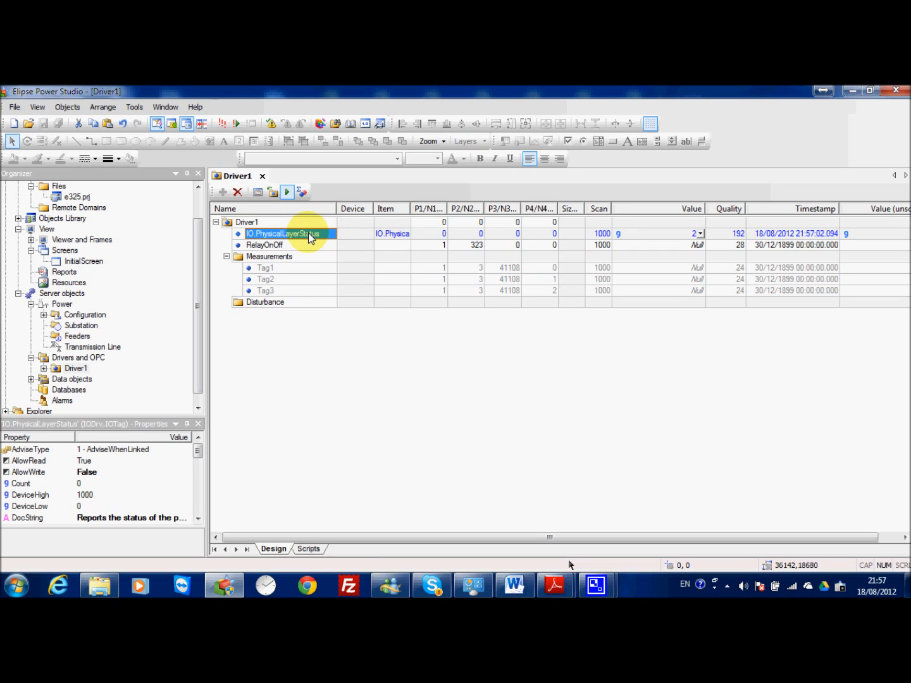
pyautogui.moveTo(675, 243)
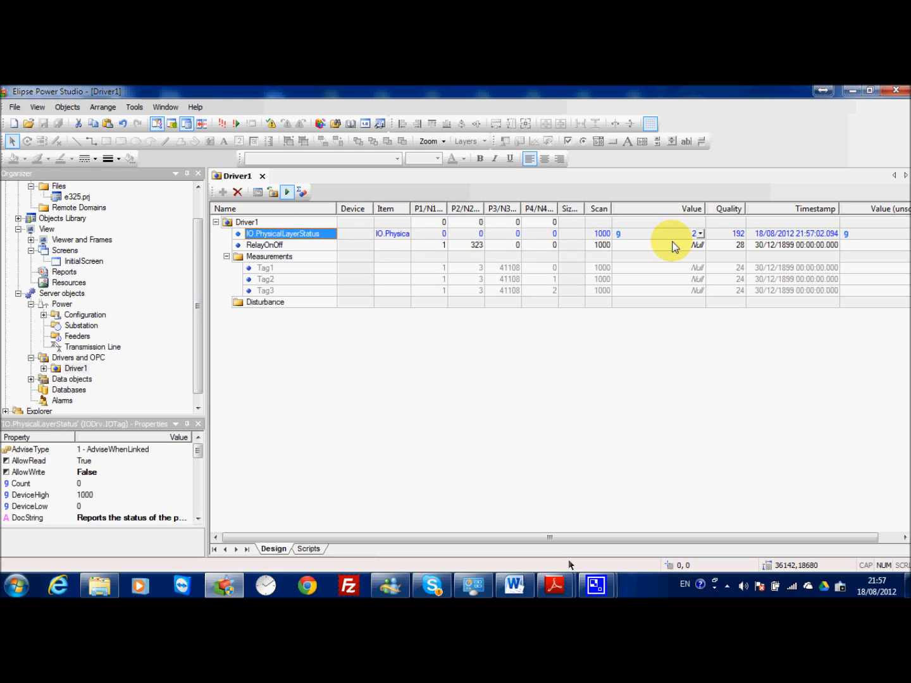
pyautogui.click(658, 245)
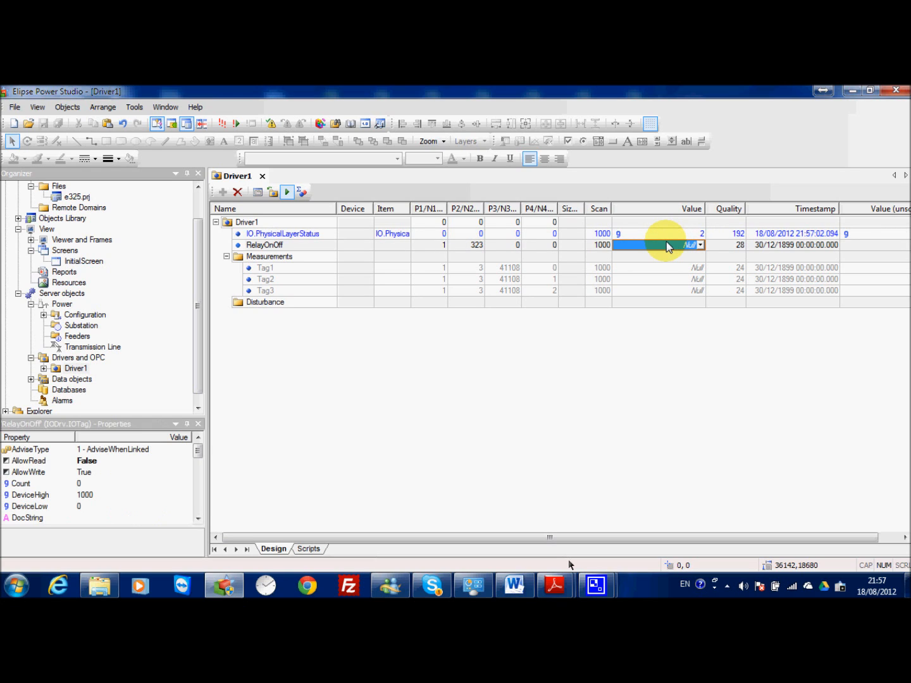
pyautogui.moveTo(630, 243)
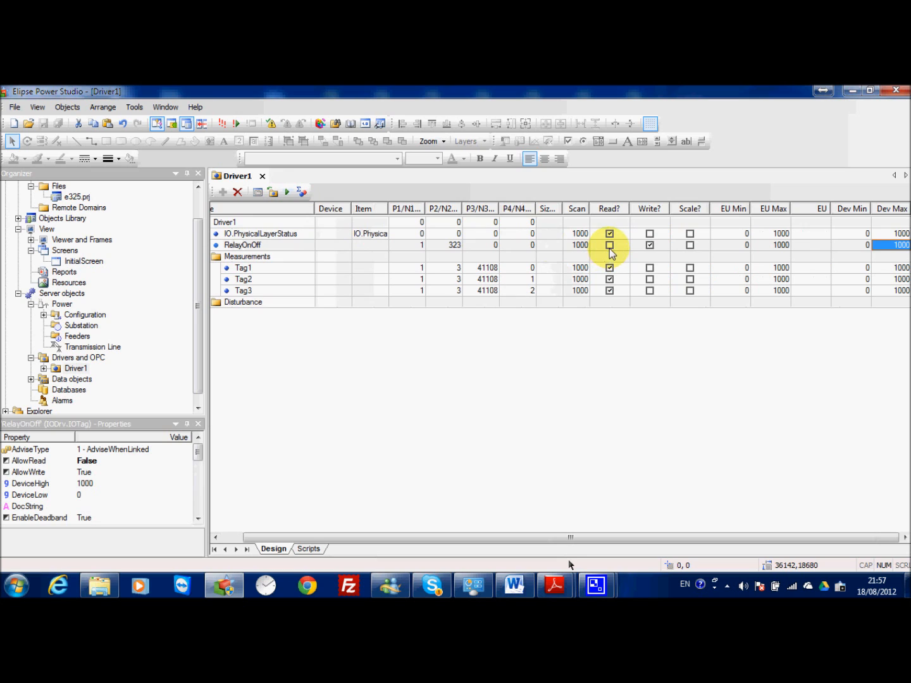
pyautogui.click(287, 192)
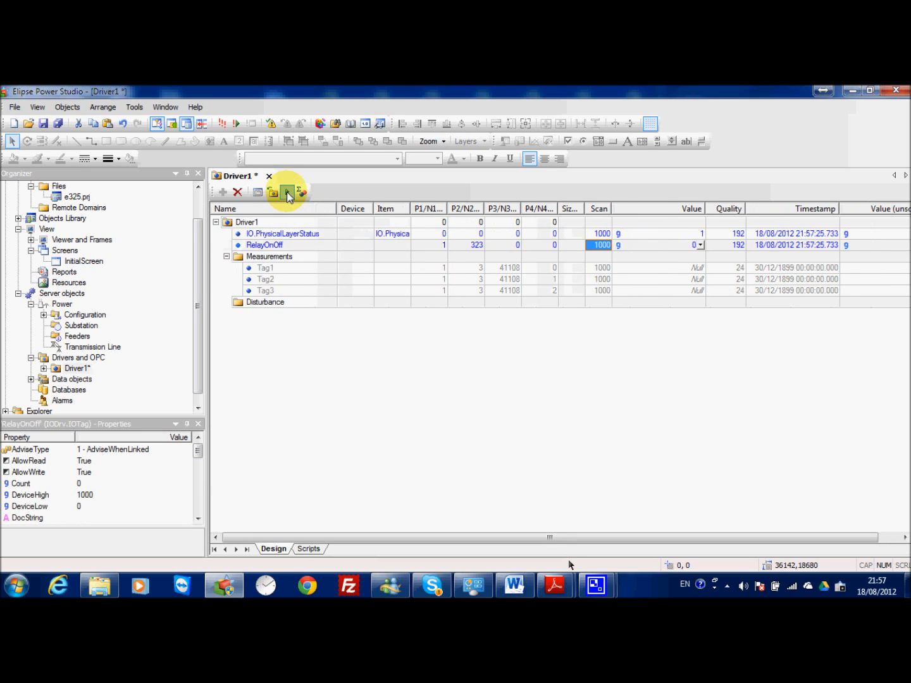
# Start communication so Tag1–Tag3 show good-quality values with RelayOnOff at 1, then stop it.
pyautogui.click(286, 193)
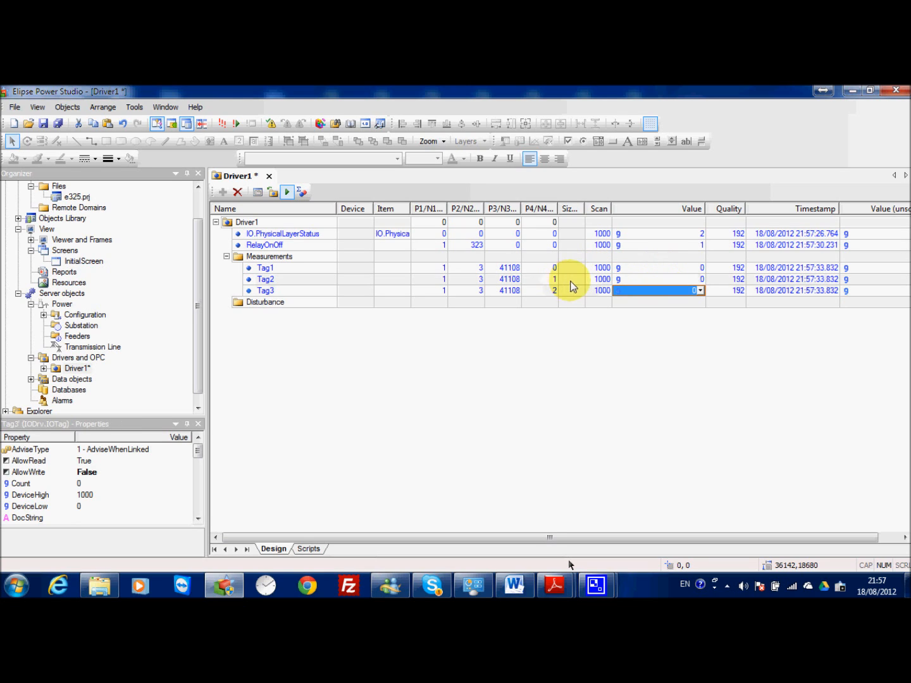
pyautogui.moveTo(753, 288)
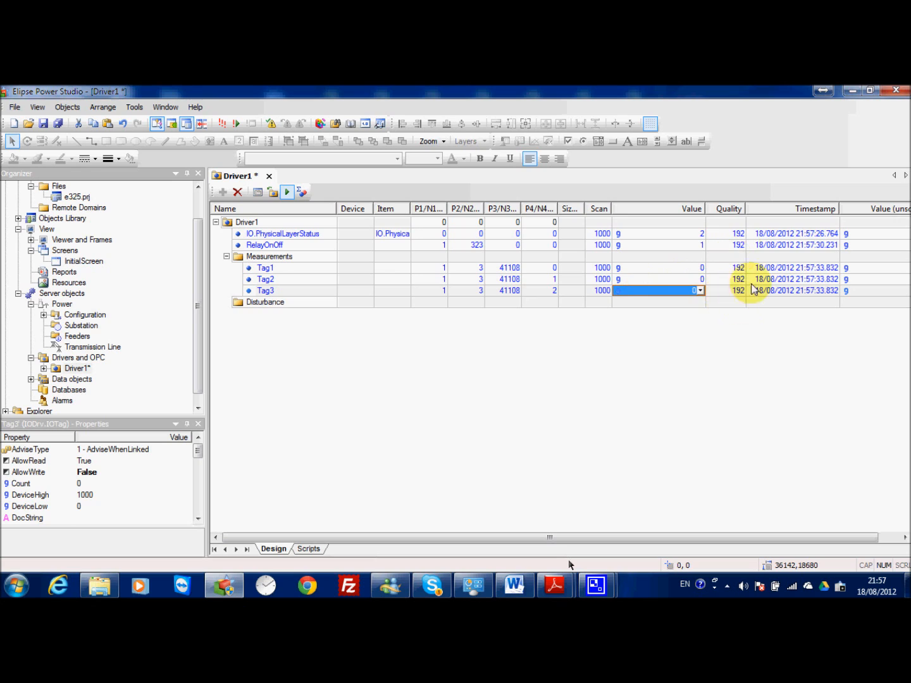
pyautogui.moveTo(701, 274)
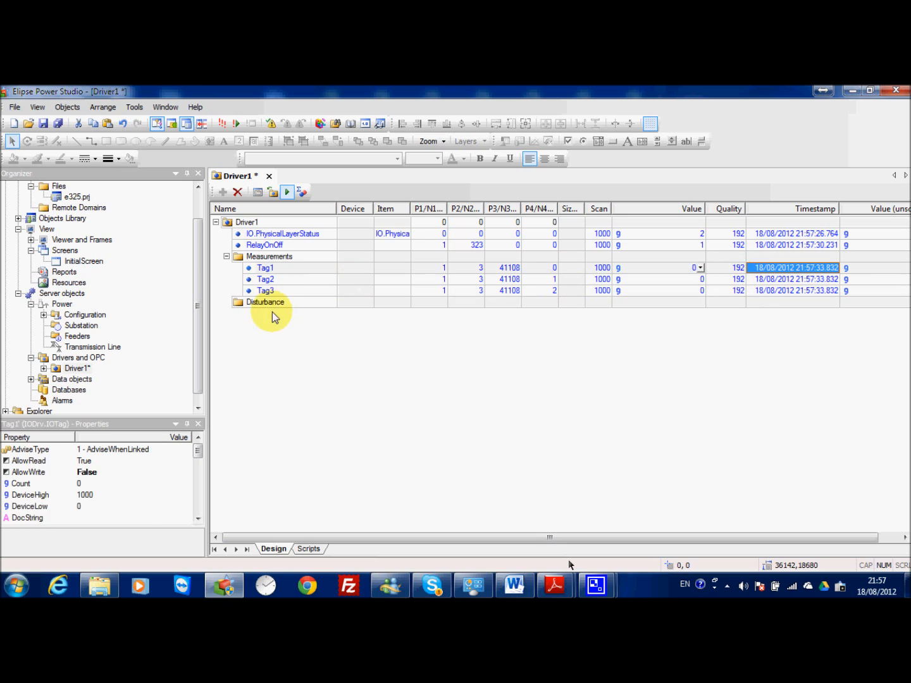
pyautogui.click(264, 301)
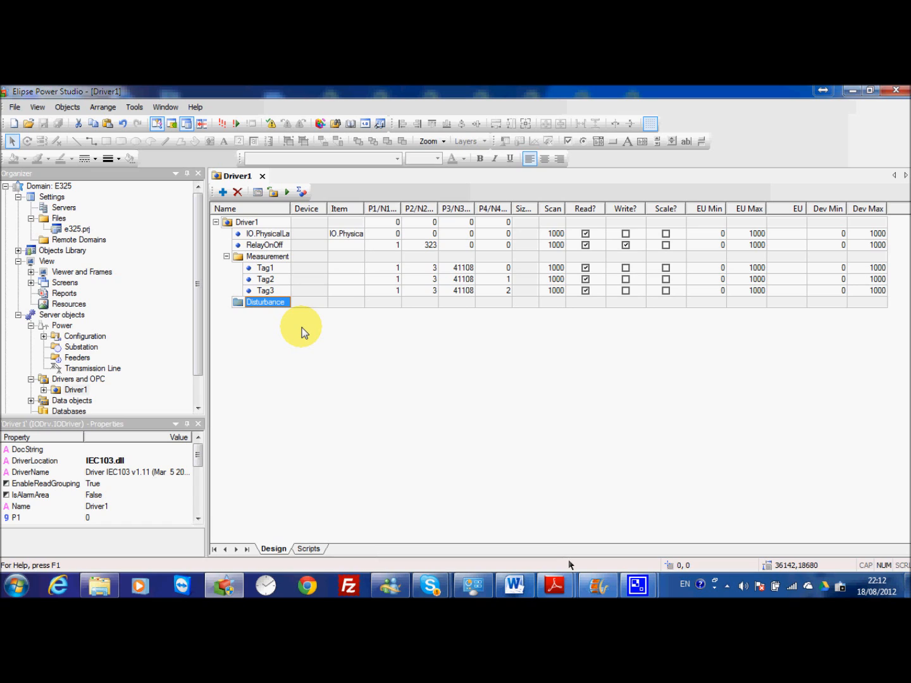
pyautogui.moveTo(319, 352)
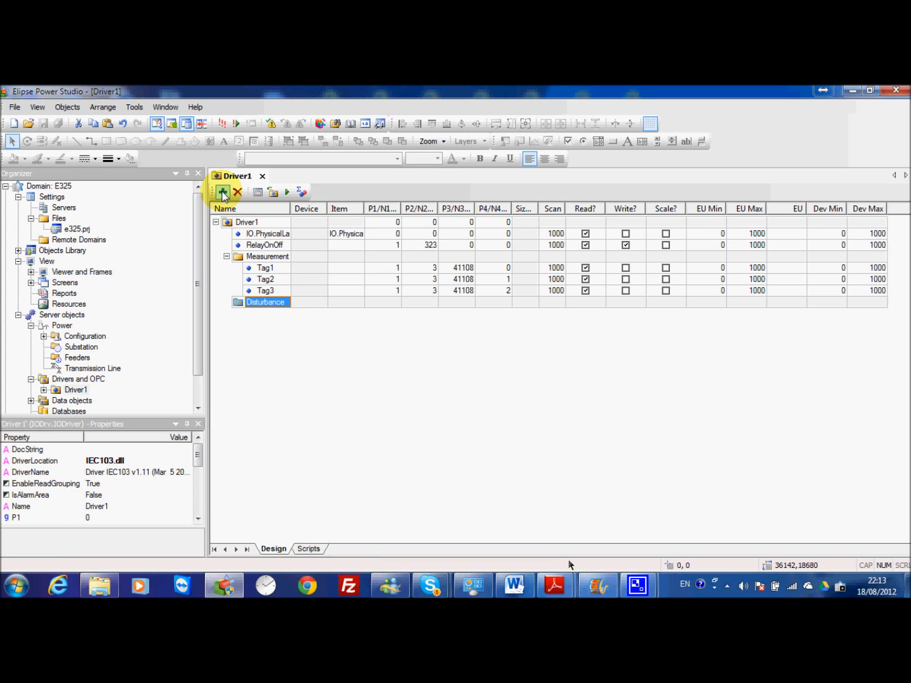
pyautogui.moveTo(299, 324)
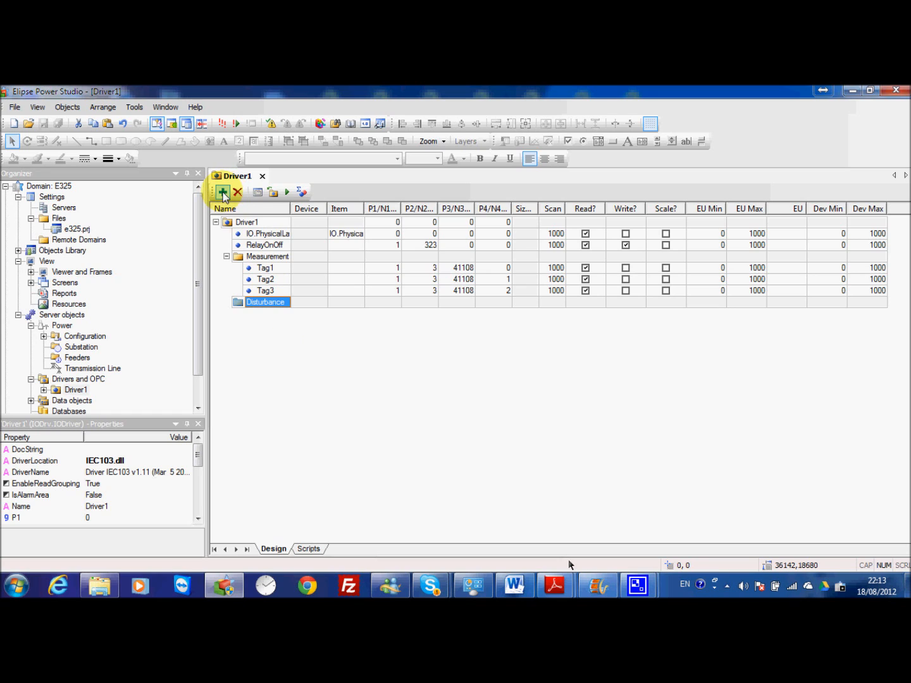
# Add an IfContradeAvailable IO tag under the Disturbance folder.
pyautogui.click(222, 192)
pyautogui.write('Comt')
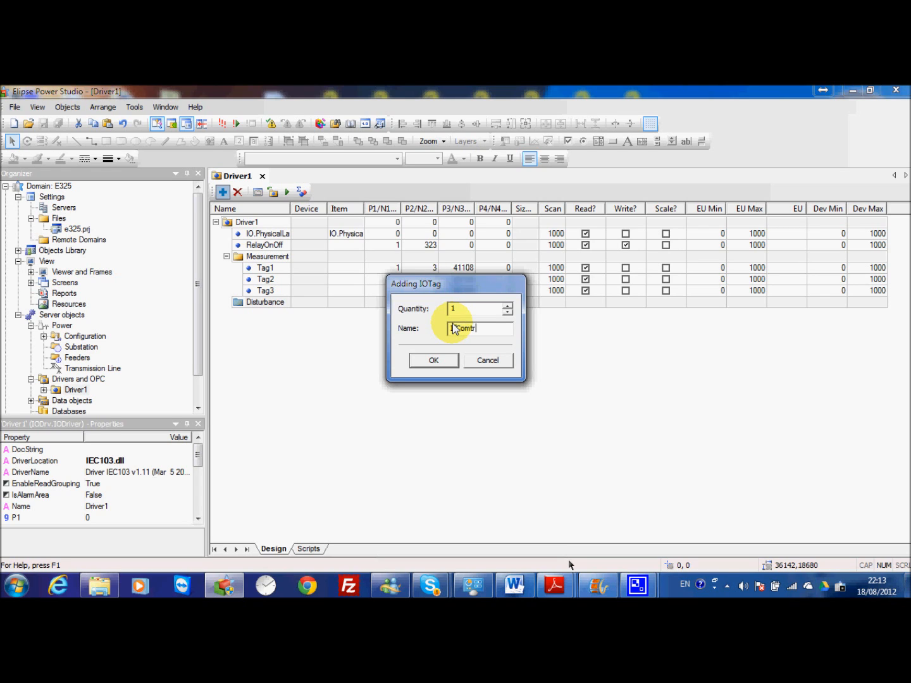
pyautogui.write('radeAvailable')
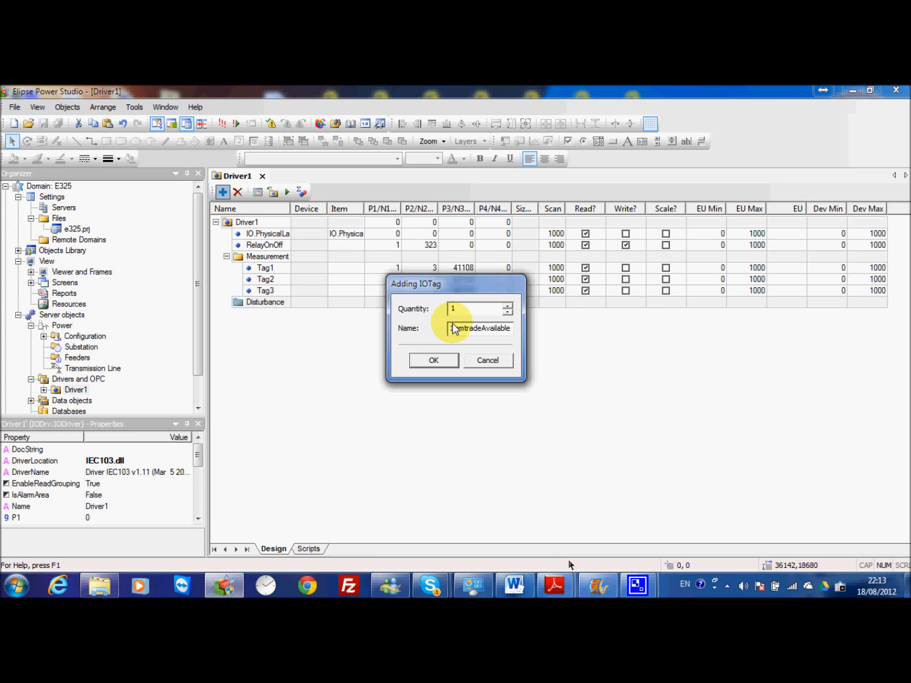
pyautogui.click(433, 359)
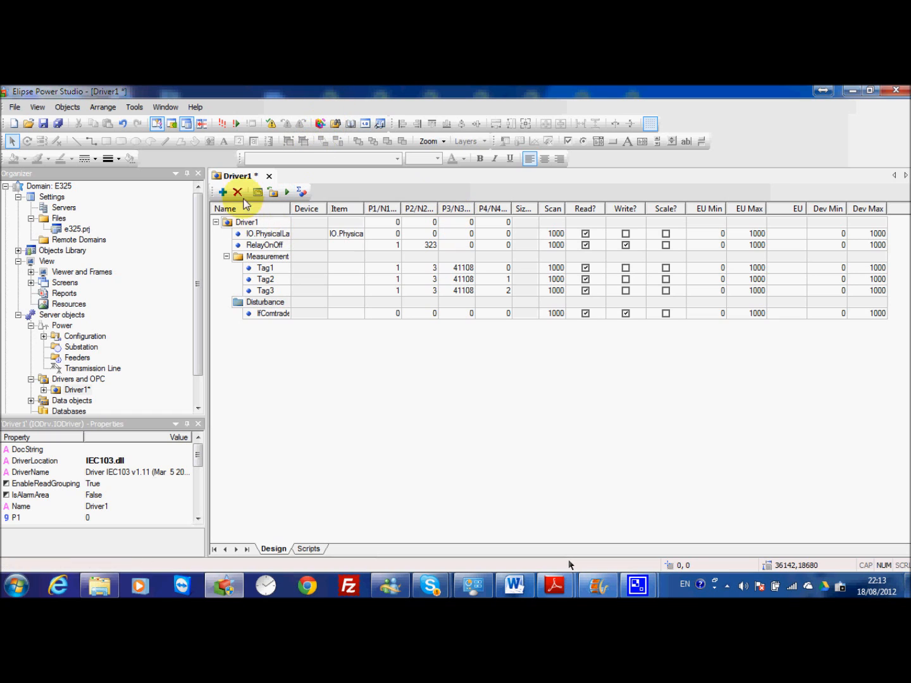
# Add a DriverStatus IO tag under Disturbance and widen the name column.
pyautogui.click(222, 192)
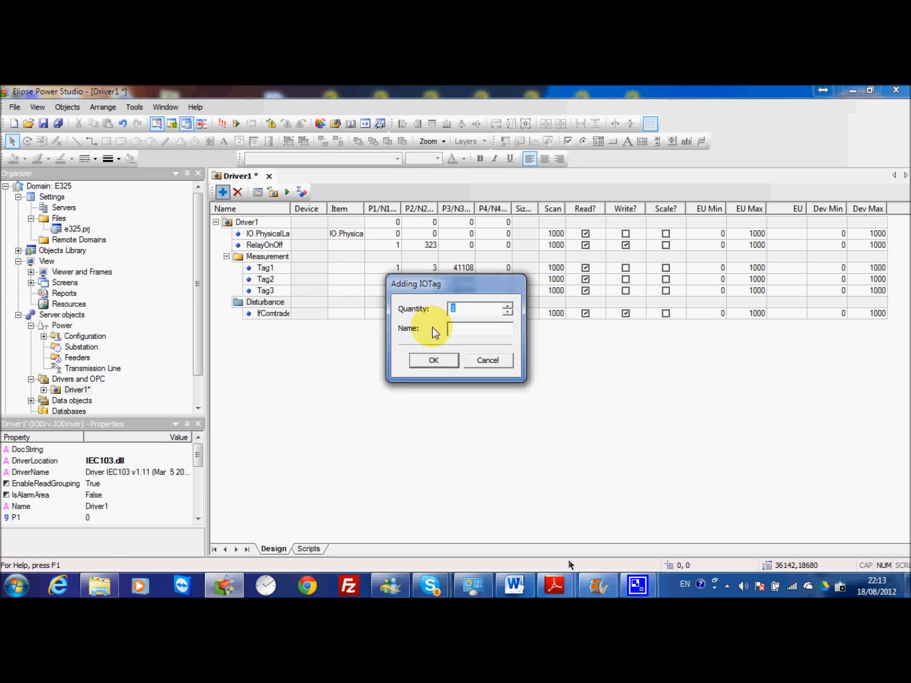
pyautogui.click(480, 328)
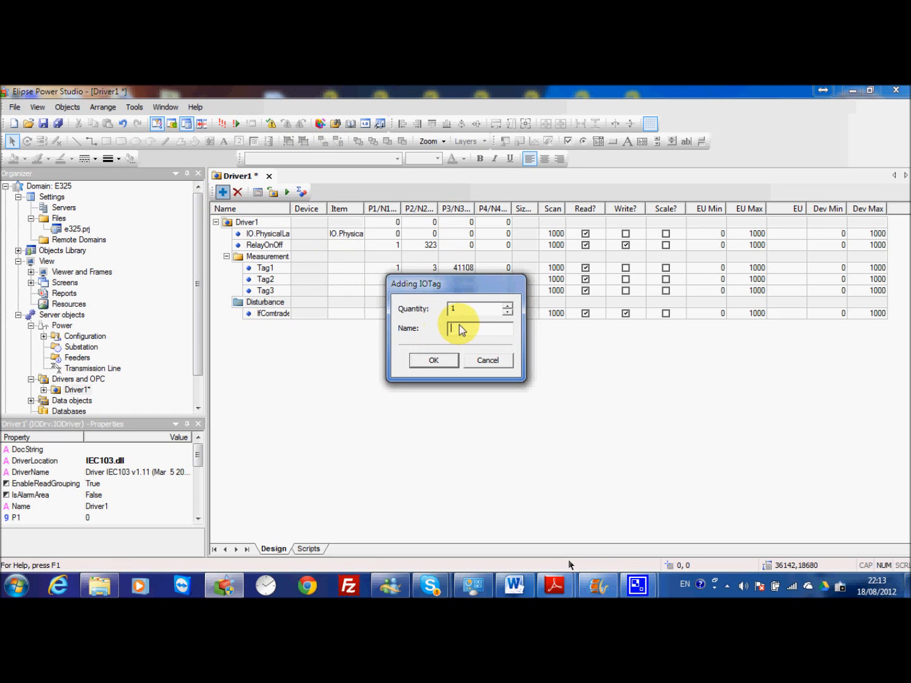
pyautogui.write('Dr')
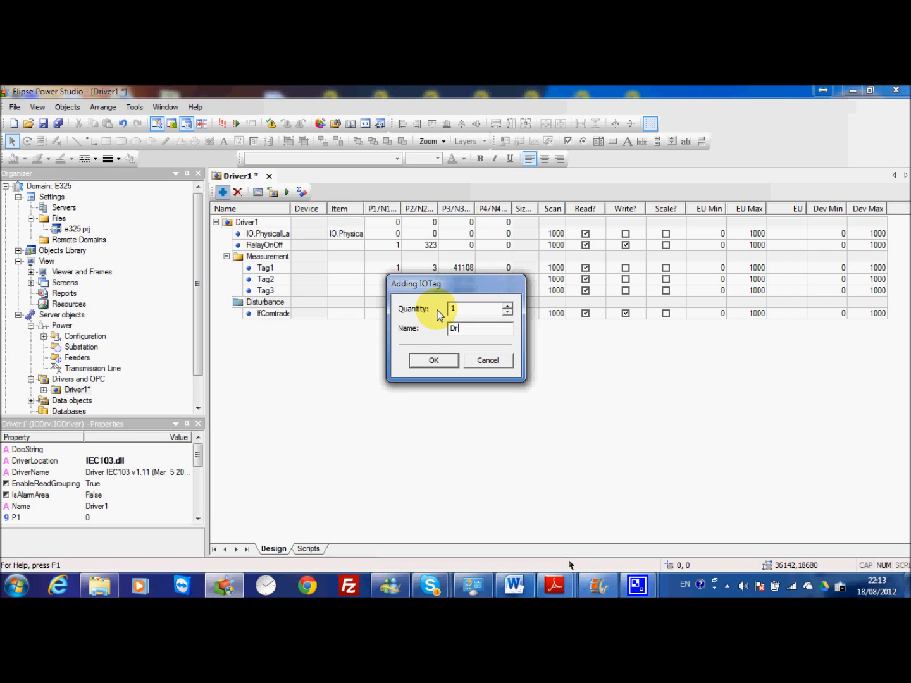
pyautogui.write('iverStatu')
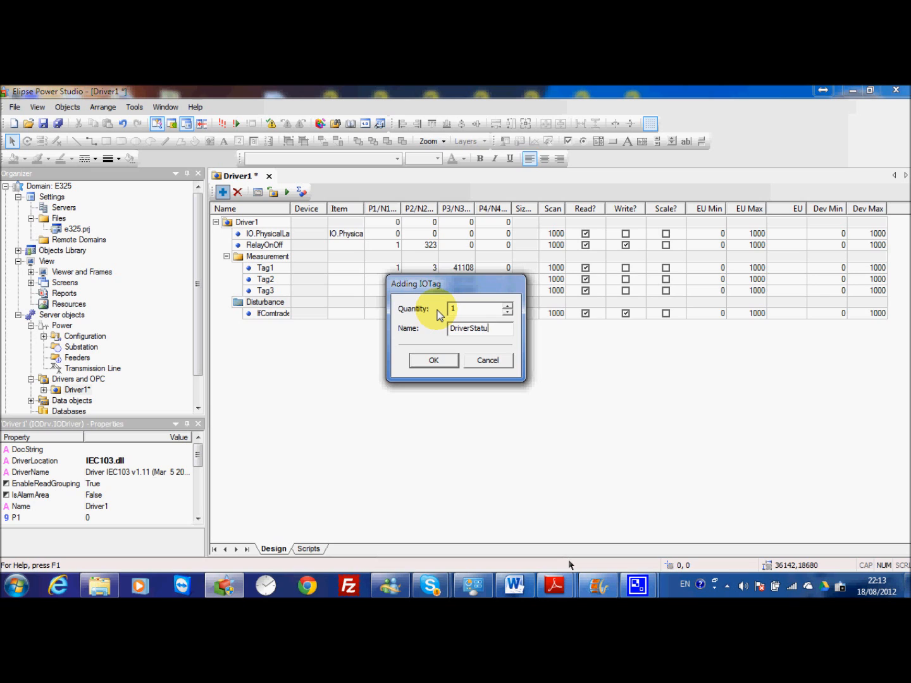
pyautogui.click(432, 359)
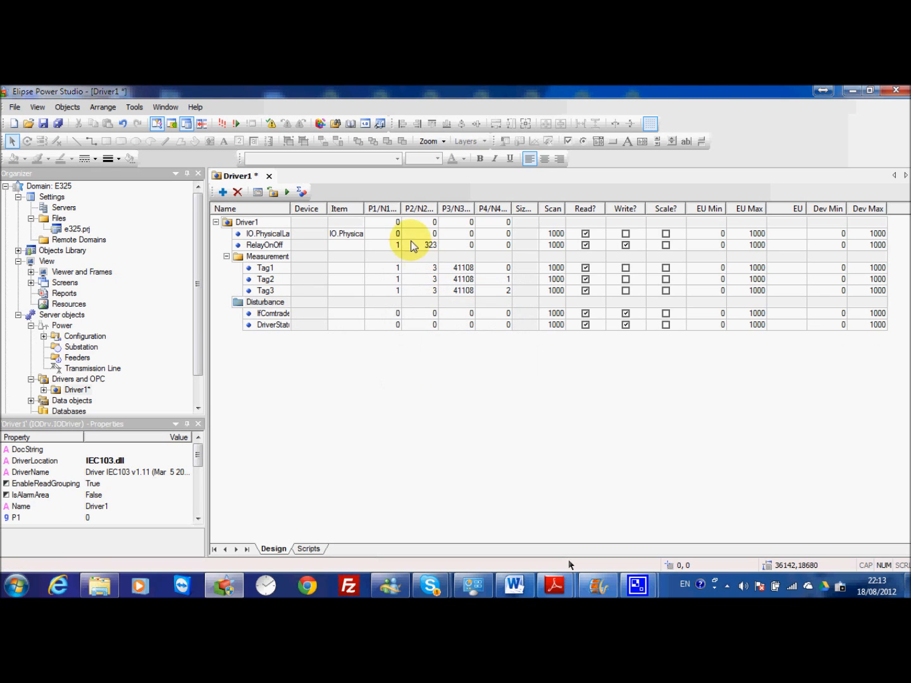
pyautogui.click(264, 301)
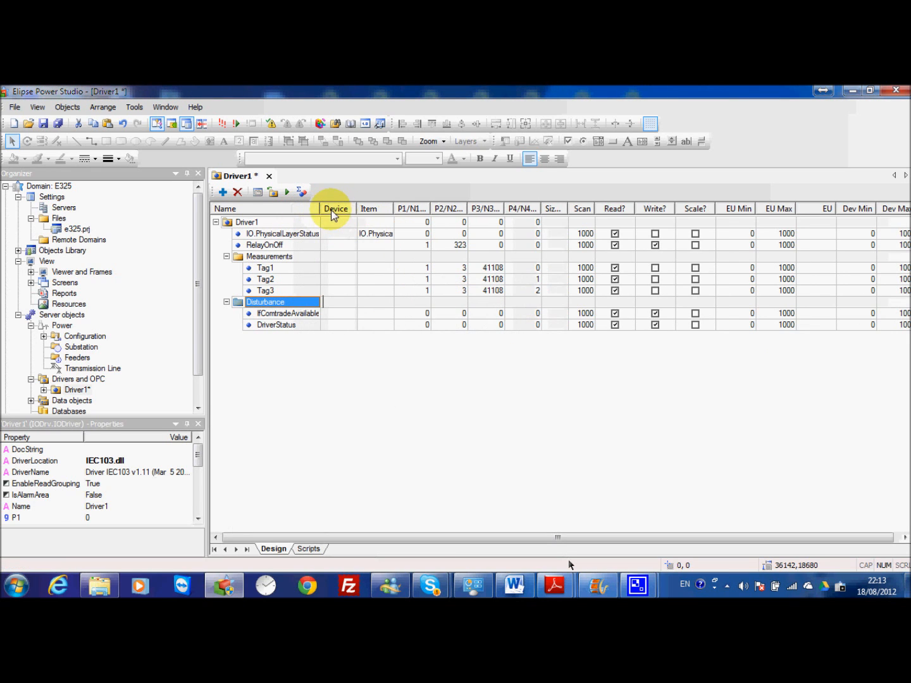
# Add a NumberOfRecords IO tag under the Disturbance folder.
pyautogui.click(223, 192)
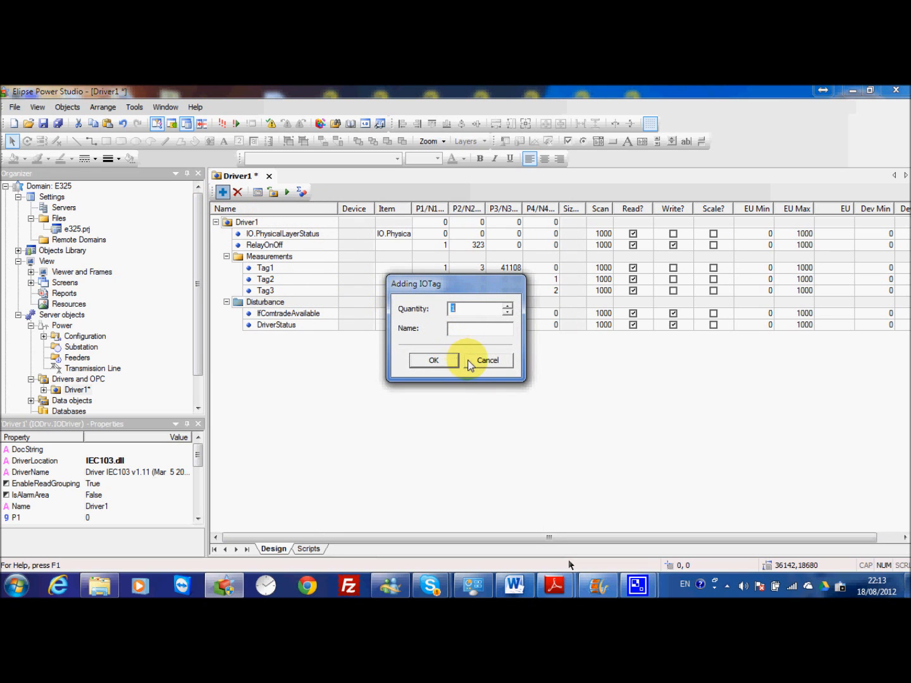
pyautogui.moveTo(430, 331)
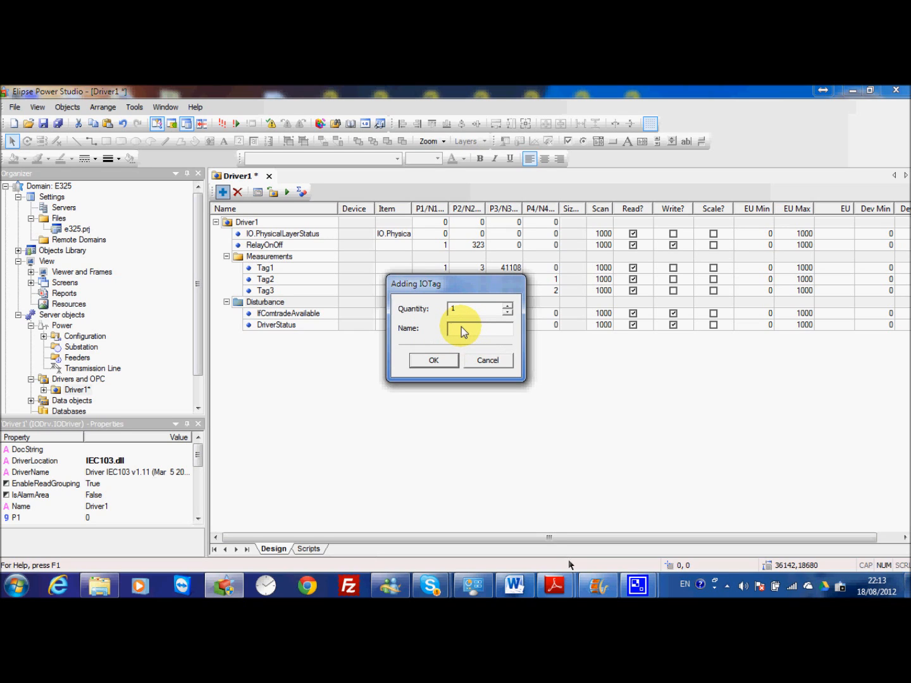
pyautogui.write('Num')
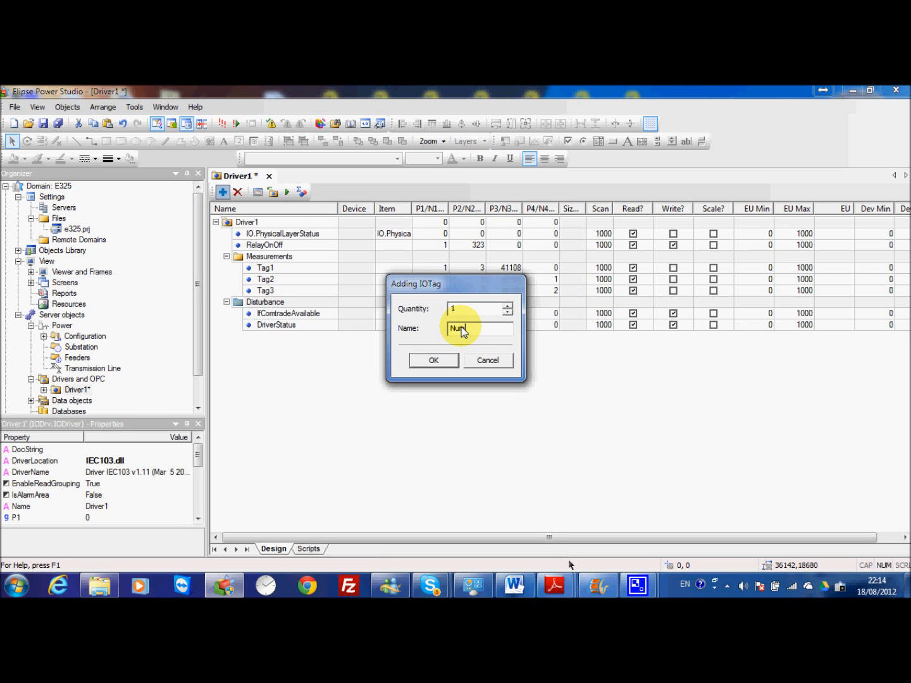
pyautogui.write('ber')
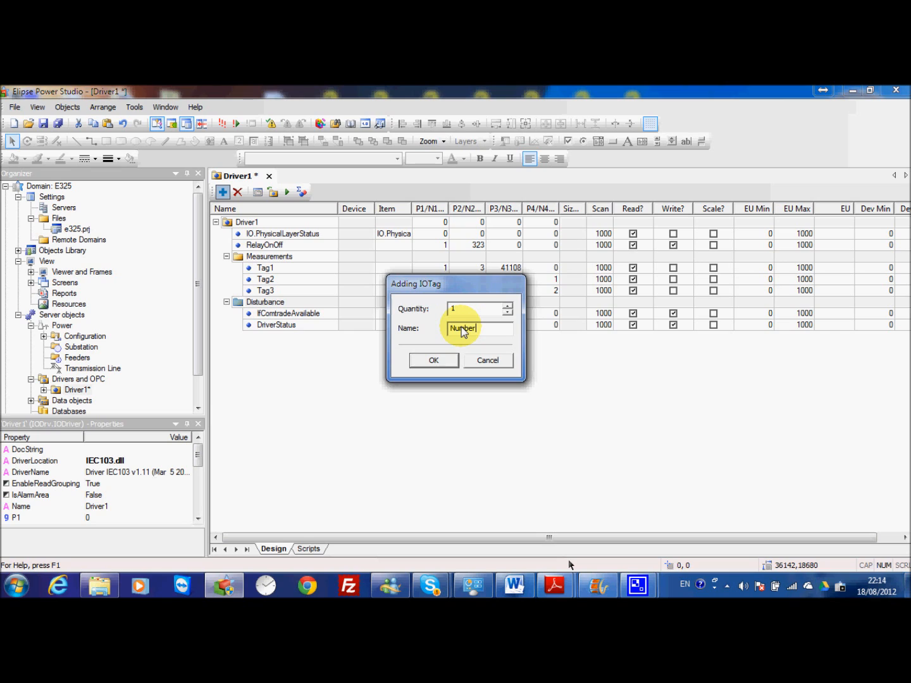
pyautogui.write('Of')
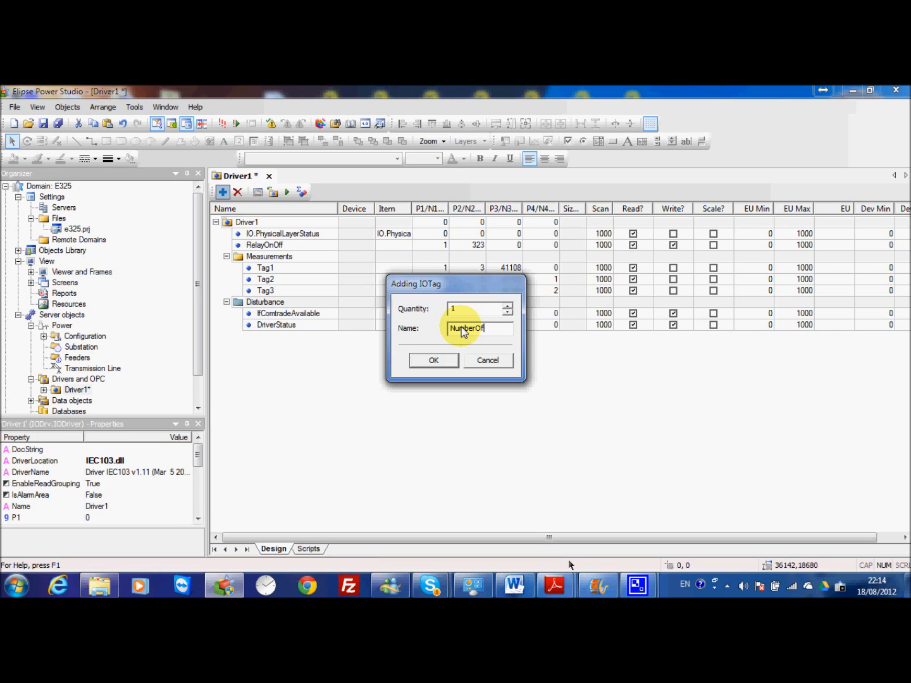
pyautogui.write('Re')
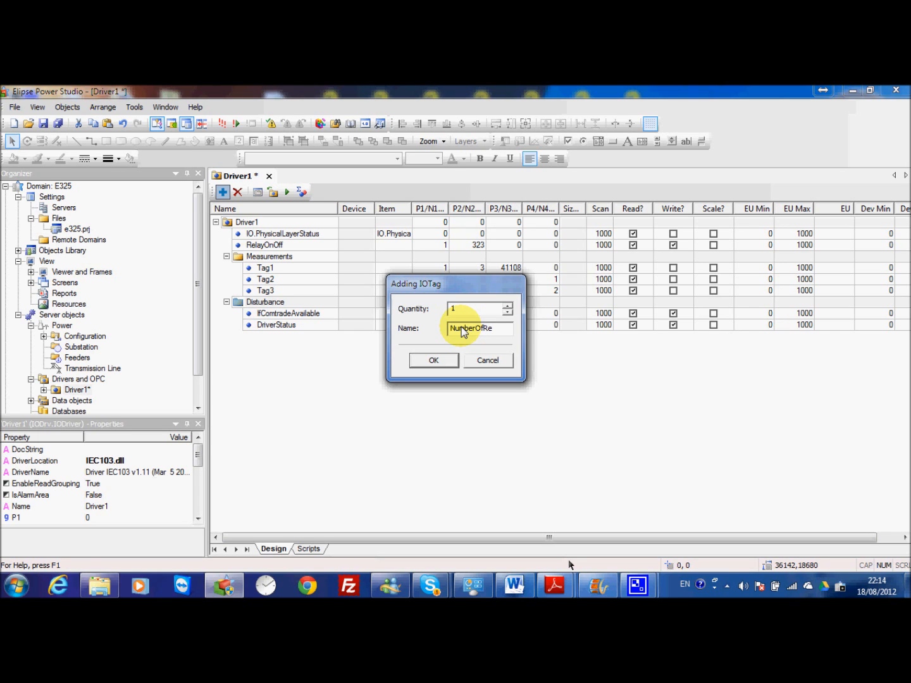
pyautogui.write('cords')
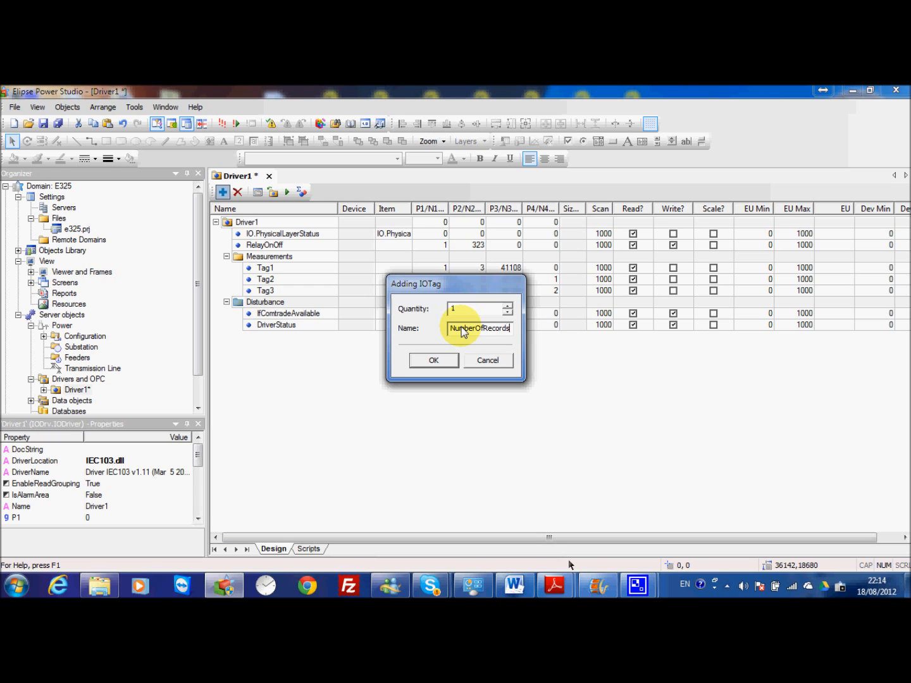
pyautogui.click(433, 359)
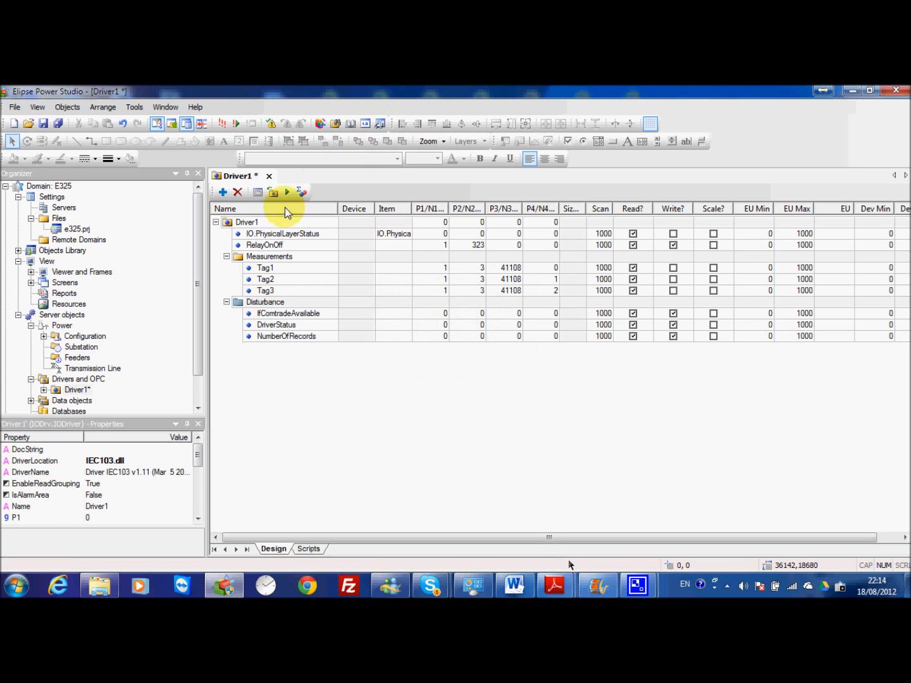
# Insert an IO block named UploadContrade with two elements into Disturbance.
pyautogui.rightClick(266, 301)
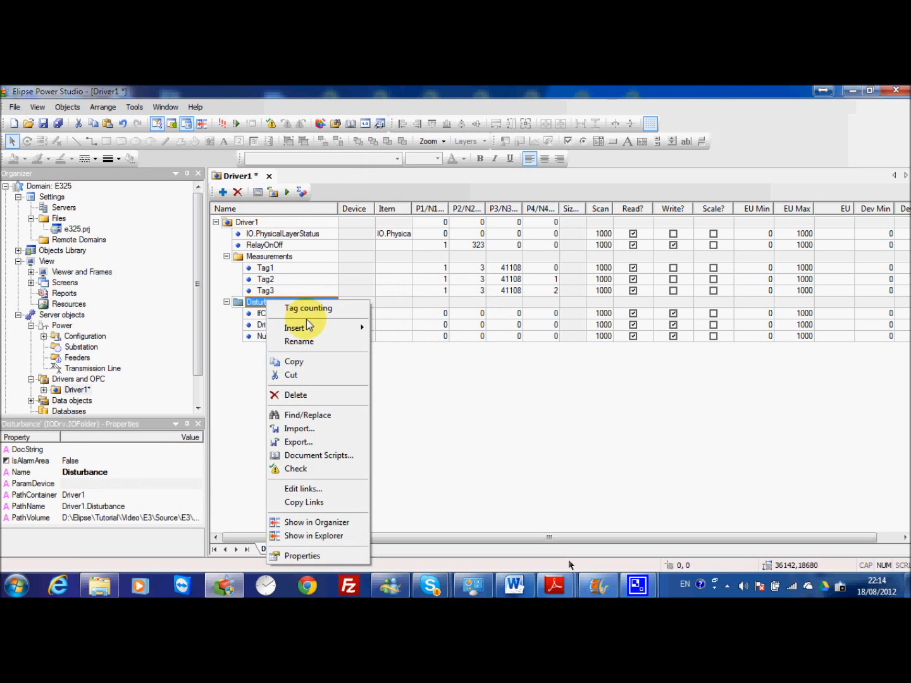
pyautogui.click(293, 328)
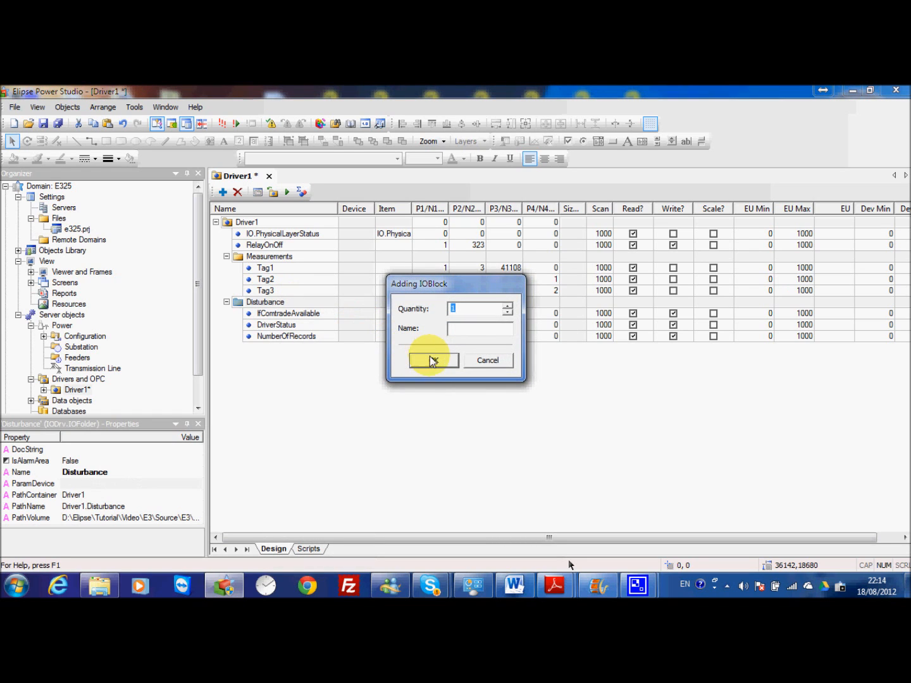
pyautogui.moveTo(454, 327)
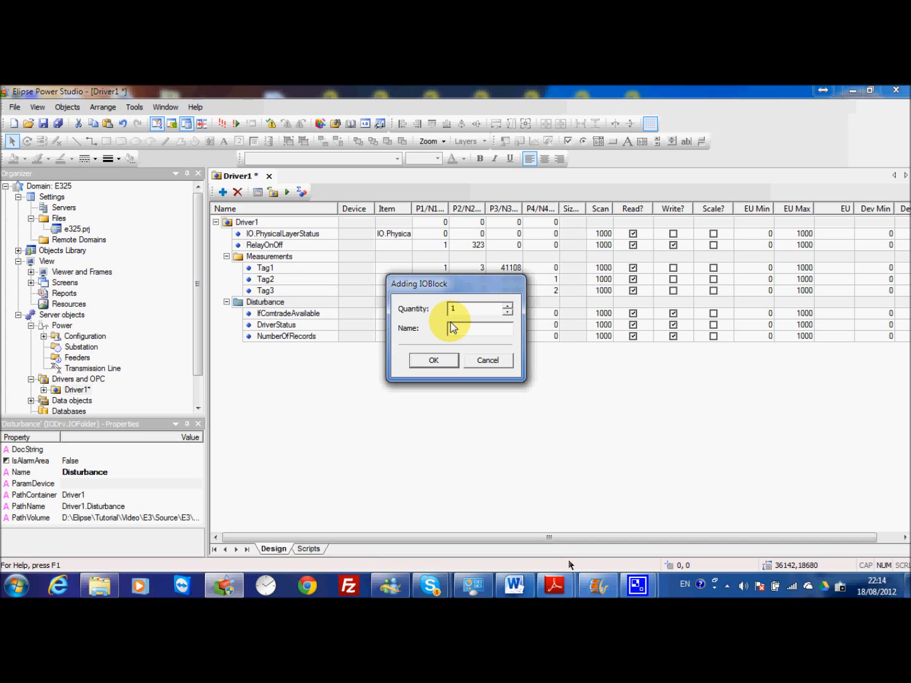
pyautogui.write('blod')
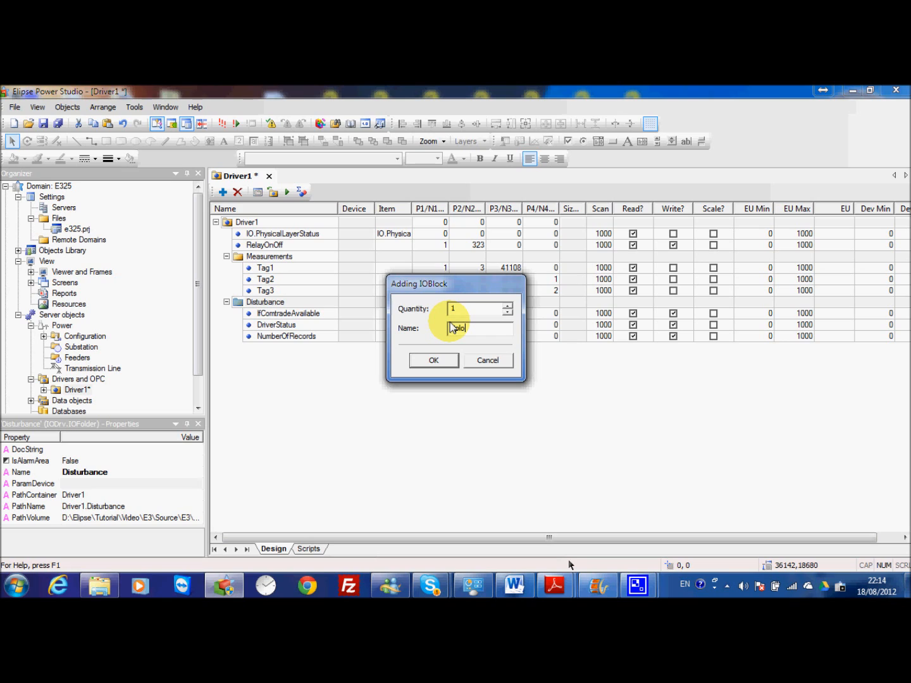
pyautogui.write('loadC')
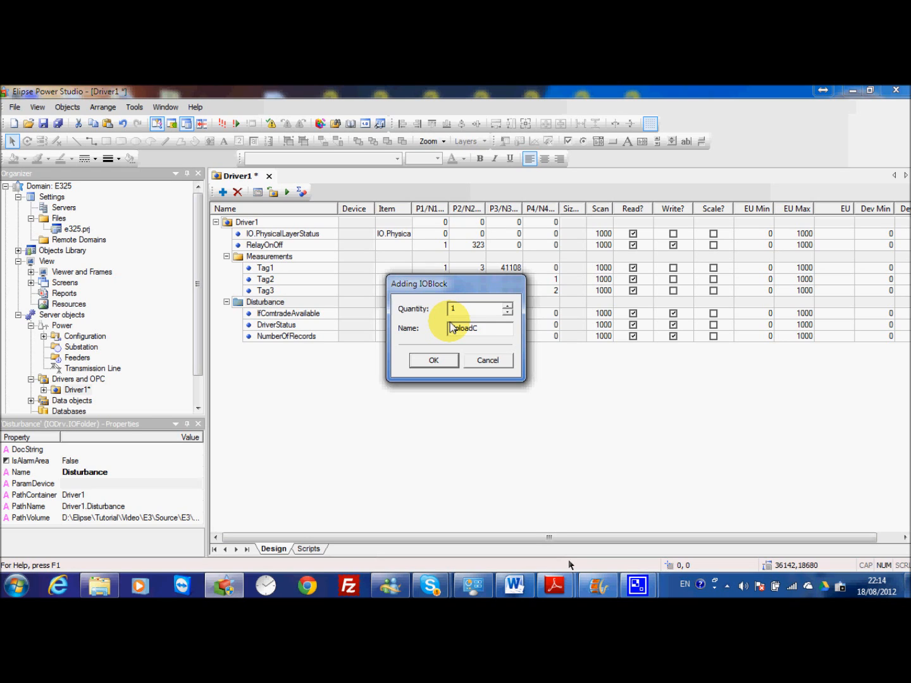
pyautogui.write('omtrade')
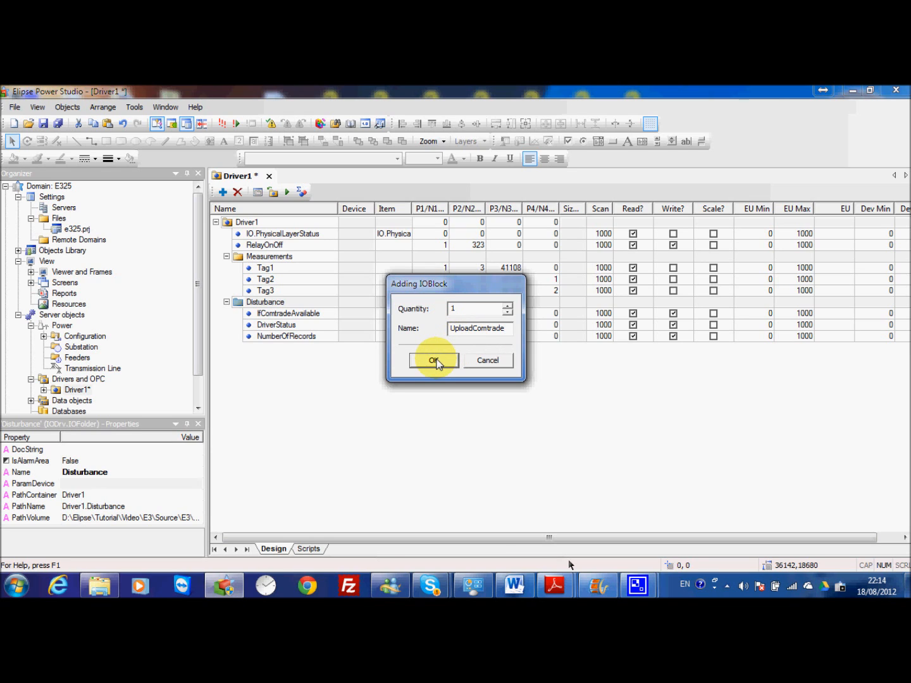
pyautogui.click(433, 359)
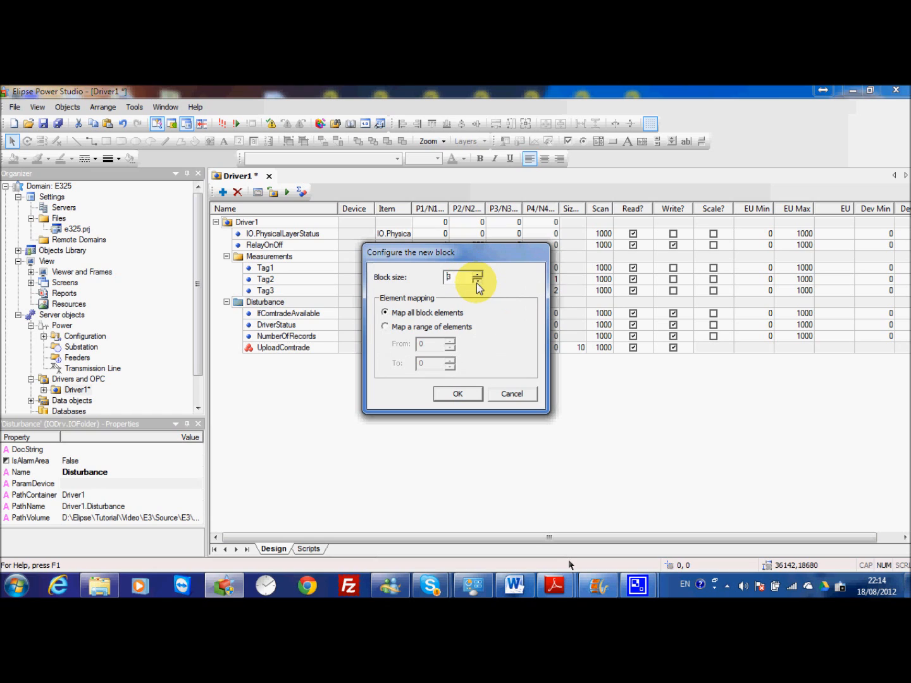
pyautogui.click(458, 394)
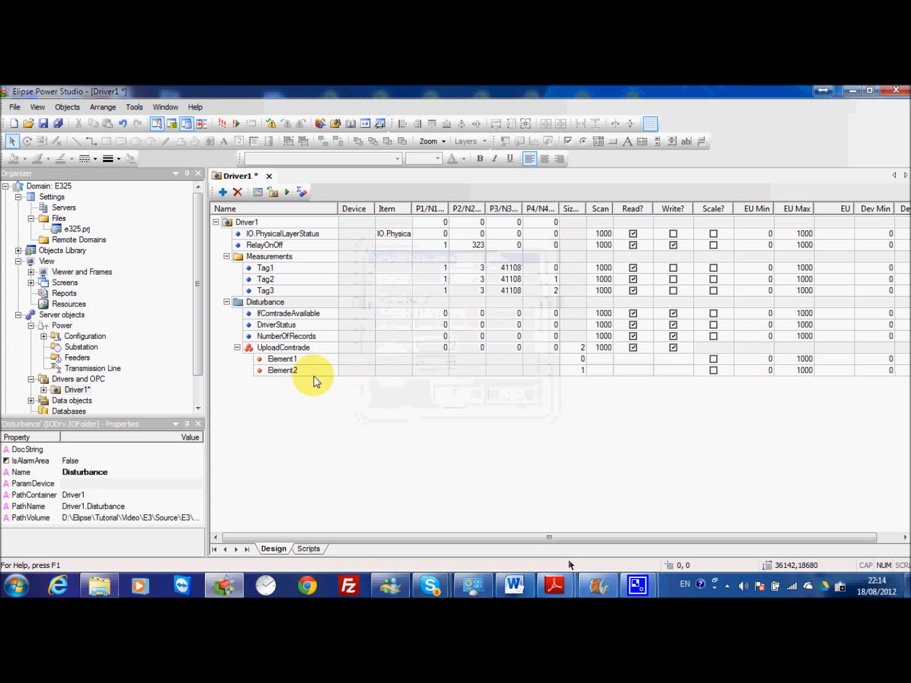
# Rename the block's two elements to ActiveUpload and BaseName.
pyautogui.click(282, 359)
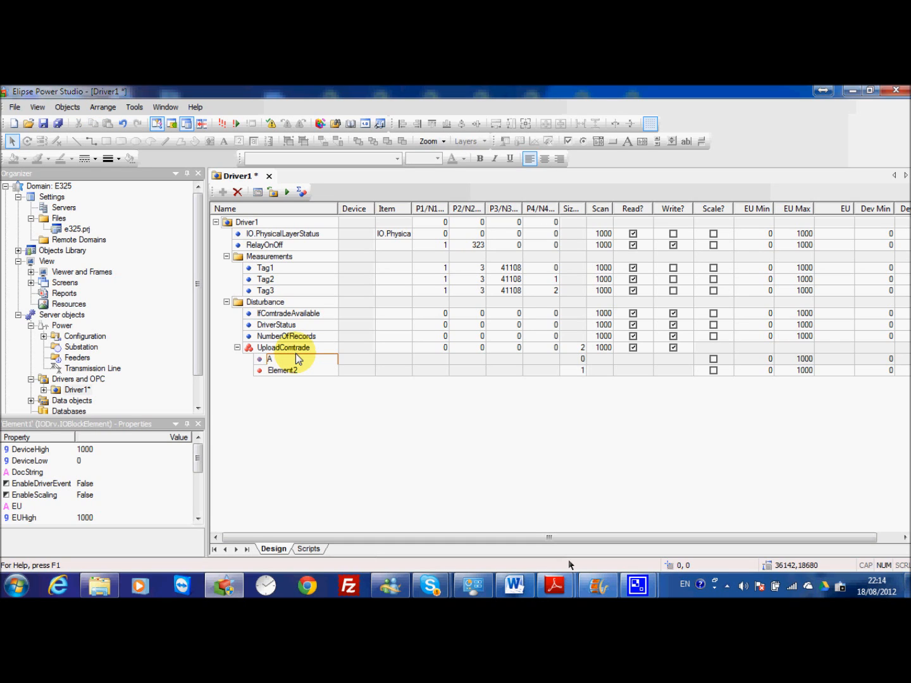
pyautogui.write('ActiveUpload')
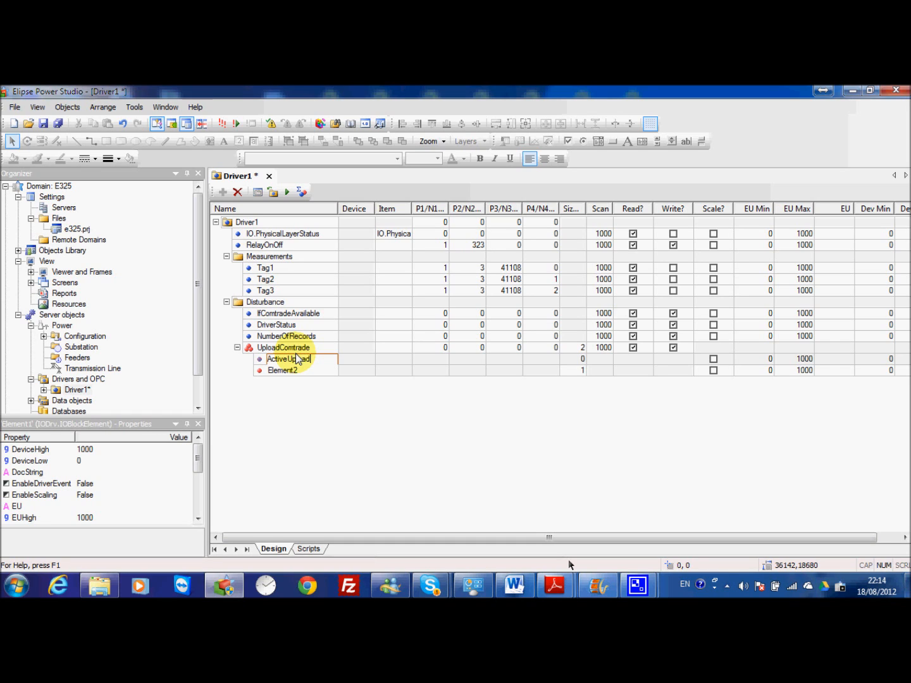
pyautogui.click(284, 369)
pyautogui.write('B')
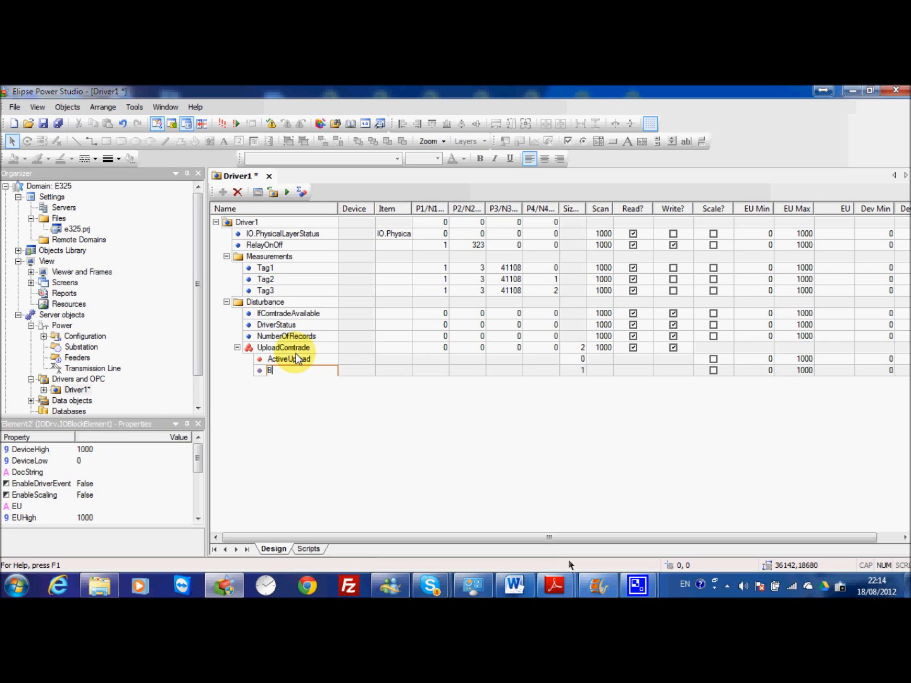
pyautogui.write('aseNa')
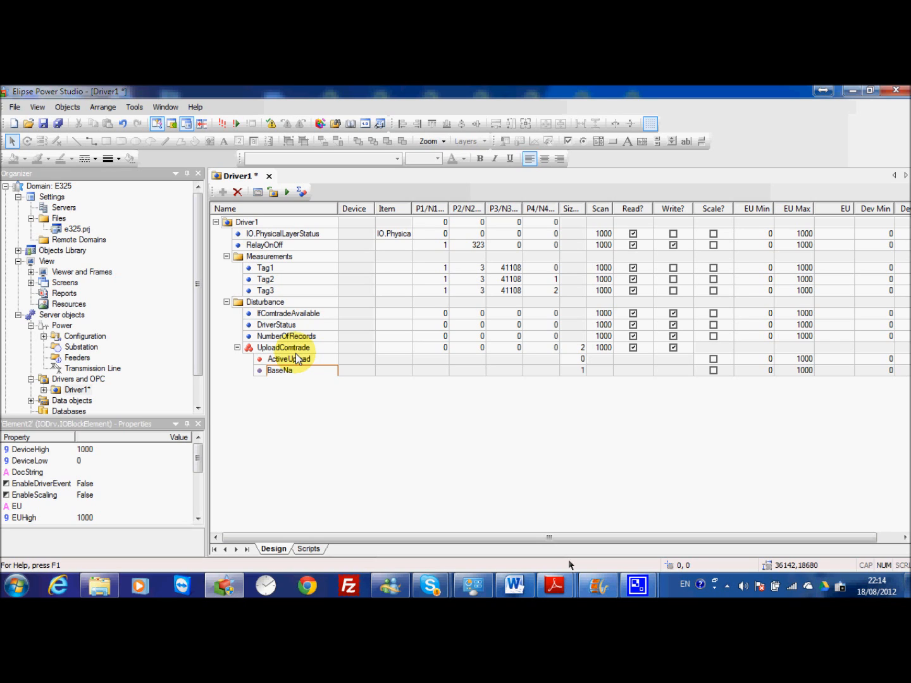
pyautogui.click(284, 370)
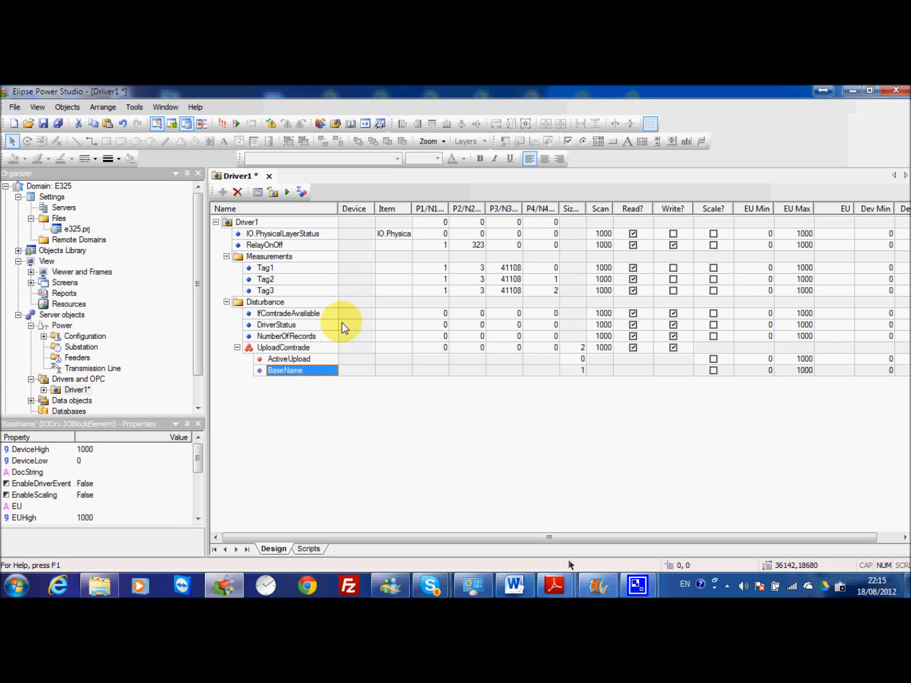
pyautogui.click(285, 336)
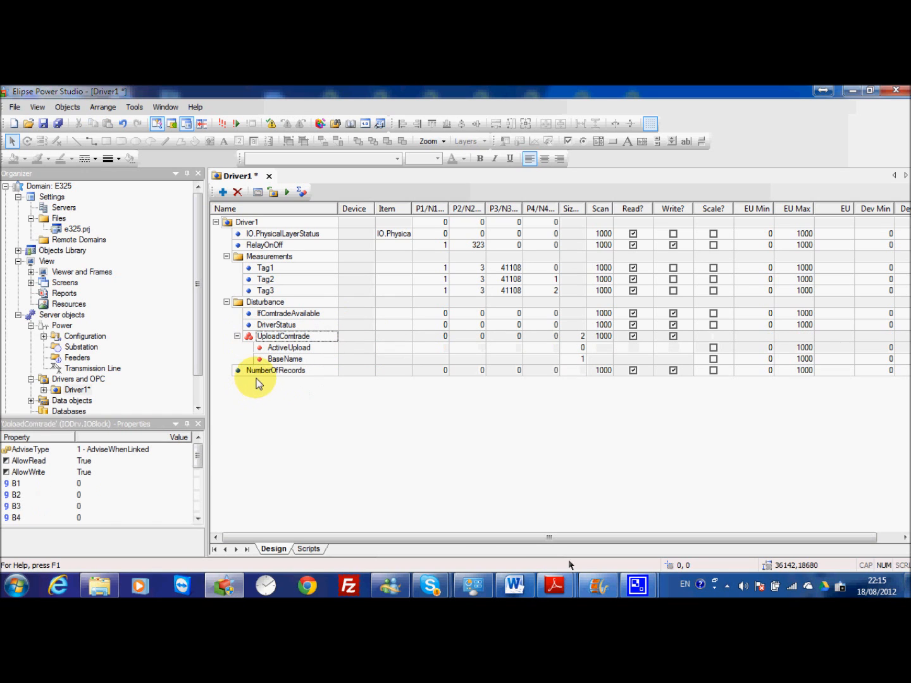
# Set item numbers 300 for IfContradeAvailable and 302 for DriverStatus.
pyautogui.click(276, 324)
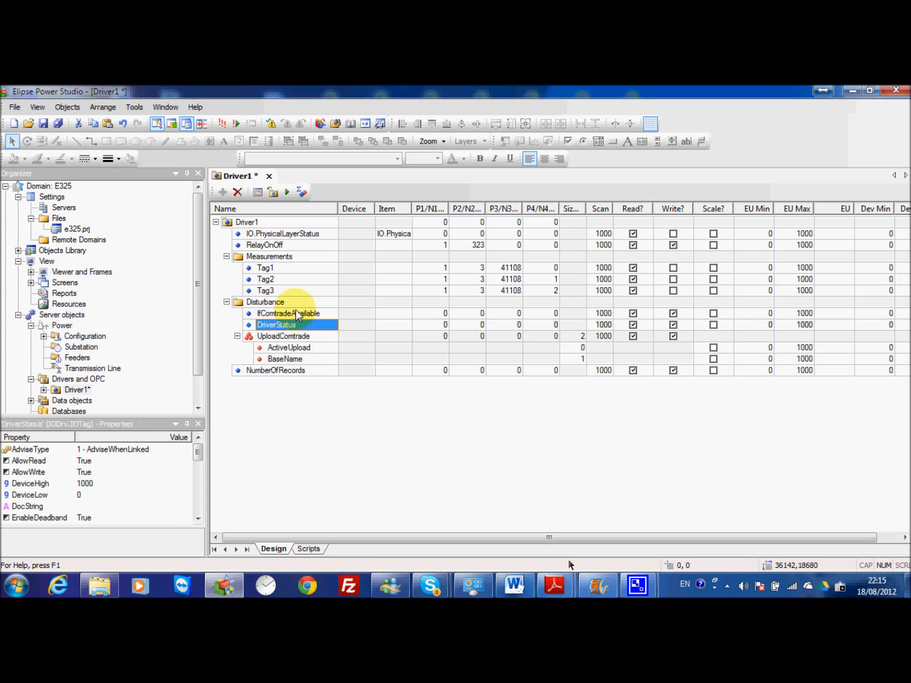
pyautogui.click(288, 347)
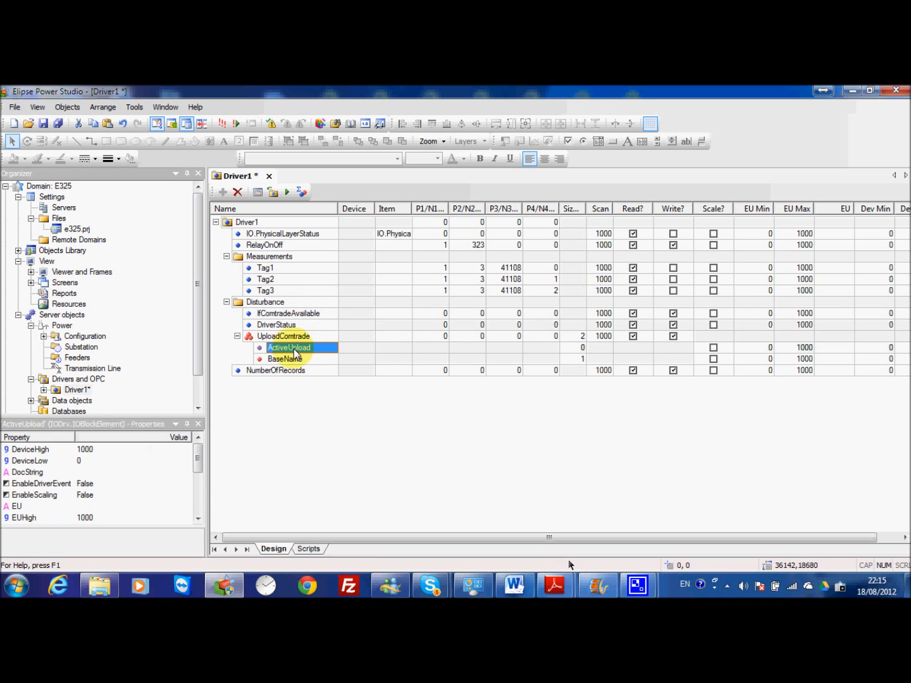
pyautogui.moveTo(308, 352)
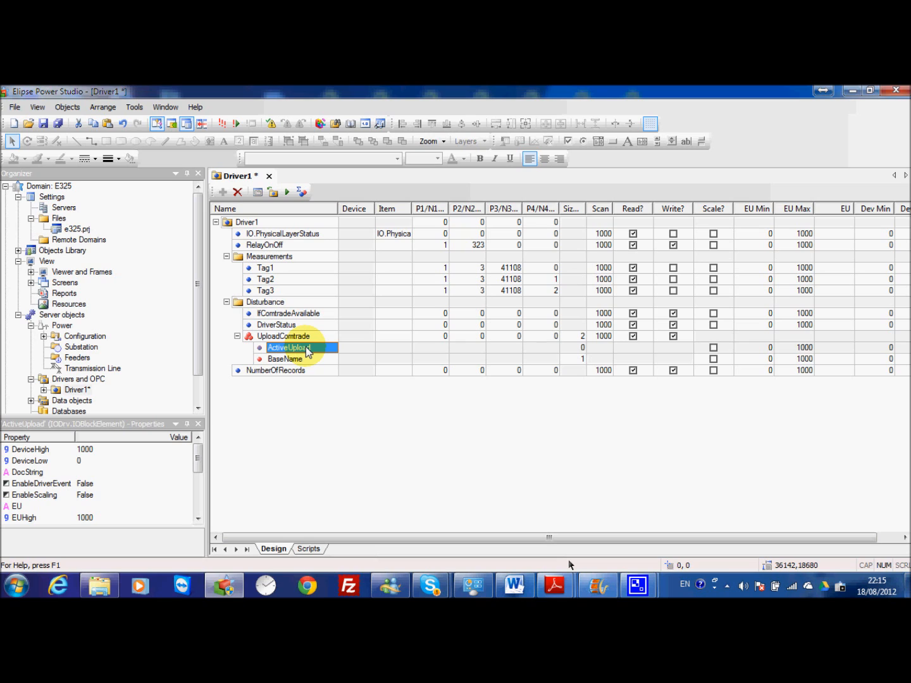
pyautogui.click(289, 314)
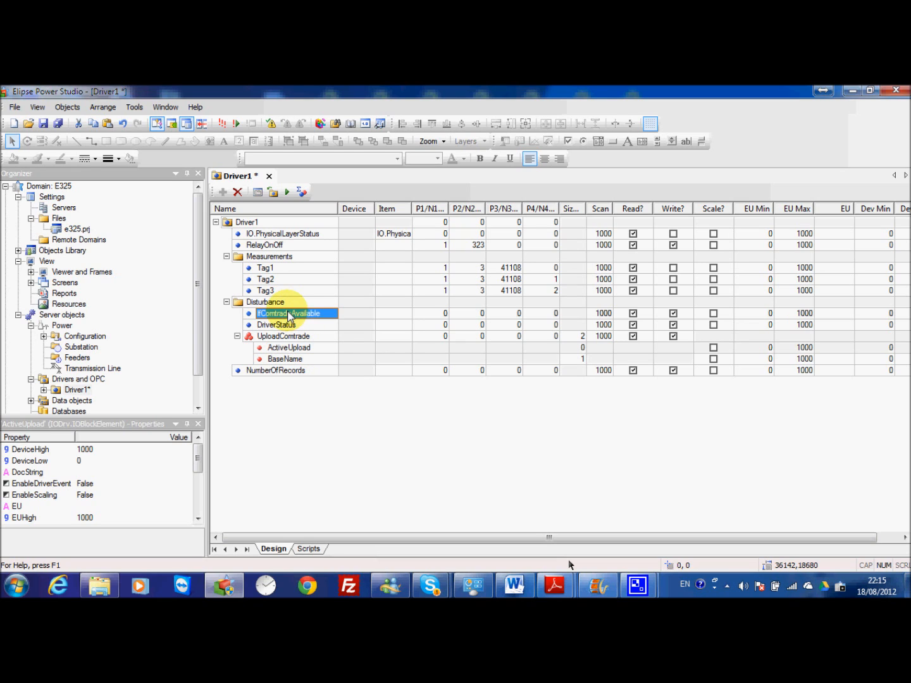
pyautogui.click(290, 314)
pyautogui.write('1')
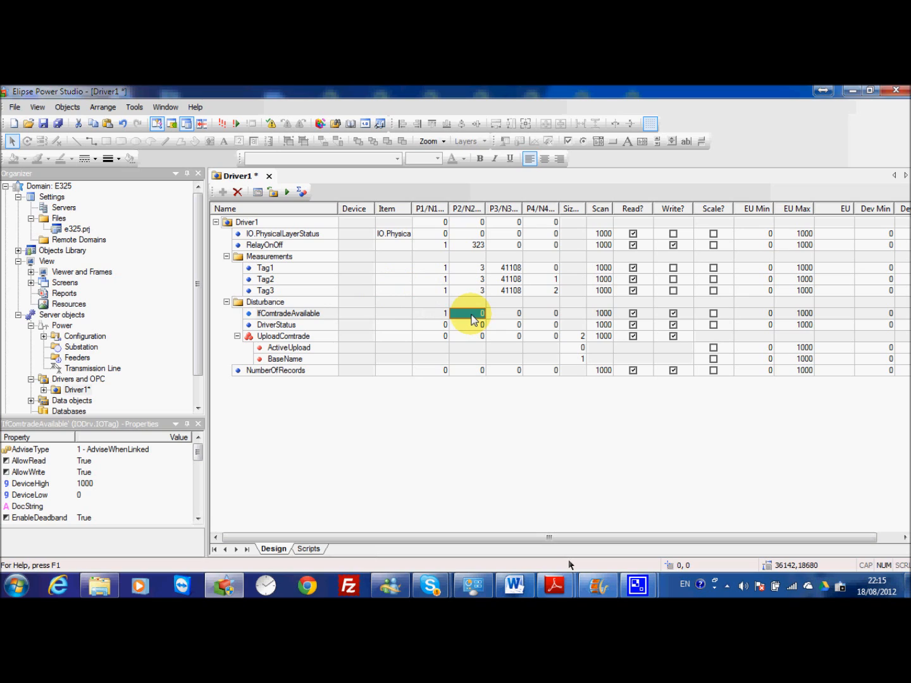
pyautogui.write('300')
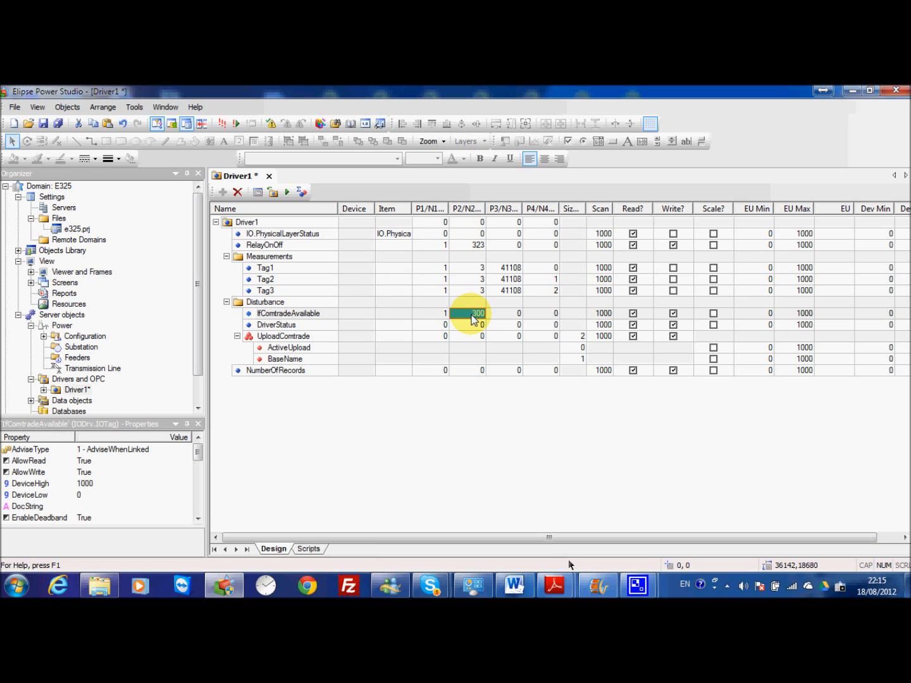
pyautogui.click(276, 324)
pyautogui.write('1')
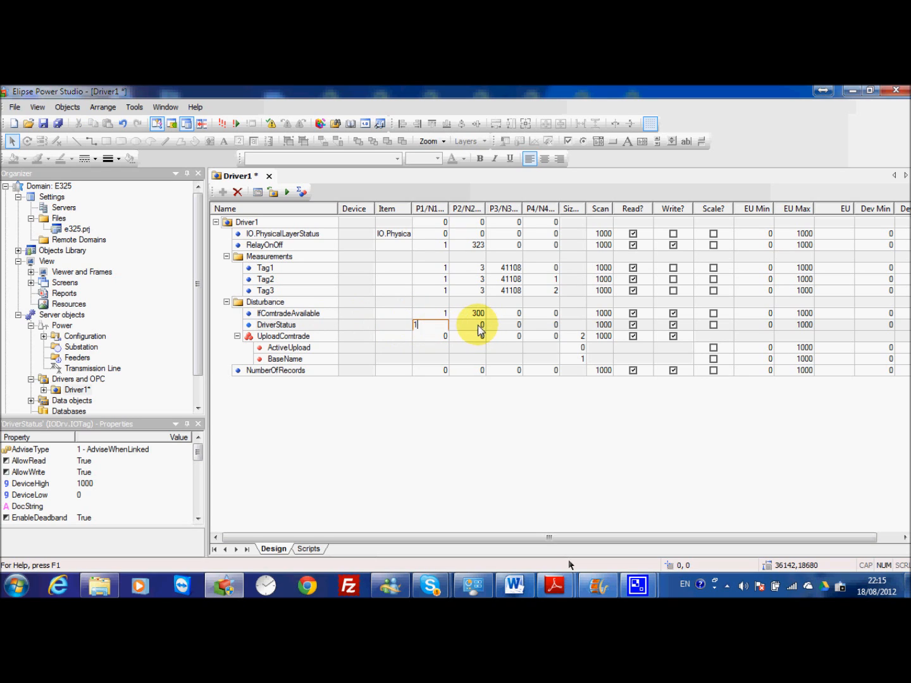
pyautogui.click(476, 323)
pyautogui.write('302')
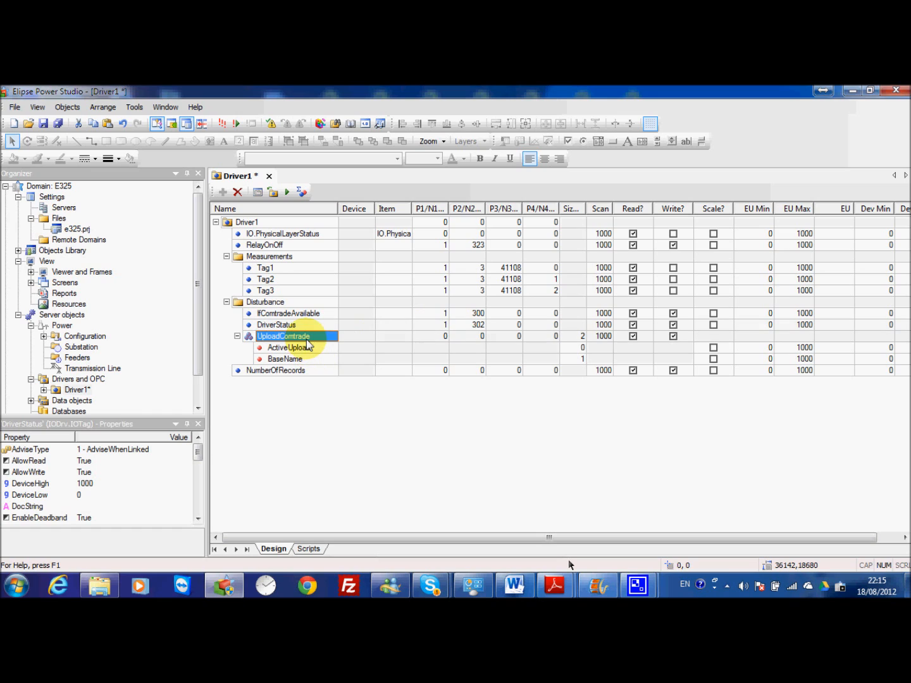
# Set item numbers 330 for UploadContrade and 328 for NumberOfRecords, then save the driver.
pyautogui.click(283, 336)
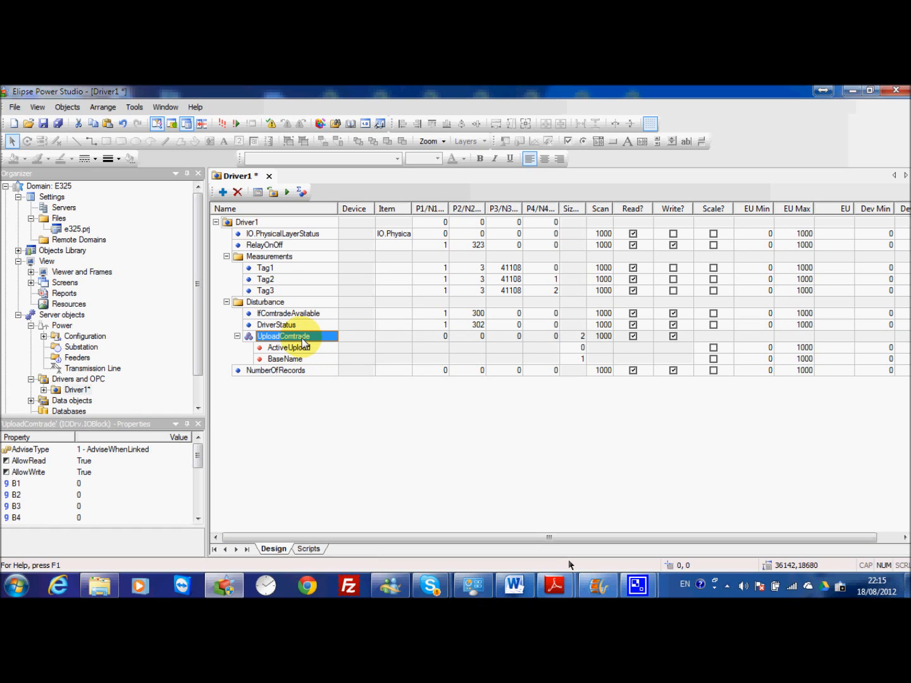
pyautogui.click(428, 336)
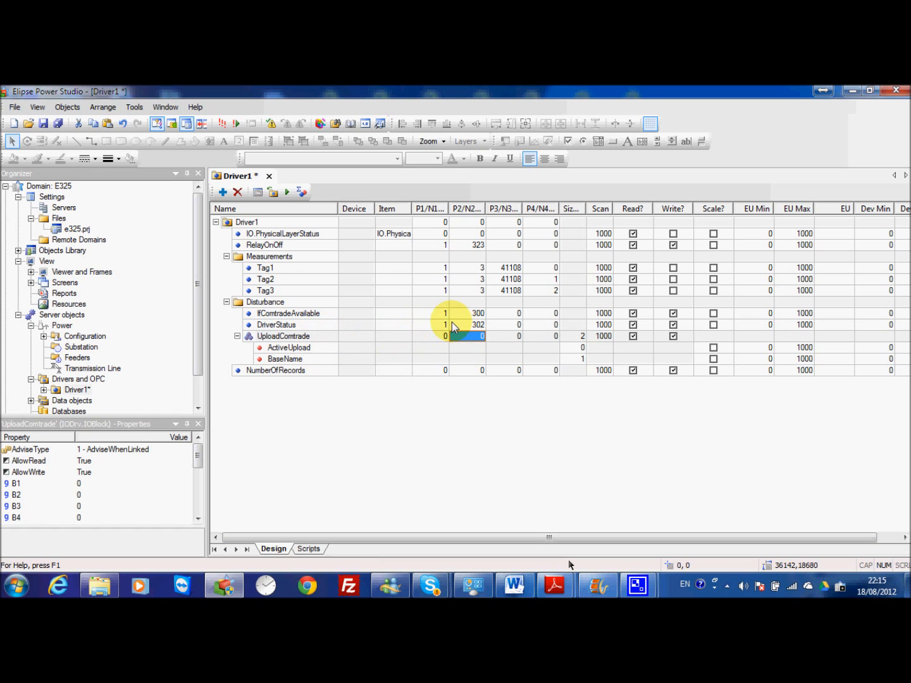
pyautogui.write('330')
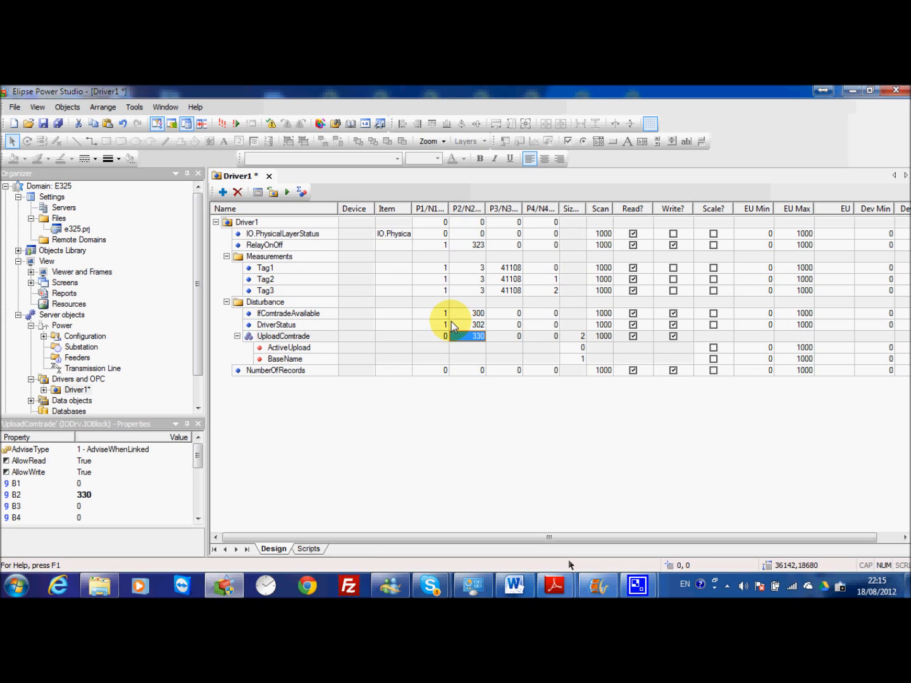
pyautogui.click(428, 337)
pyautogui.write('1')
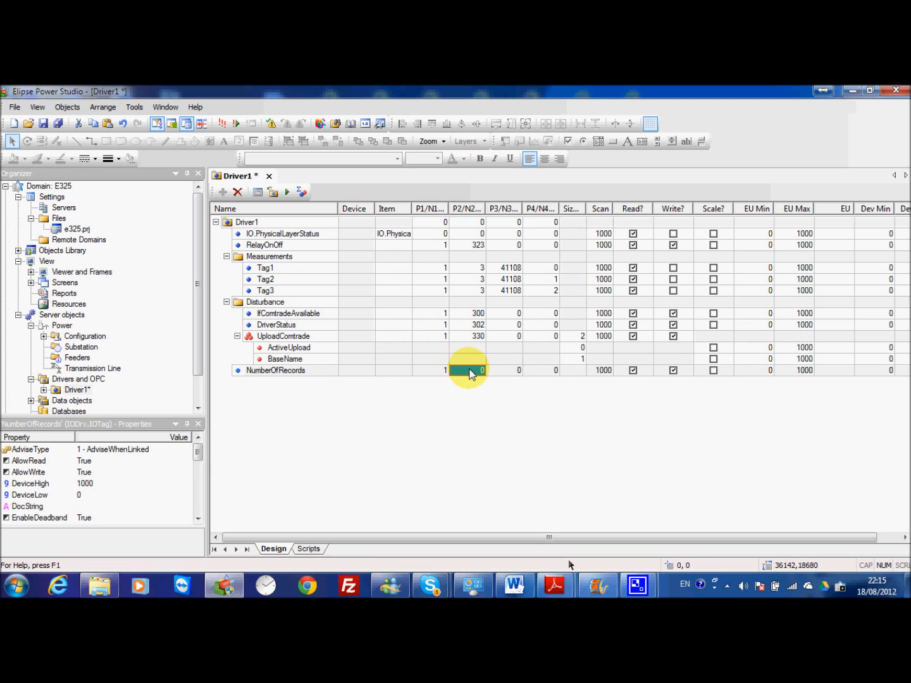
pyautogui.doubleClick(466, 370)
pyautogui.write('328')
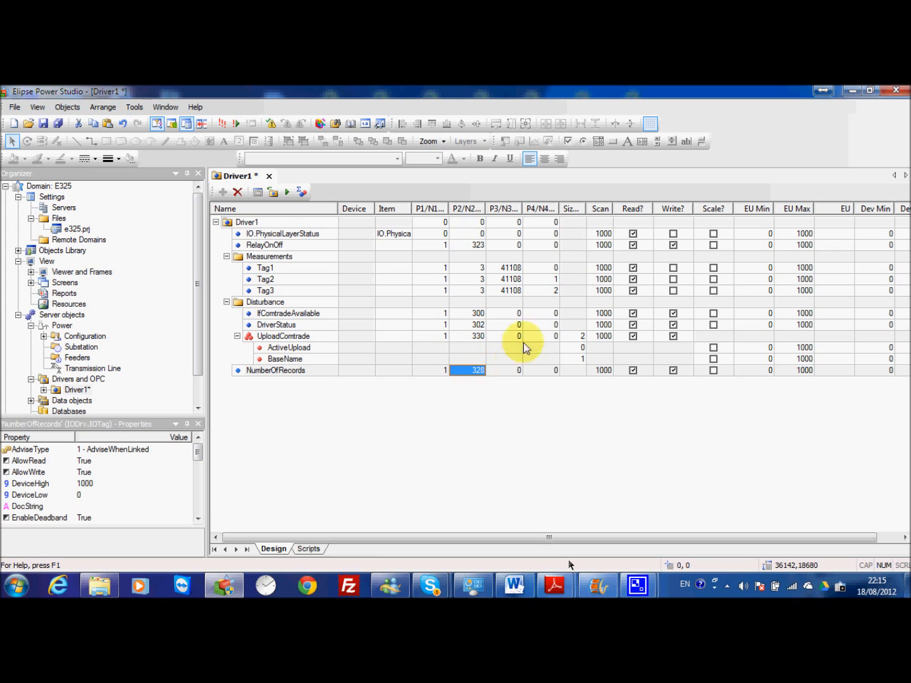
pyautogui.moveTo(500, 329)
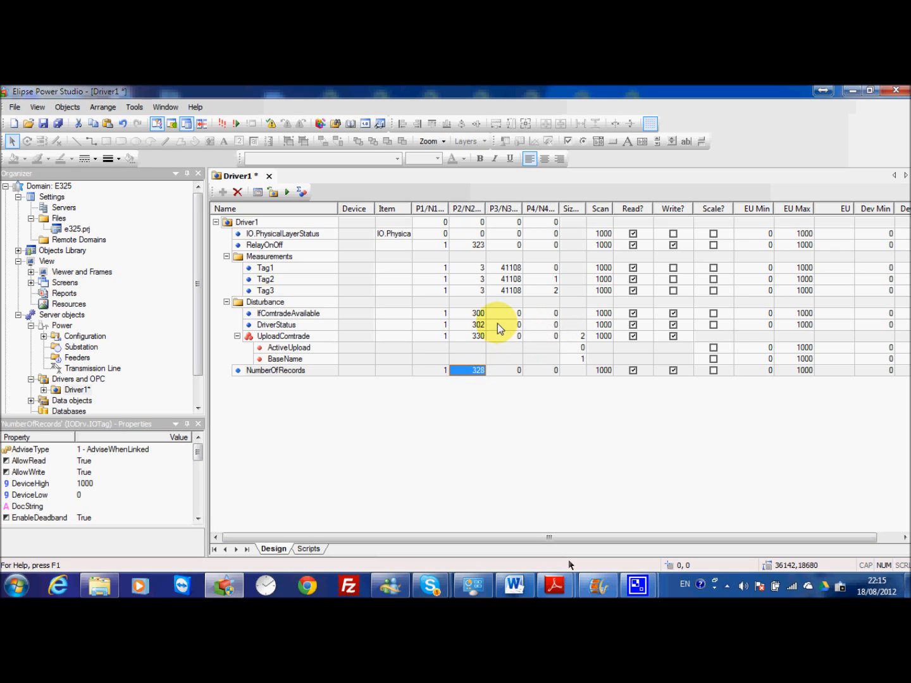
pyautogui.click(284, 337)
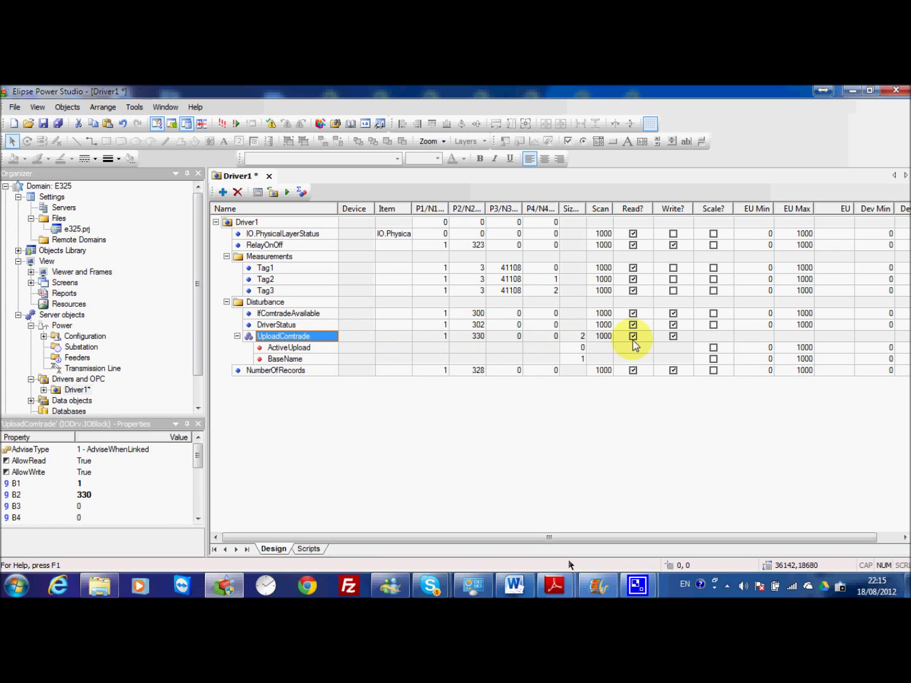
pyautogui.click(633, 336)
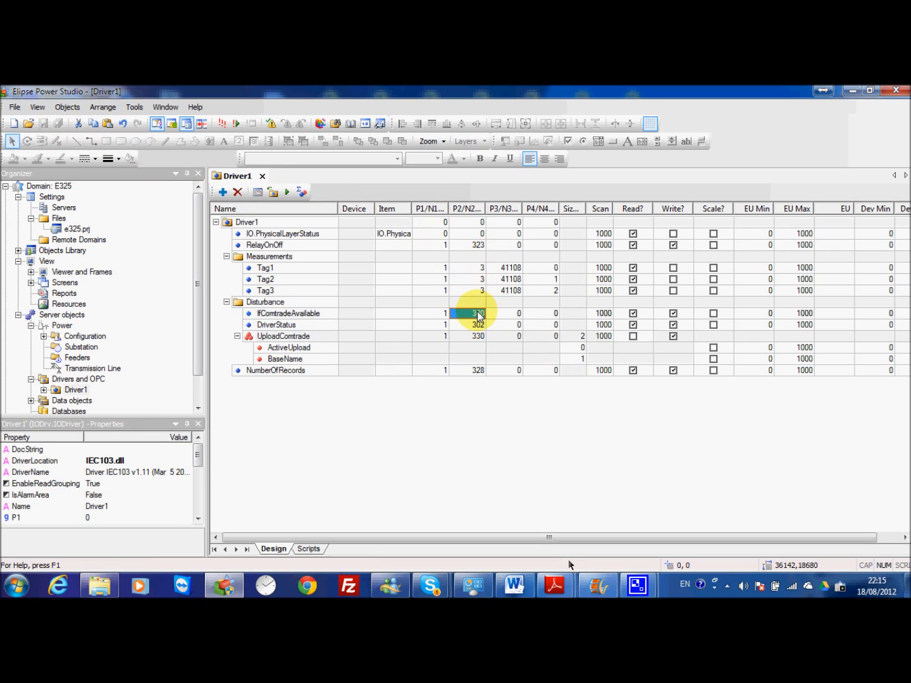
pyautogui.click(289, 314)
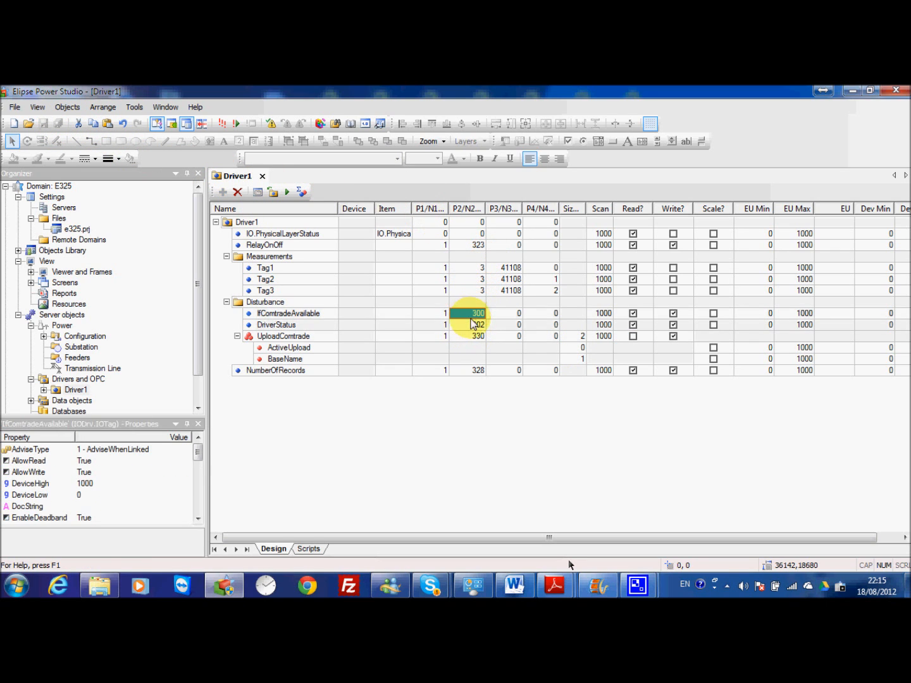
pyautogui.click(467, 369)
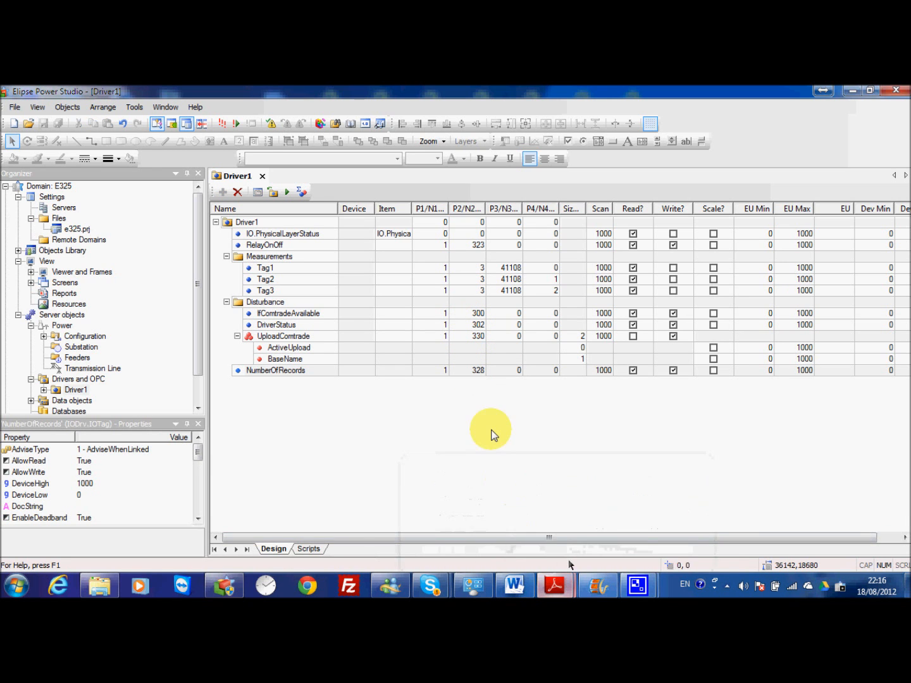
# Scroll the IEC103 manual to entry 330, RECORD COMTRADE, above Table 2.
pyautogui.click(554, 585)
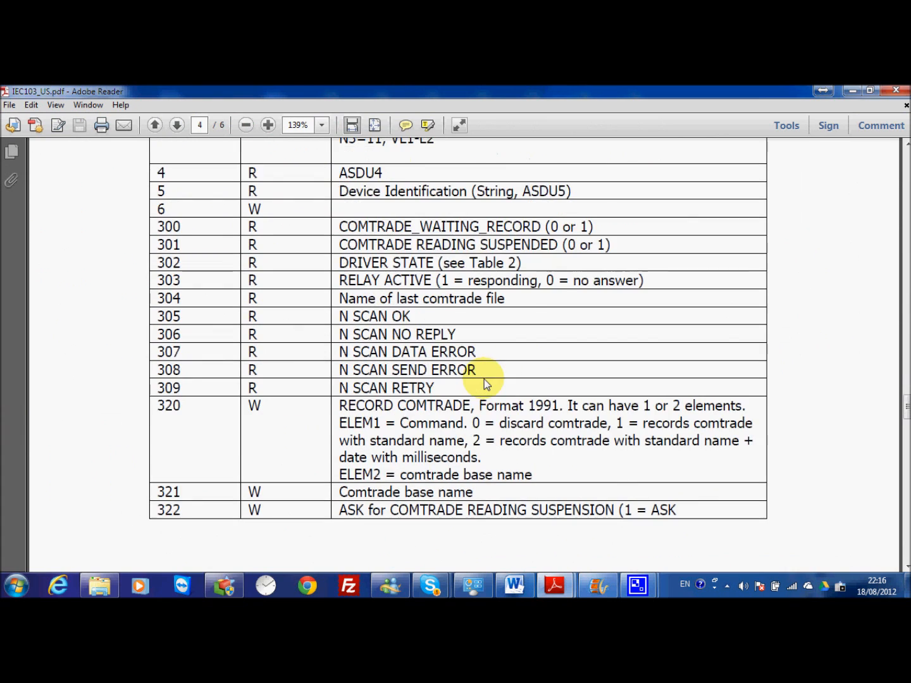
pyautogui.scroll(3)
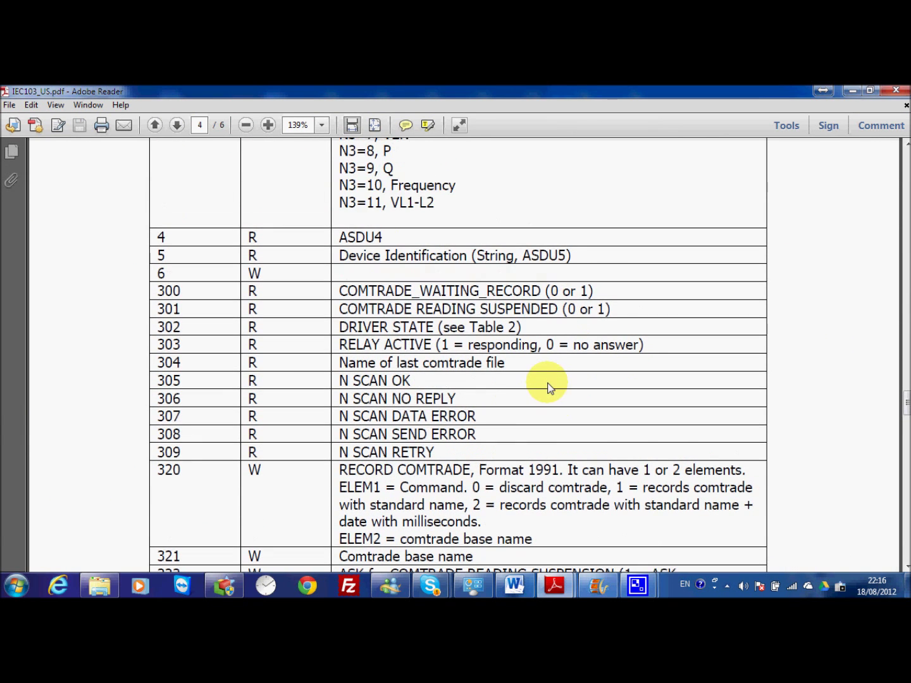
pyautogui.scroll(-3)
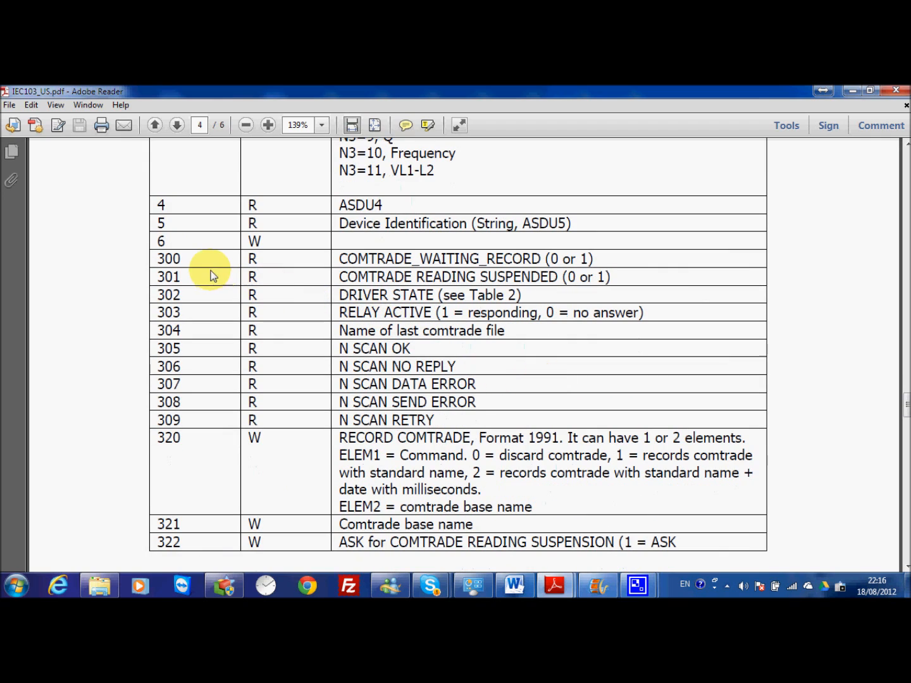
pyautogui.moveTo(266, 265)
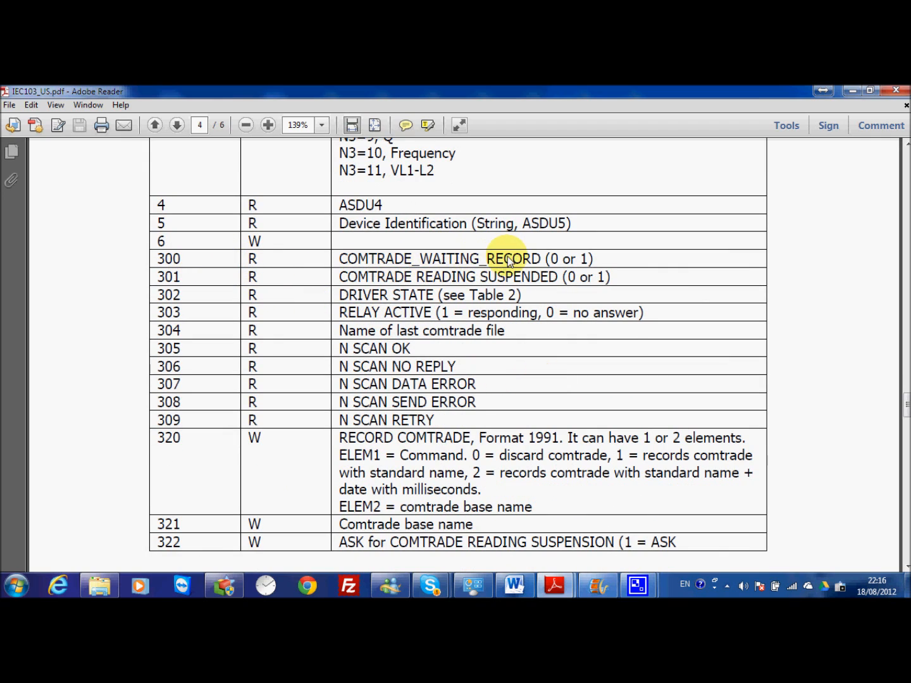
pyautogui.moveTo(192, 281)
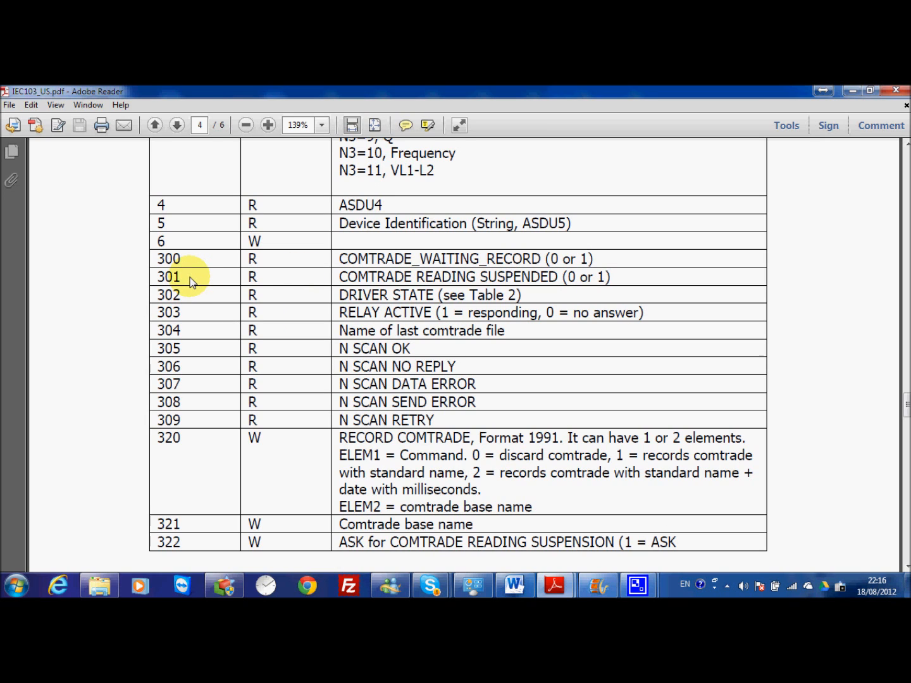
pyautogui.moveTo(879, 114)
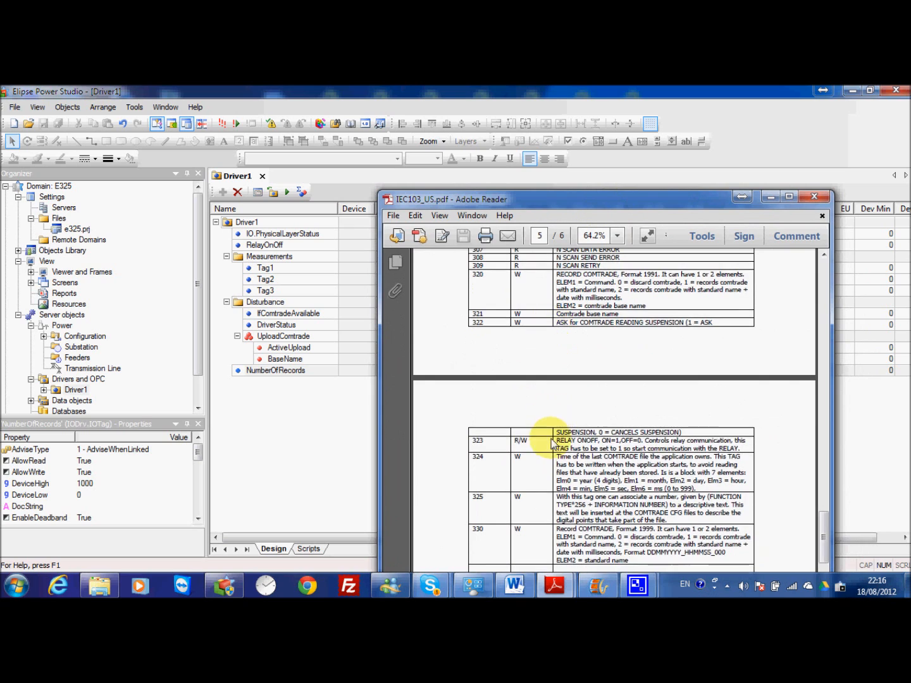
pyautogui.scroll(-3)
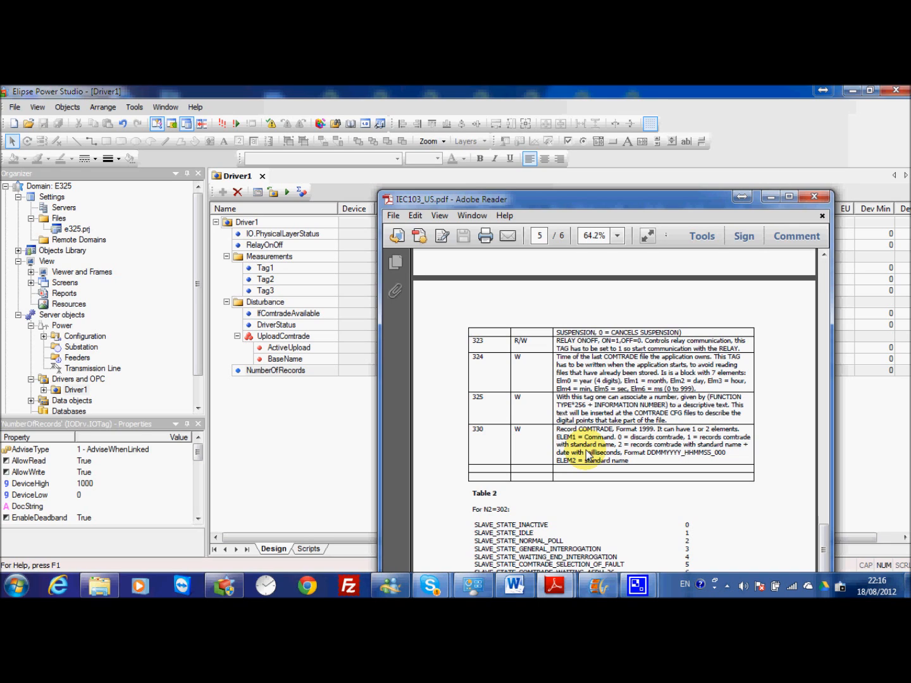
pyautogui.moveTo(579, 449)
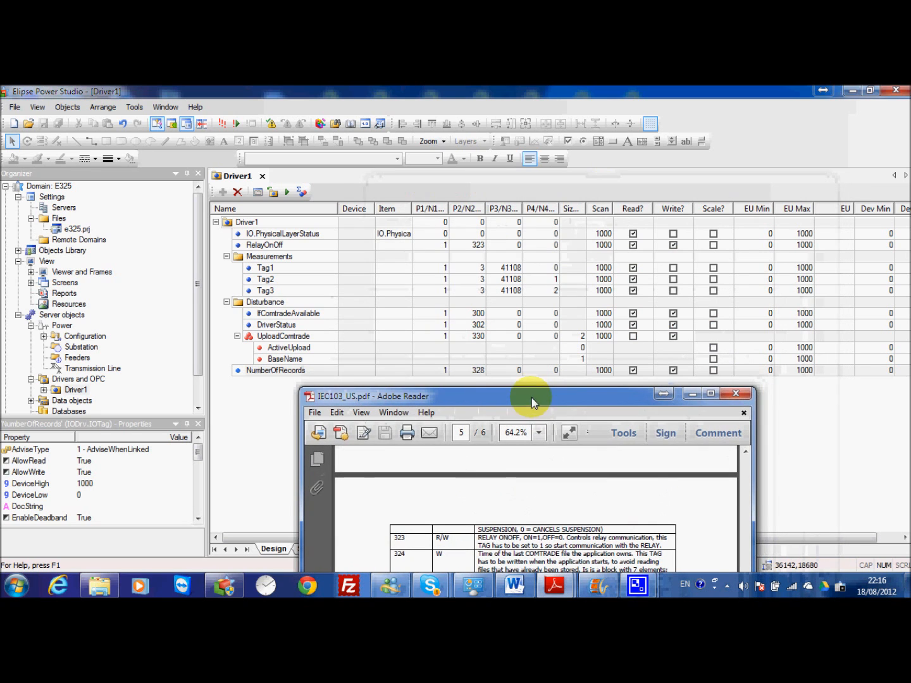
pyautogui.moveTo(310, 364)
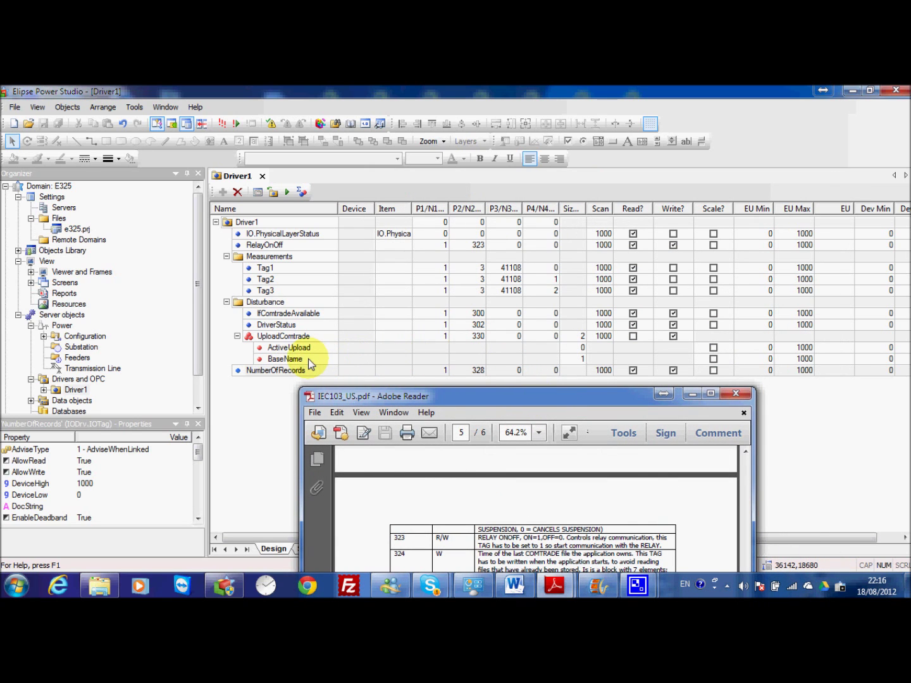
pyautogui.moveTo(329, 359)
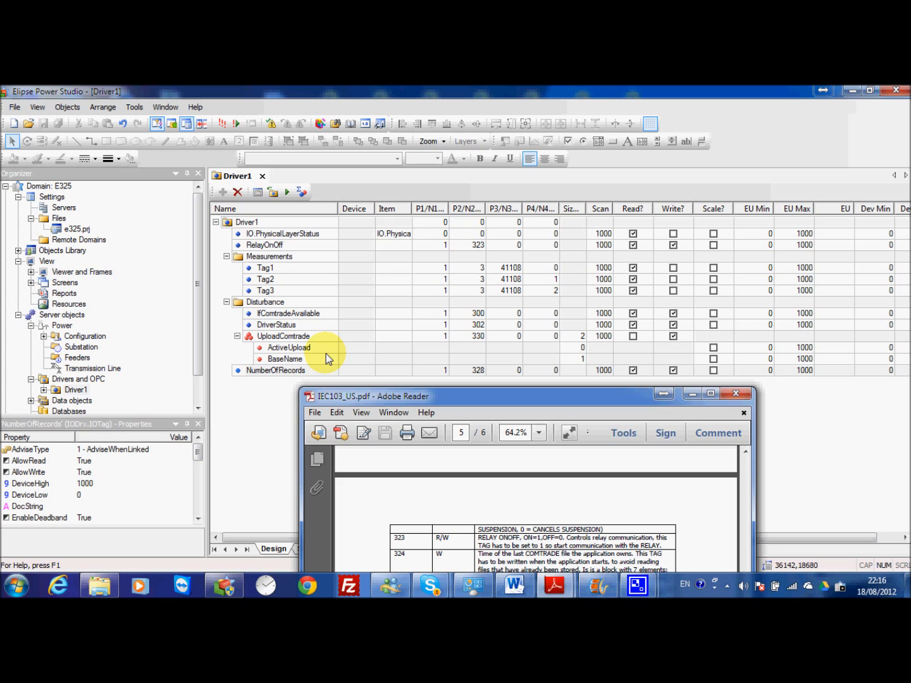
pyautogui.click(284, 359)
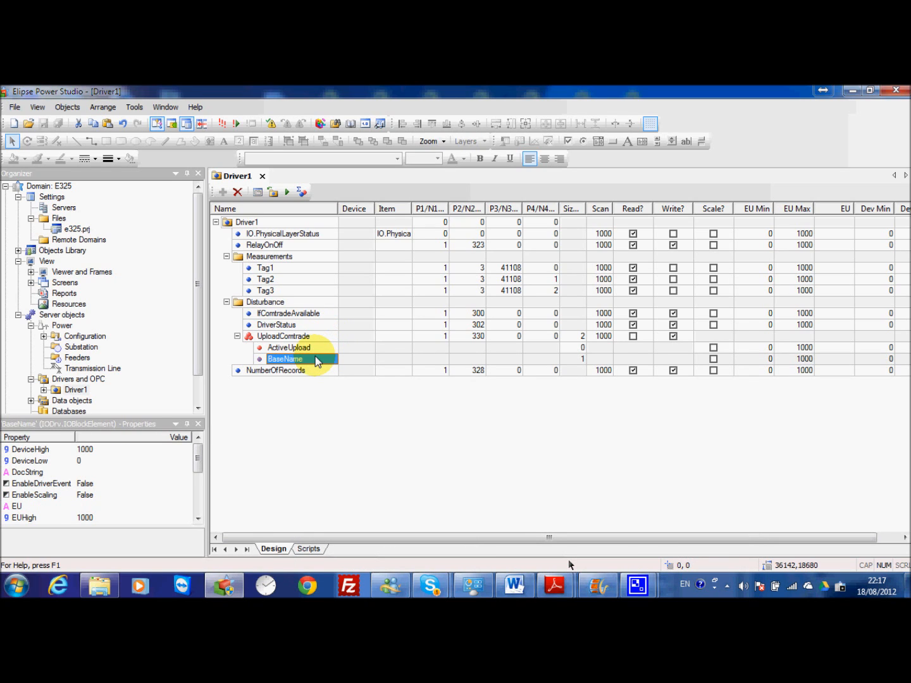
pyautogui.click(289, 347)
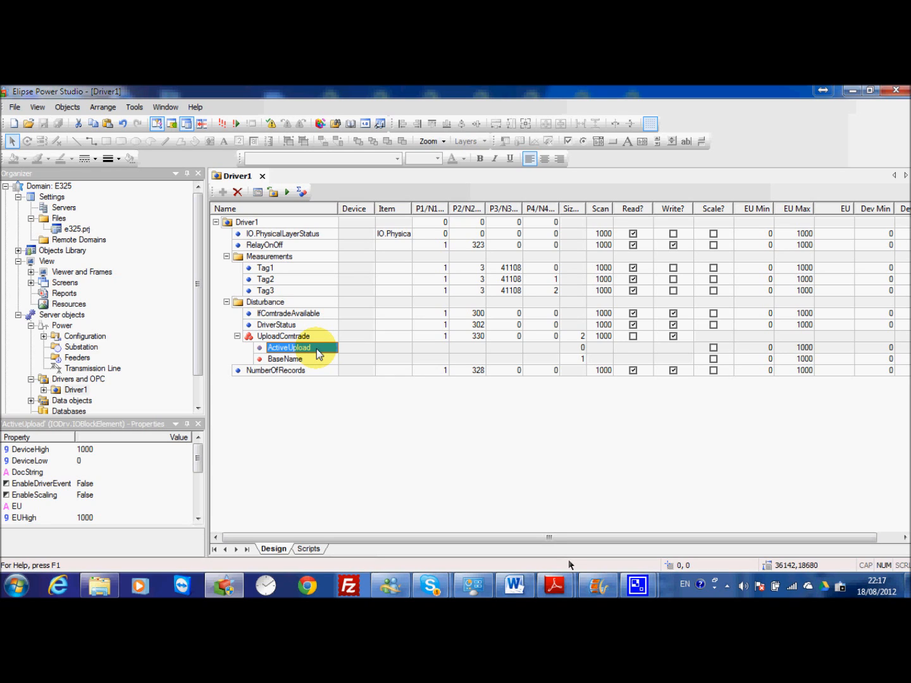
pyautogui.click(288, 314)
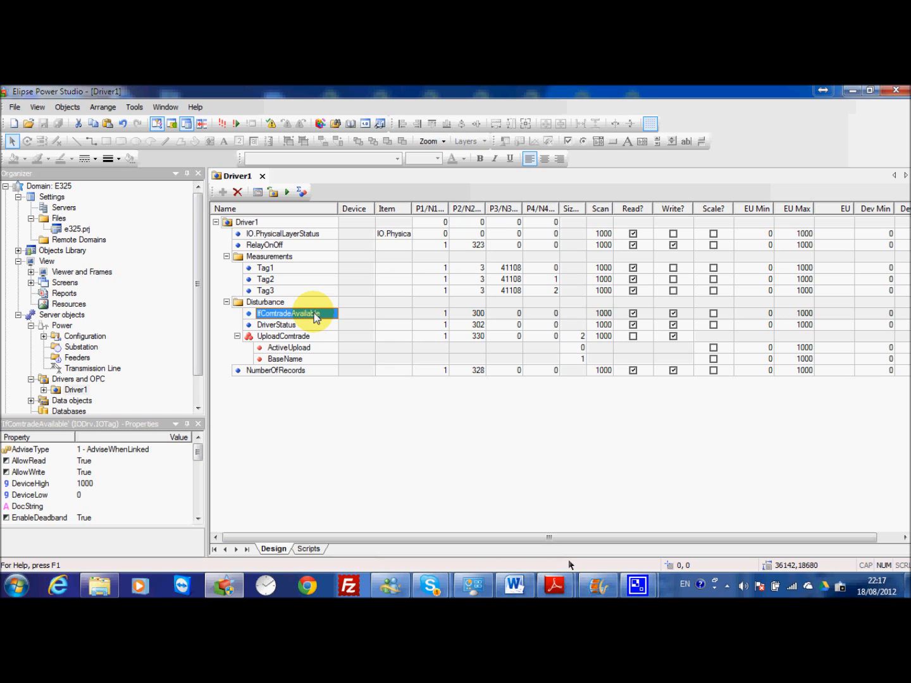
pyautogui.moveTo(301, 191)
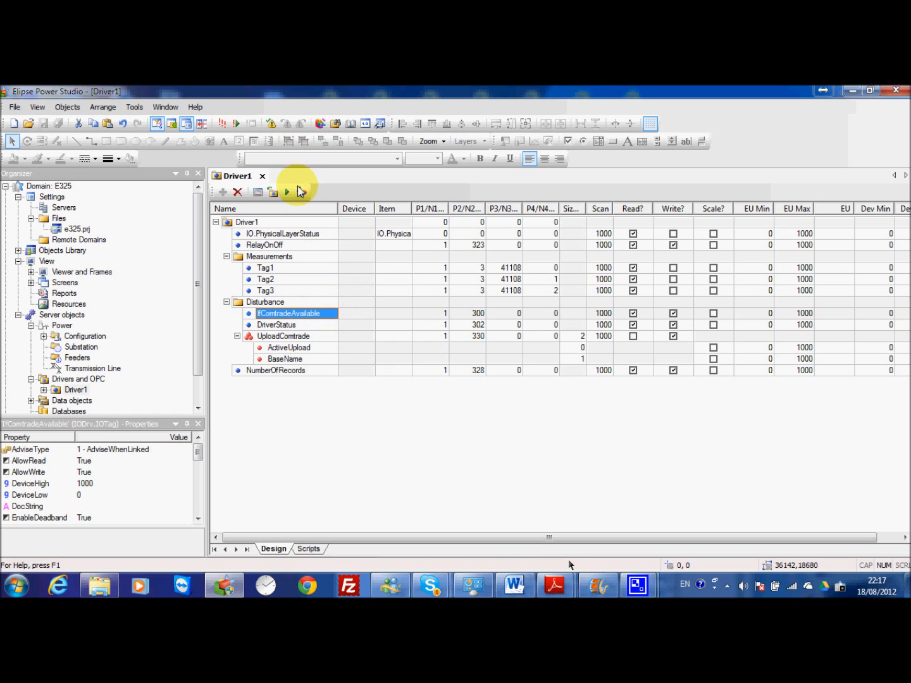
# Start Driver1 communication and read the live DriverStatus value.
pyautogui.click(286, 192)
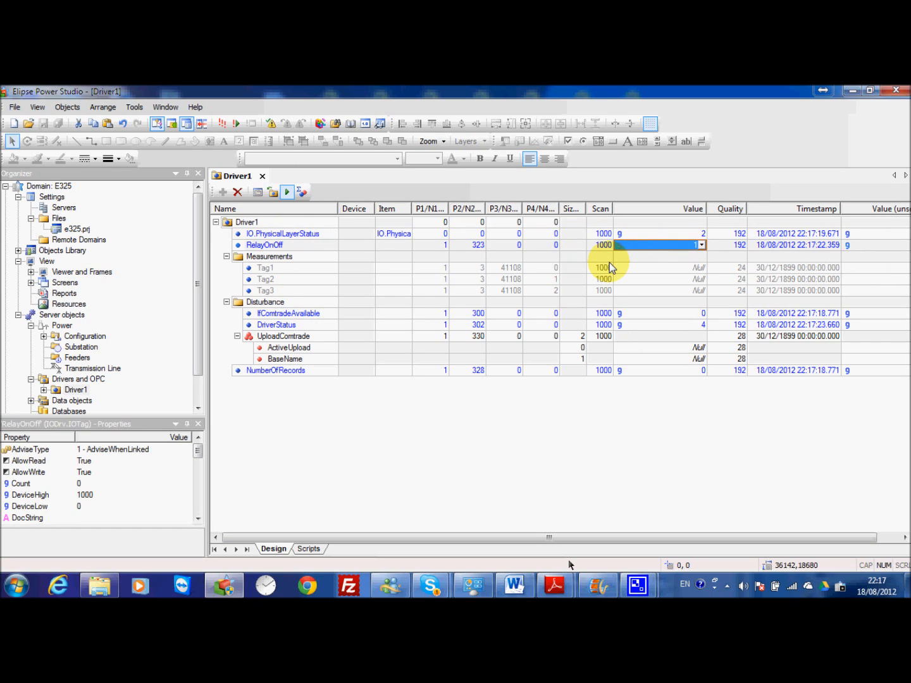
pyautogui.click(658, 324)
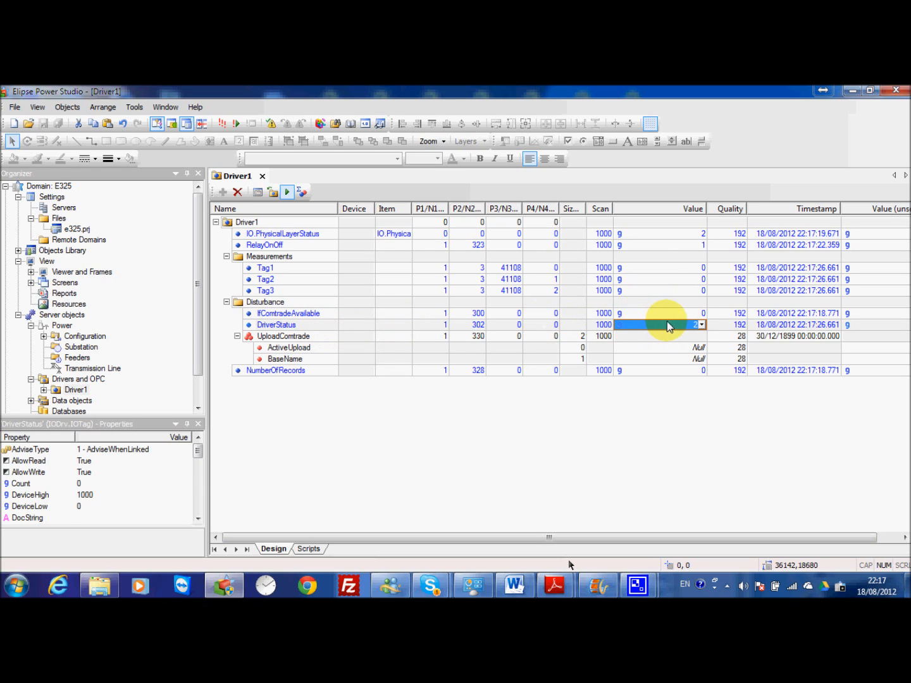
pyautogui.moveTo(534, 584)
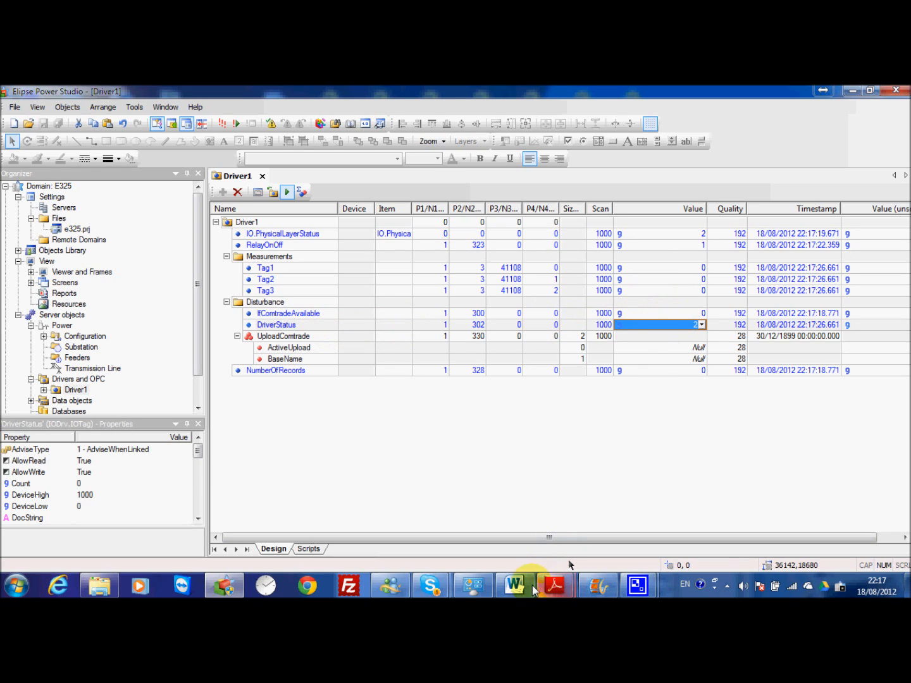
# Maximize the IEC103 manual and scroll to Table 2's N2=302 slave state codes.
pyautogui.click(554, 585)
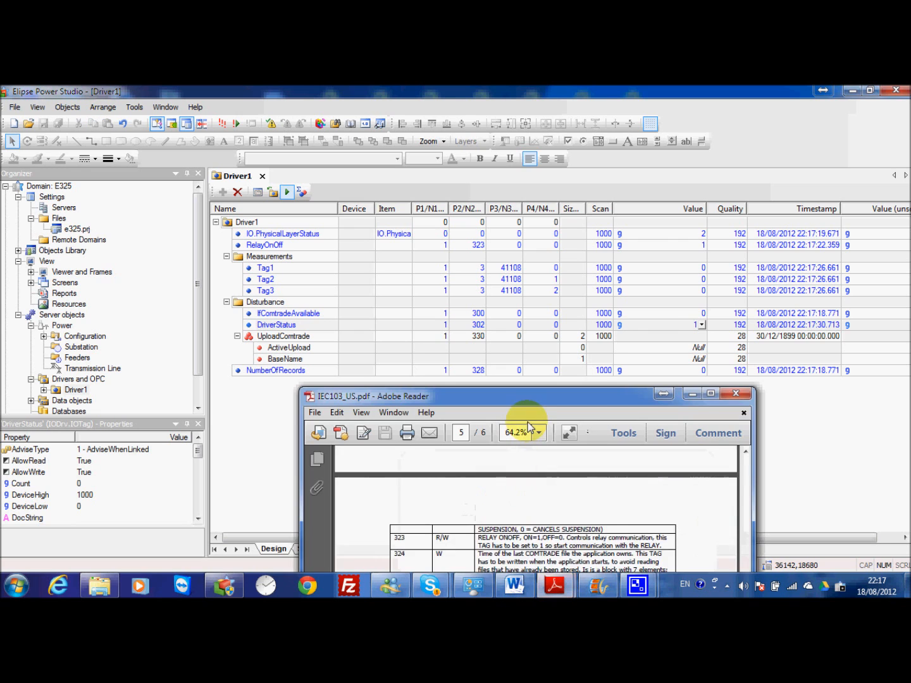
pyautogui.click(709, 392)
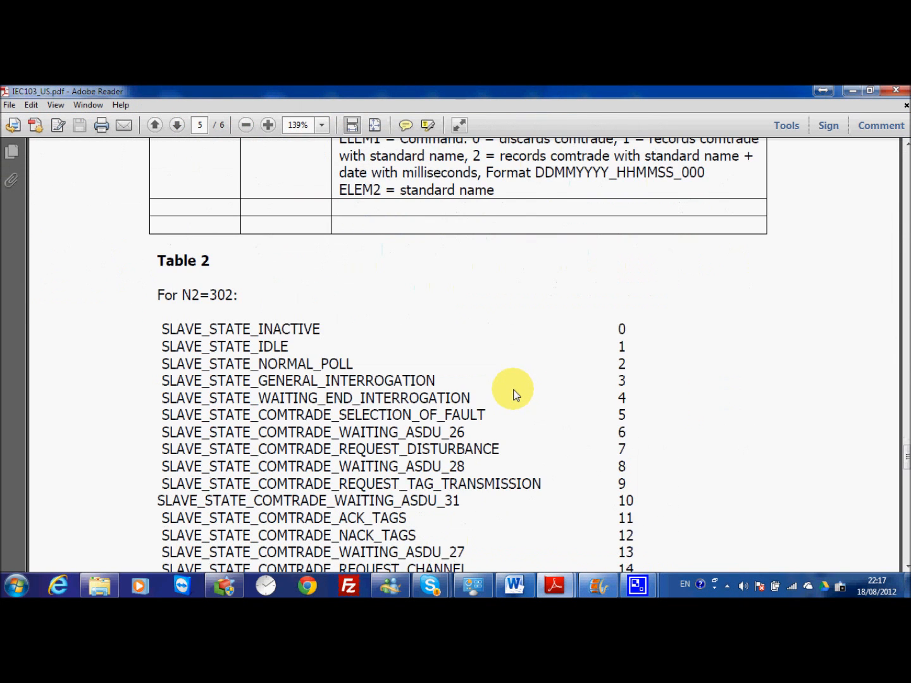
pyautogui.scroll(-3)
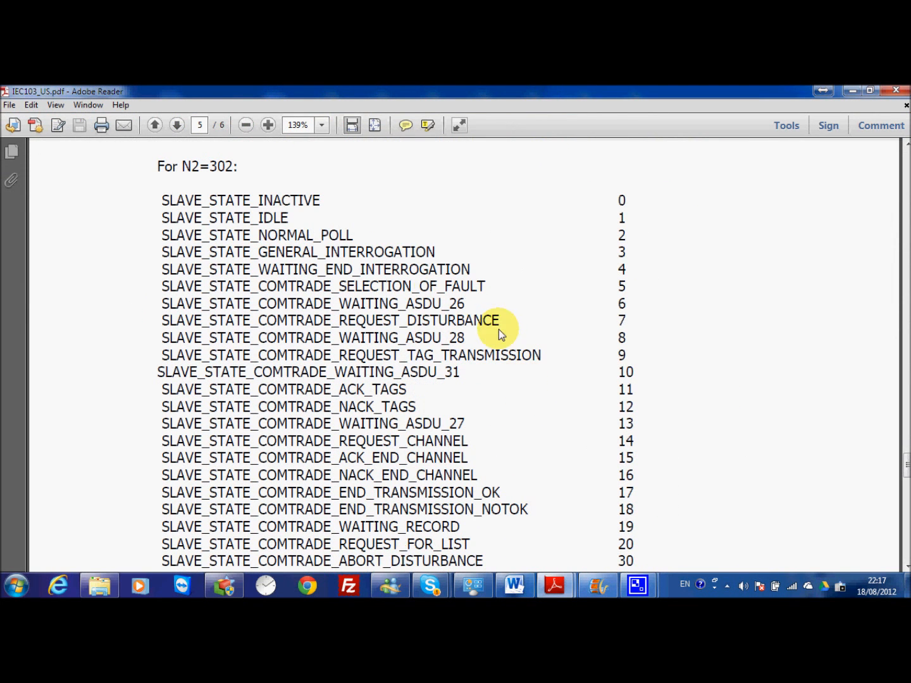
pyautogui.moveTo(279, 243)
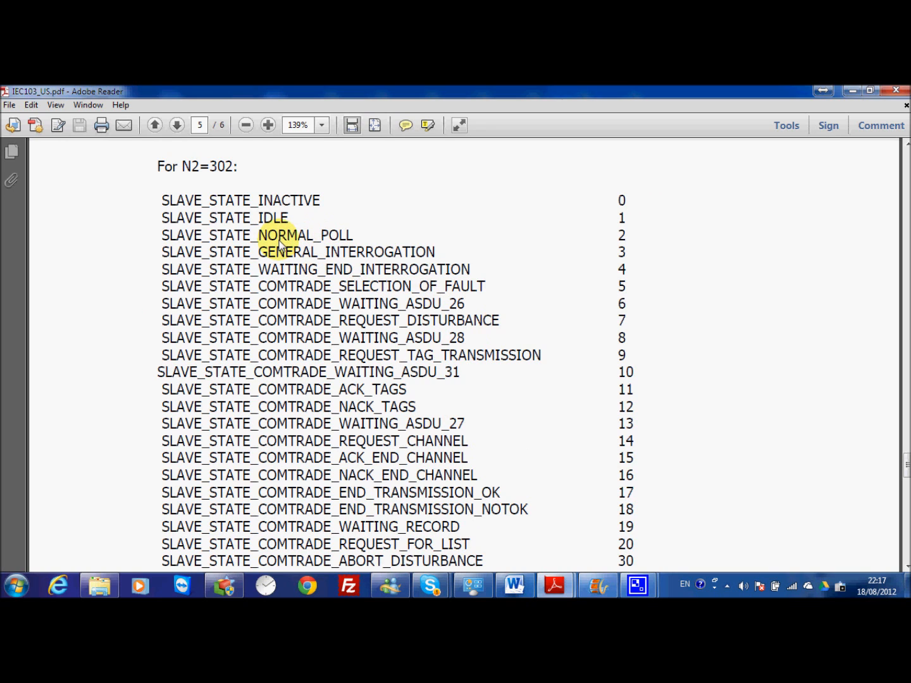
pyautogui.moveTo(369, 259)
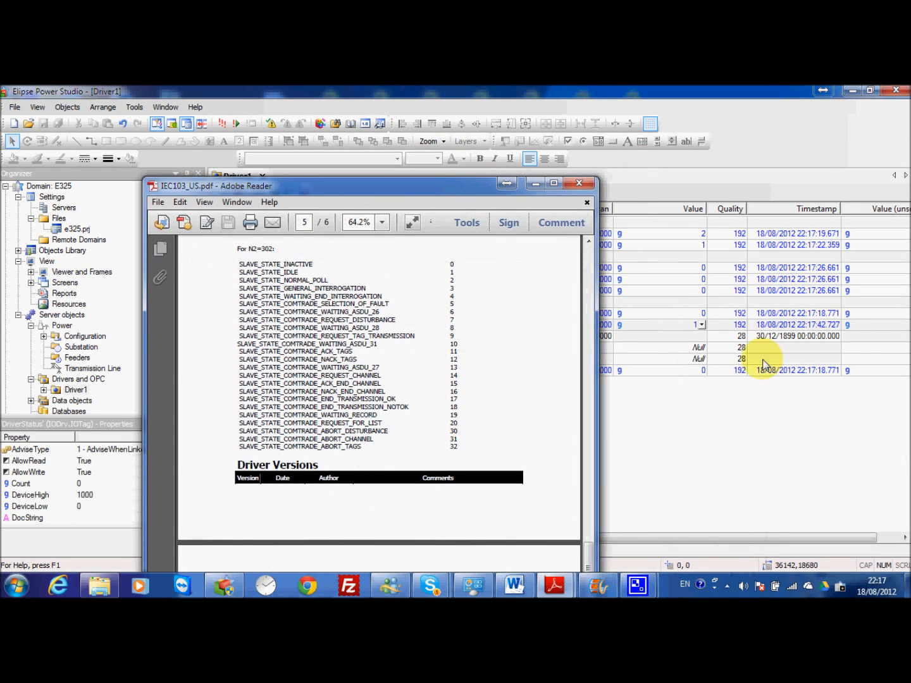
pyautogui.moveTo(449, 276)
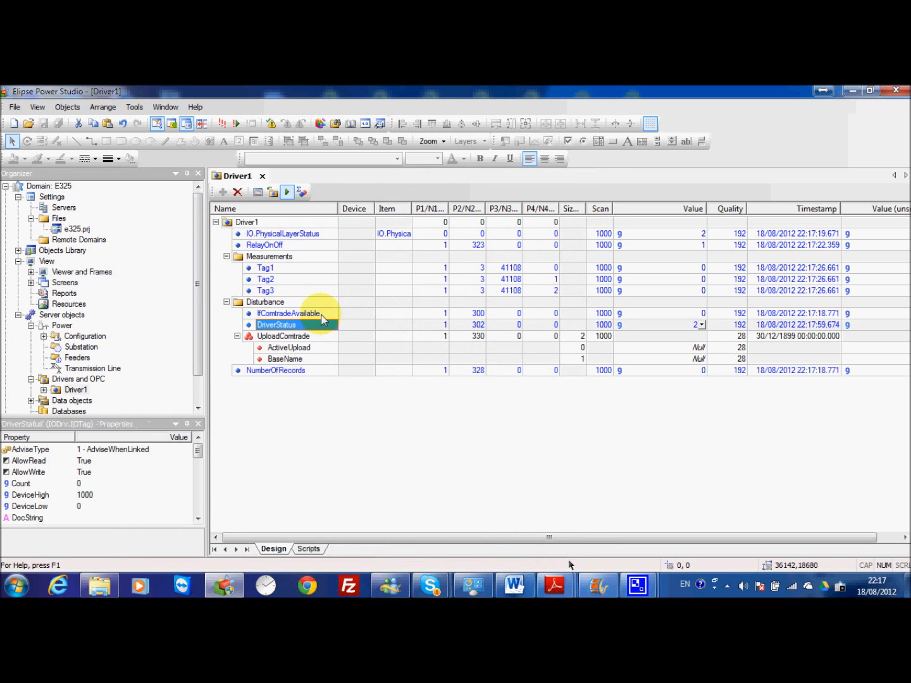
# Select IfContradeAvailable while DriverStatus reads 10 and NumberOfRecords 7517.
pyautogui.click(288, 314)
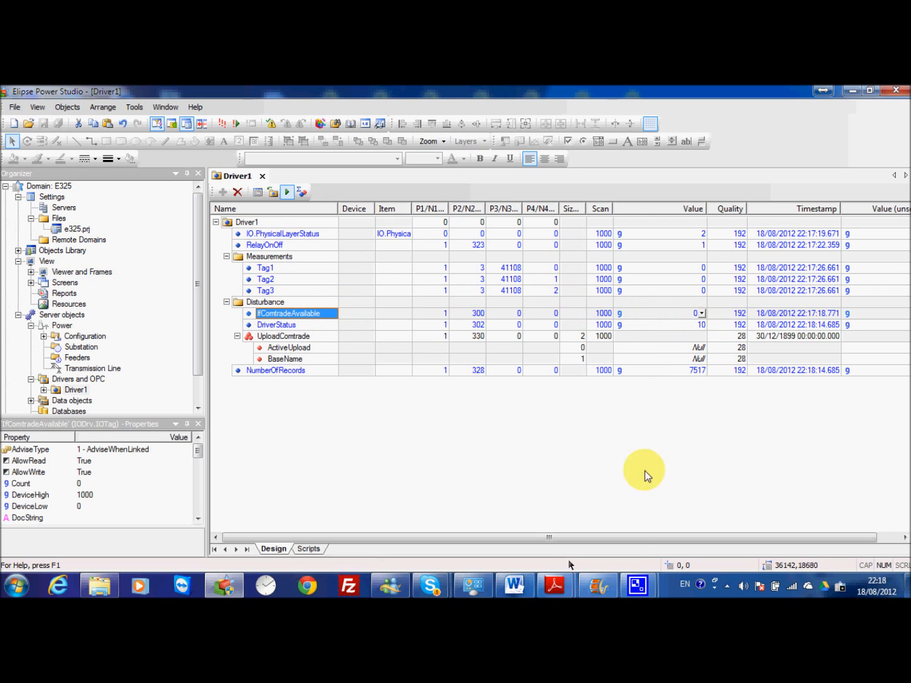
pyautogui.moveTo(554, 584)
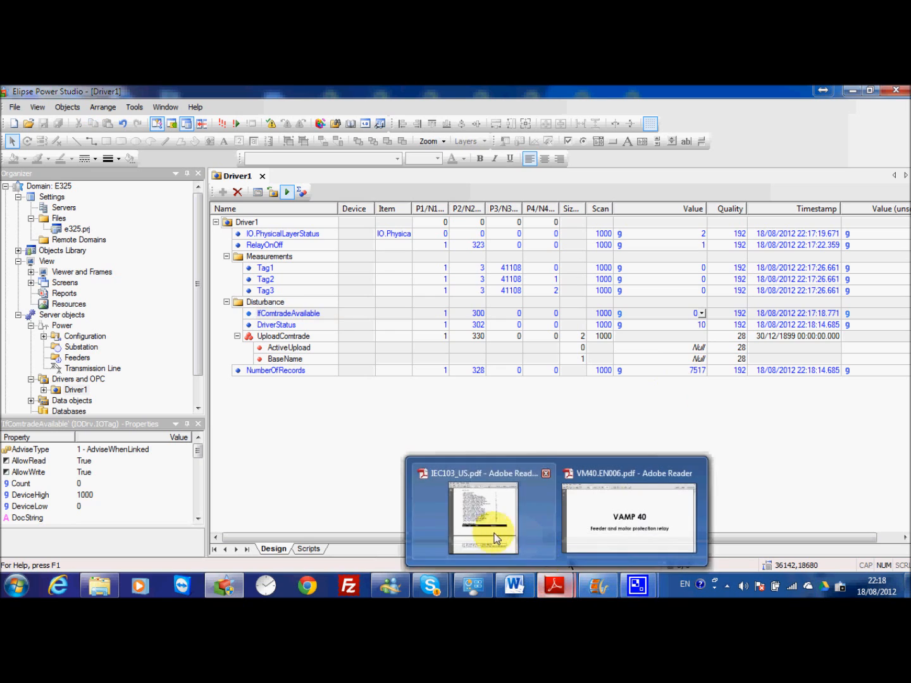
# Bring the IEC103 manual's Table 2 back beside the live tag values, code 10 COMTRADE waiting.
pyautogui.click(483, 517)
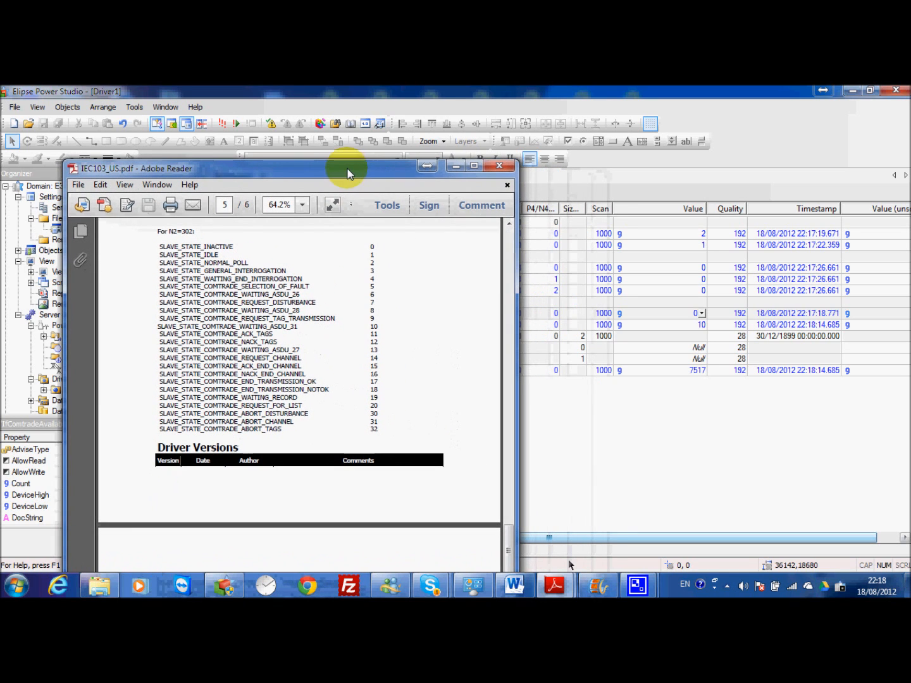
pyautogui.moveTo(663, 316)
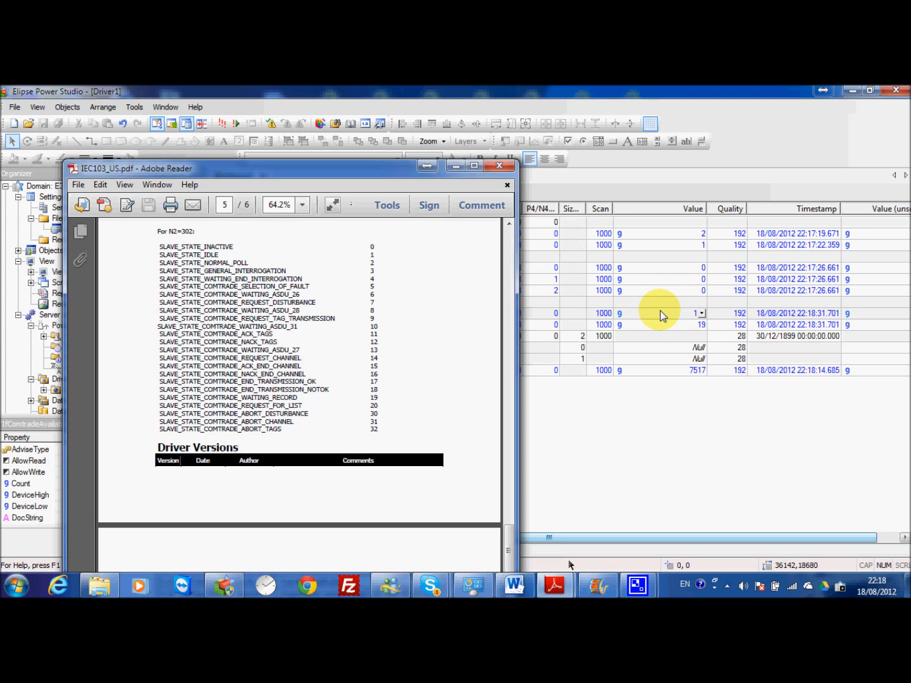
pyautogui.moveTo(705, 291)
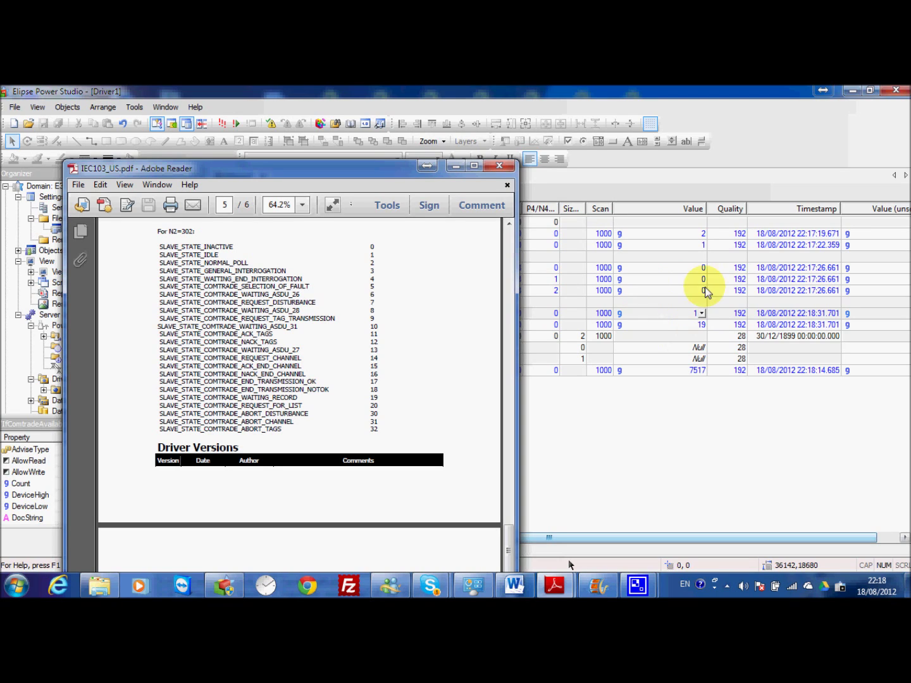
pyautogui.moveTo(696, 321)
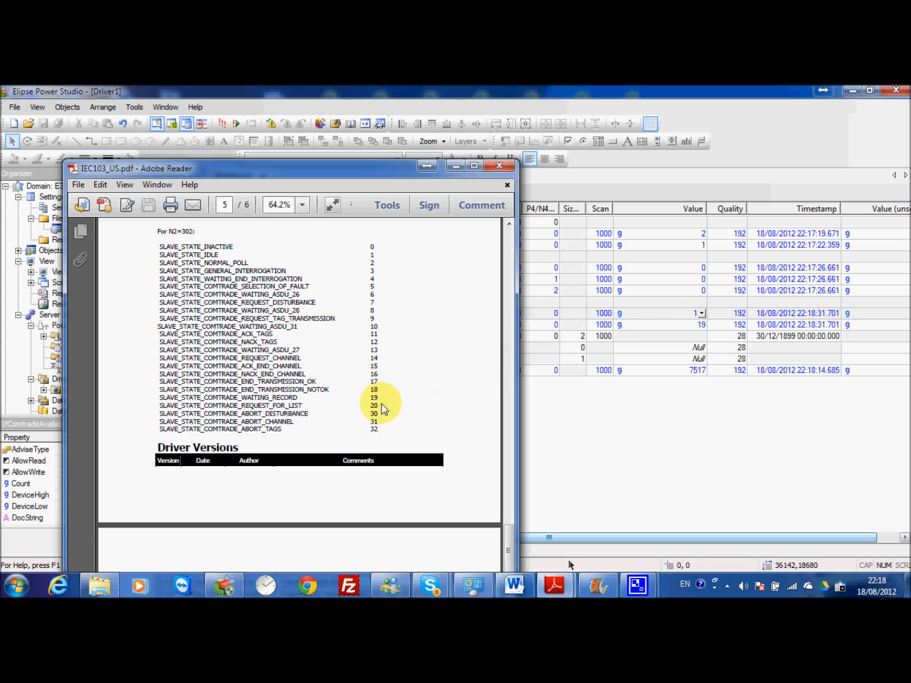
pyautogui.moveTo(438, 185)
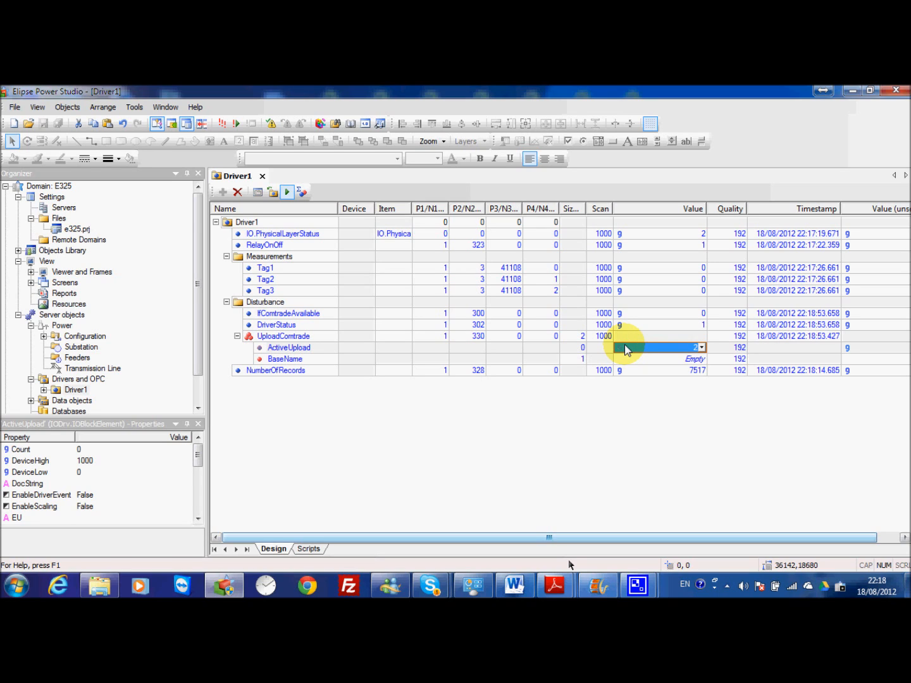
# With ActiveUpload at 2, check DriverStatus reading 1 and the empty BaseName element.
pyautogui.click(632, 324)
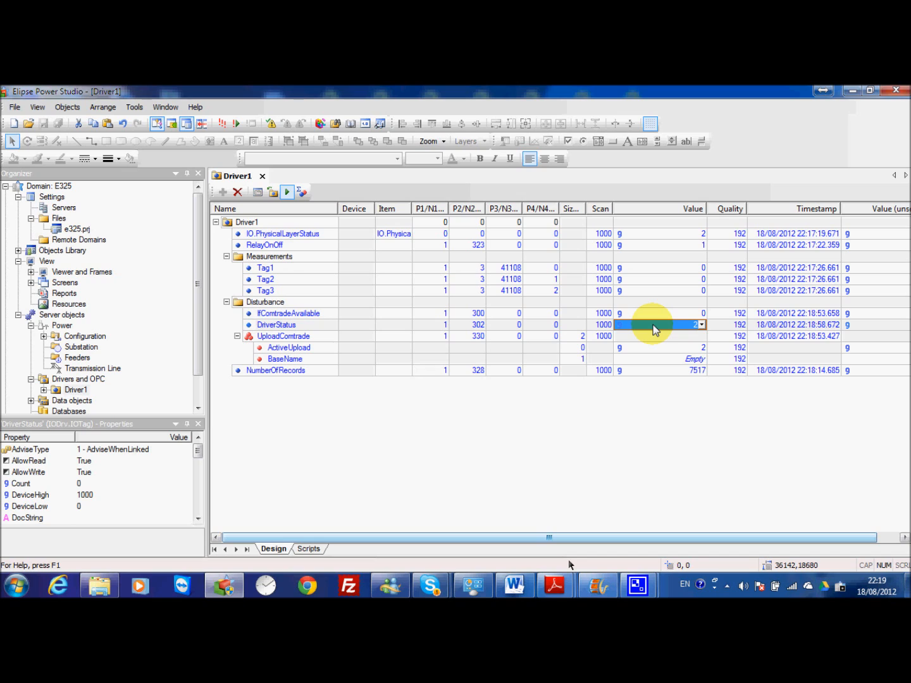
pyautogui.moveTo(334, 367)
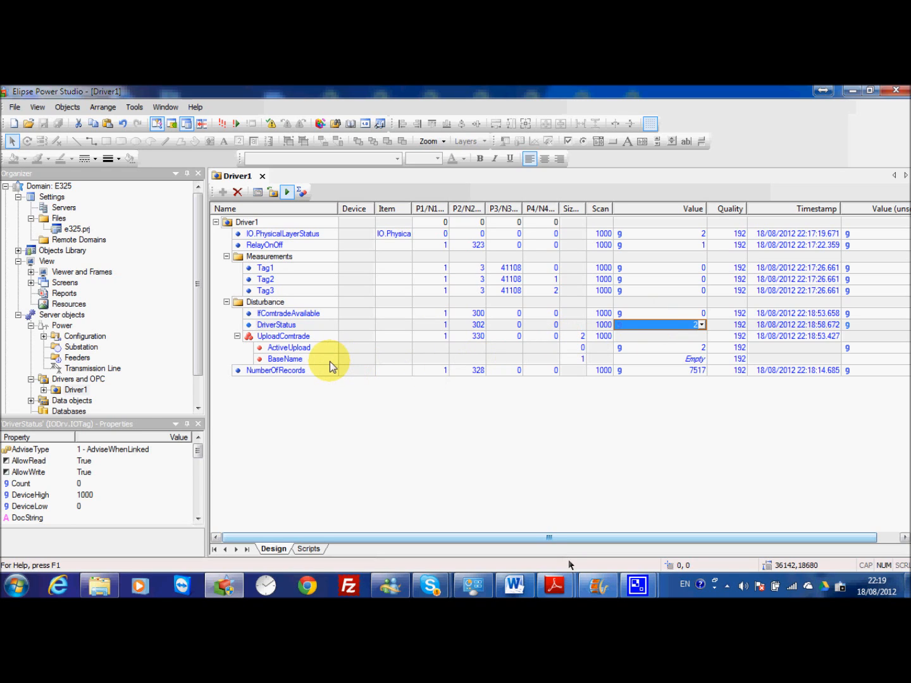
pyautogui.click(286, 359)
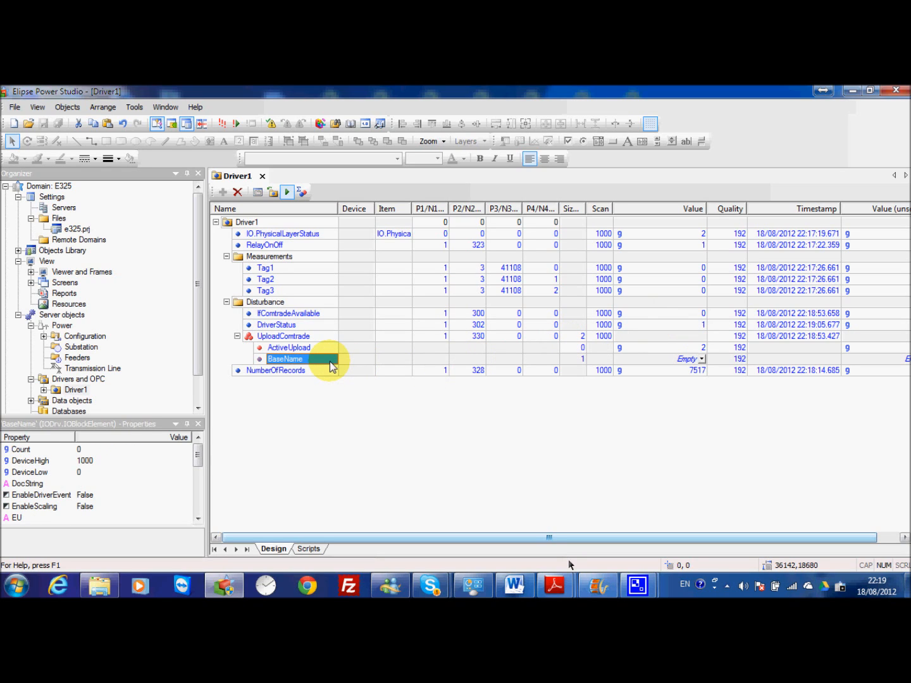
pyautogui.moveTo(369, 351)
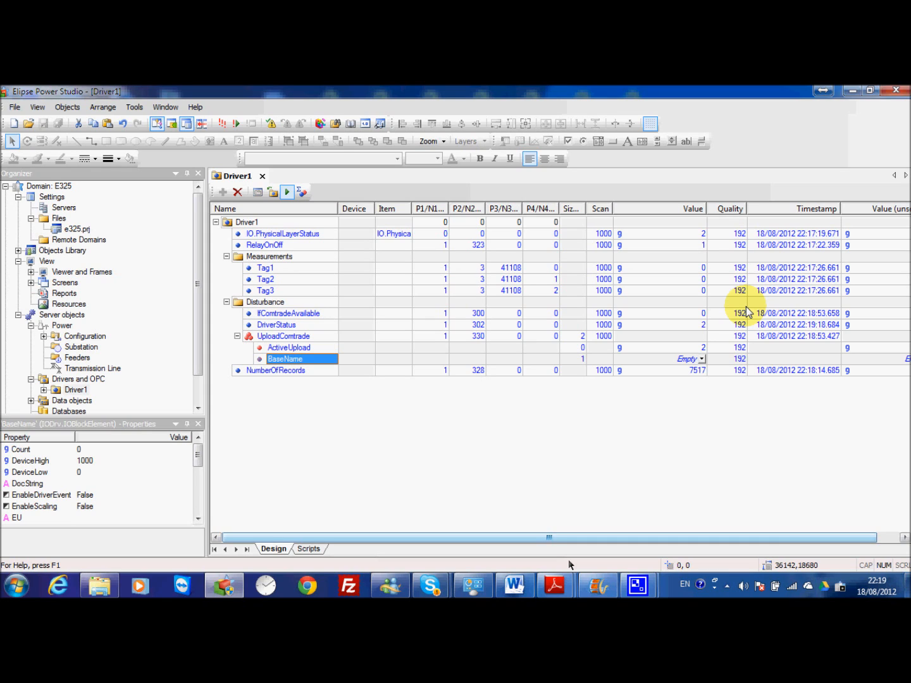
pyautogui.moveTo(700, 341)
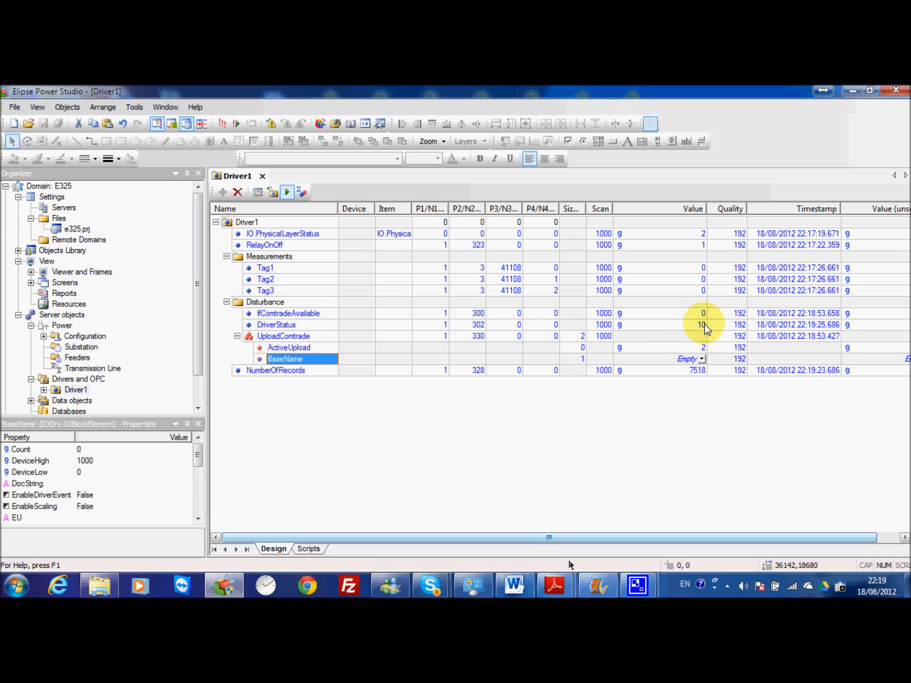
pyautogui.moveTo(703, 334)
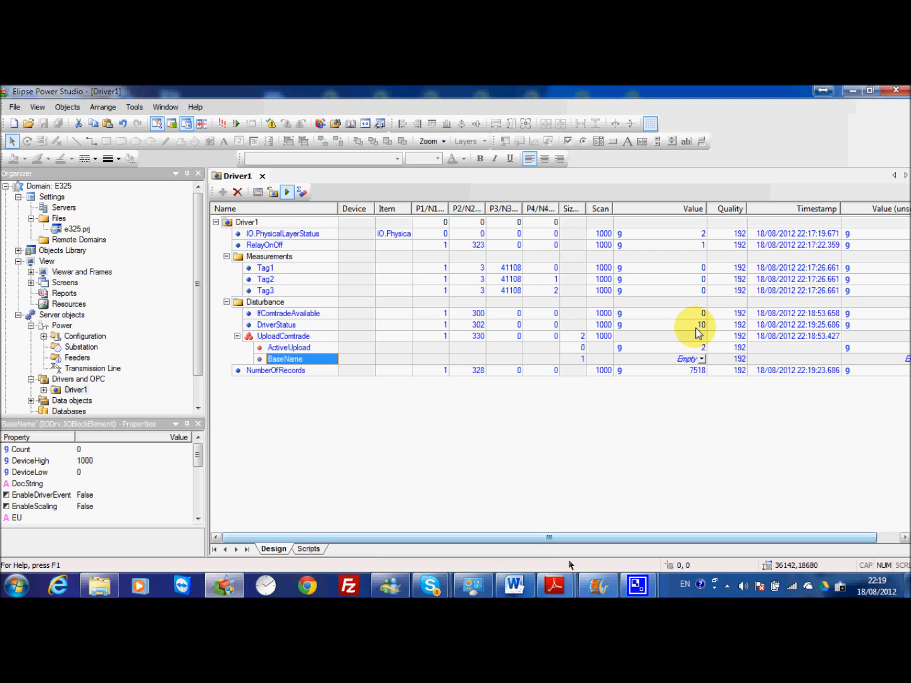
pyautogui.moveTo(694, 275)
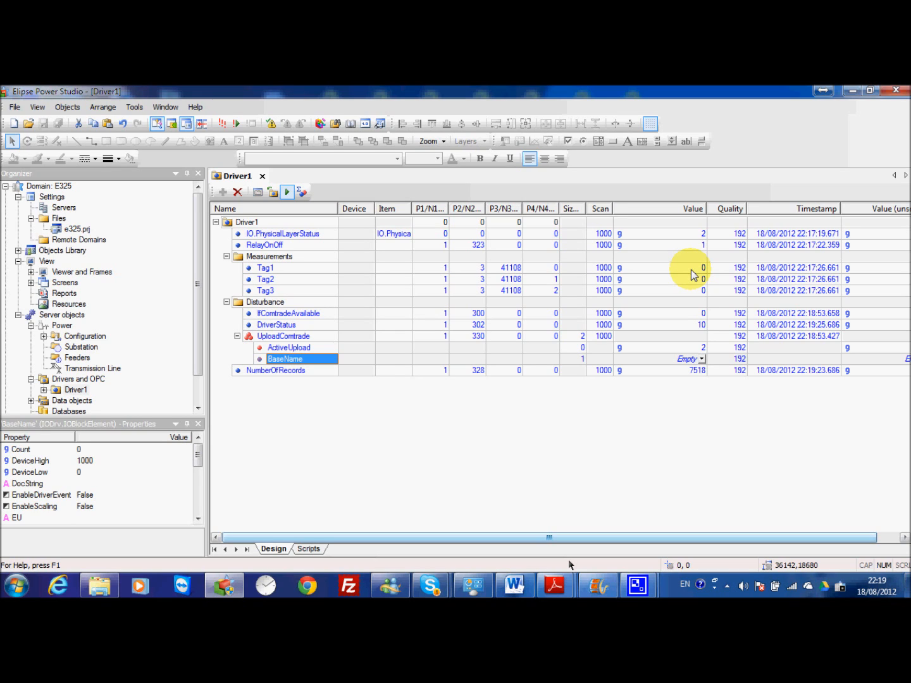
pyautogui.moveTo(322, 266)
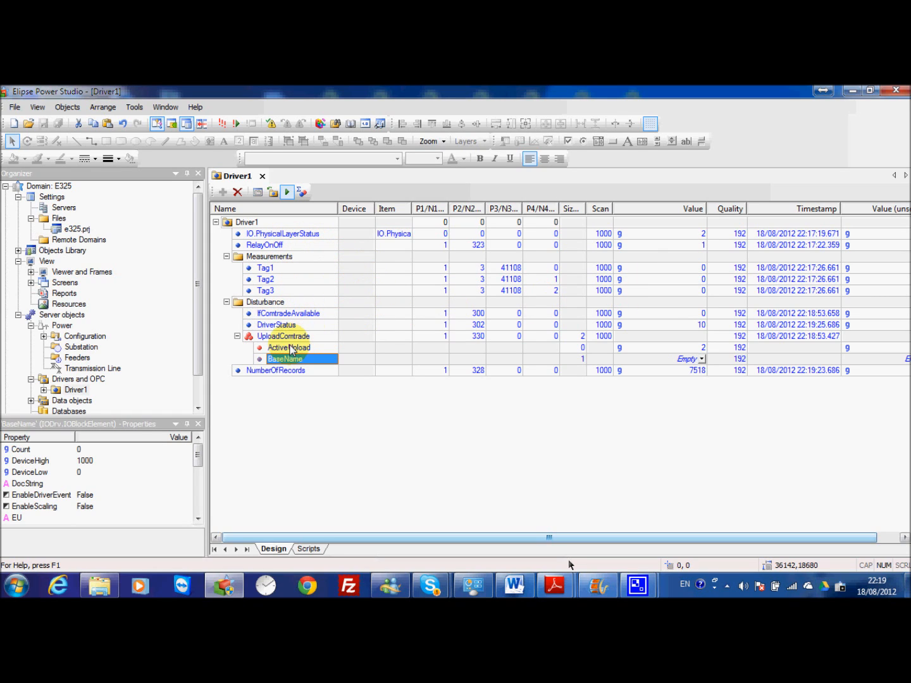
pyautogui.moveTo(319, 301)
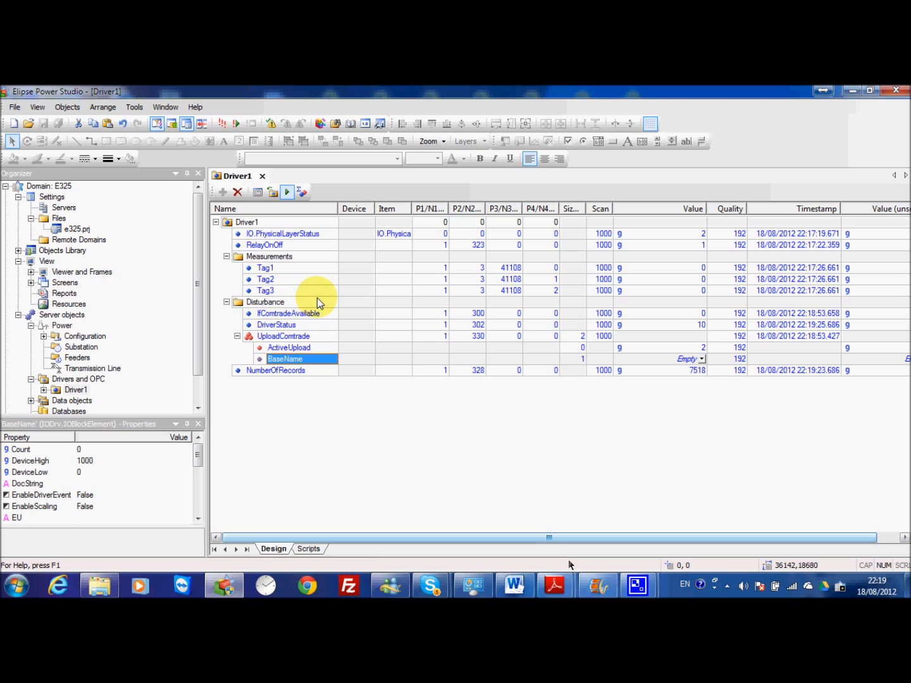